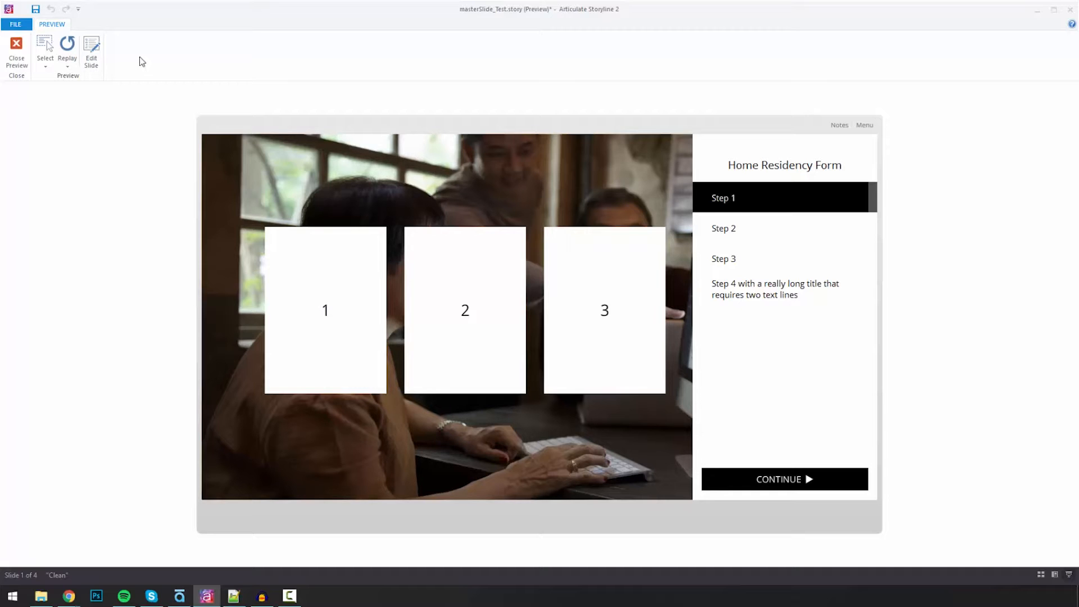
{"action": "mouse_move", "coordinate": [985, 336]}
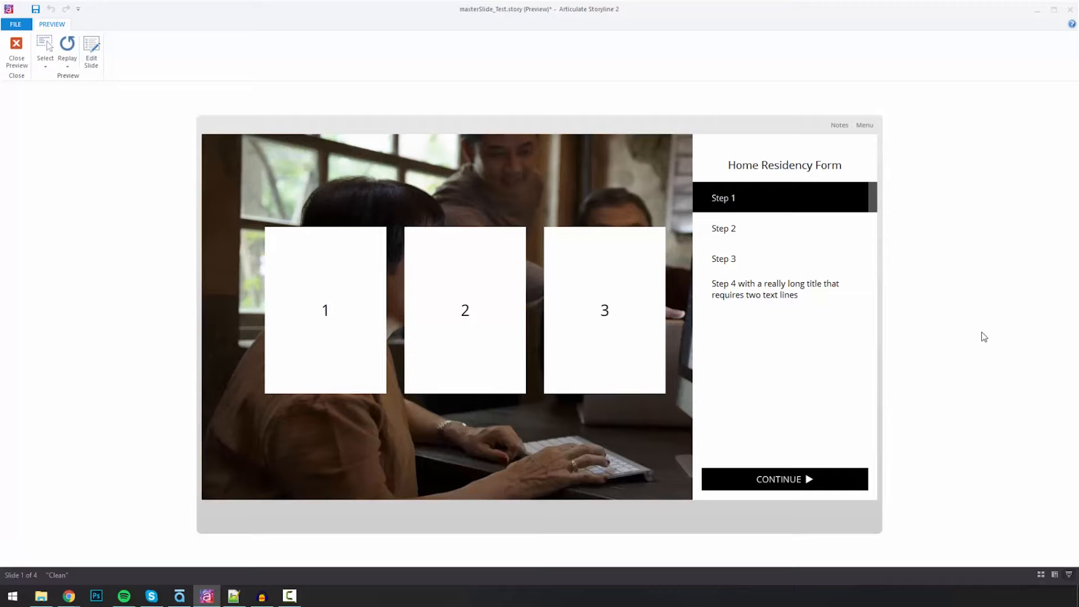
{"action": "mouse_move", "coordinate": [798, 204]}
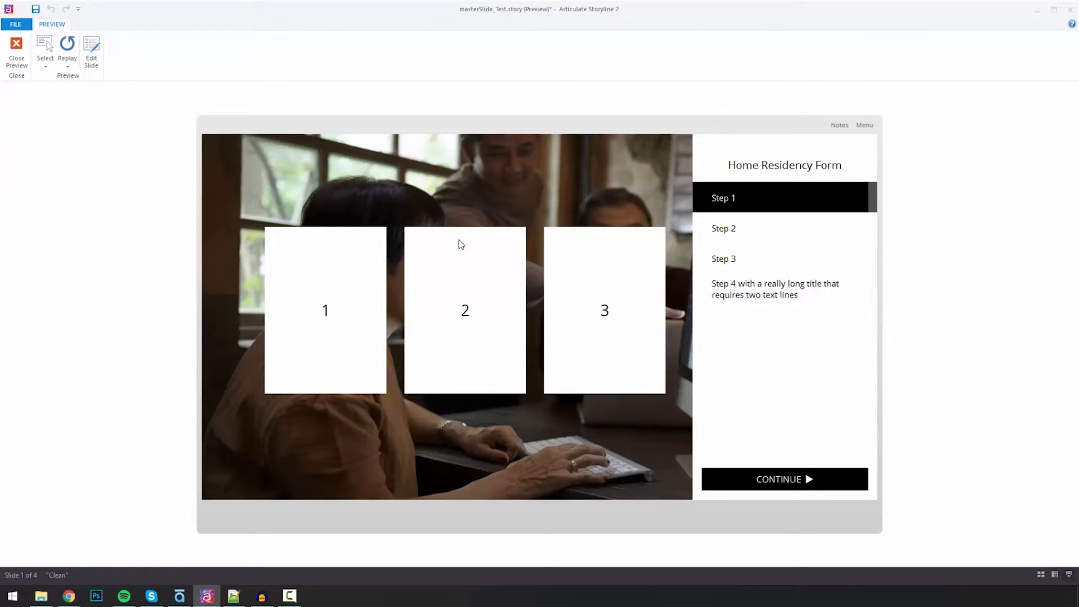
{"action": "mouse_move", "coordinate": [427, 246]}
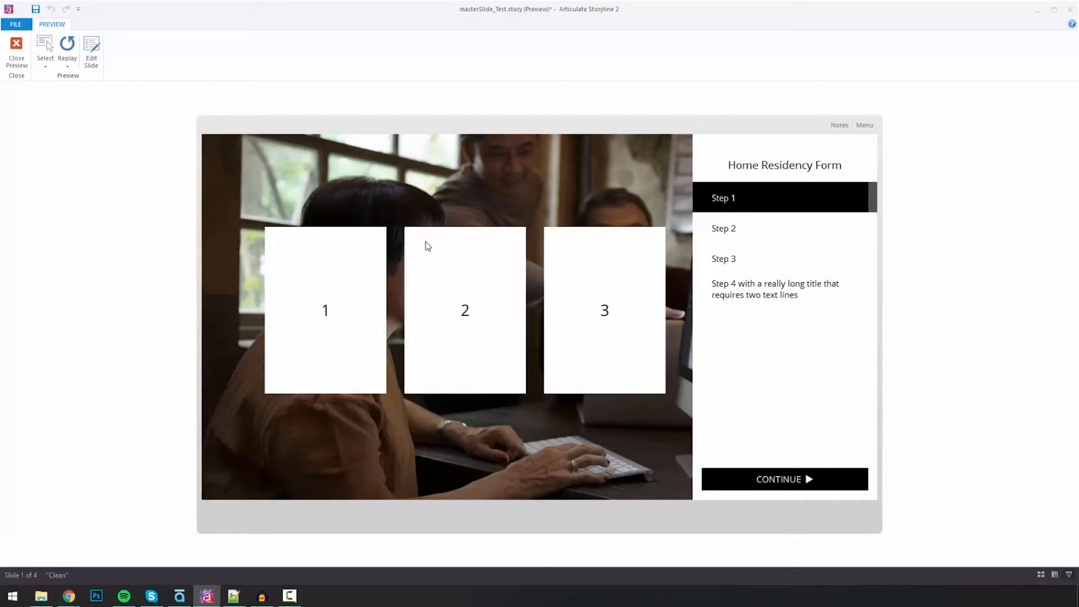
{"action": "mouse_move", "coordinate": [539, 301]}
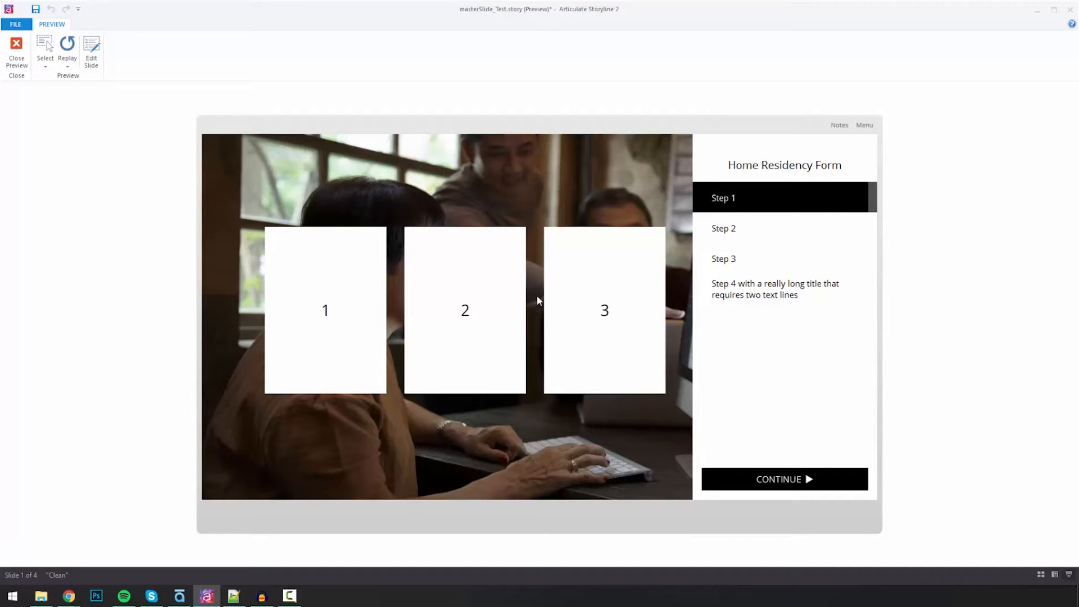
{"action": "mouse_move", "coordinate": [795, 480]}
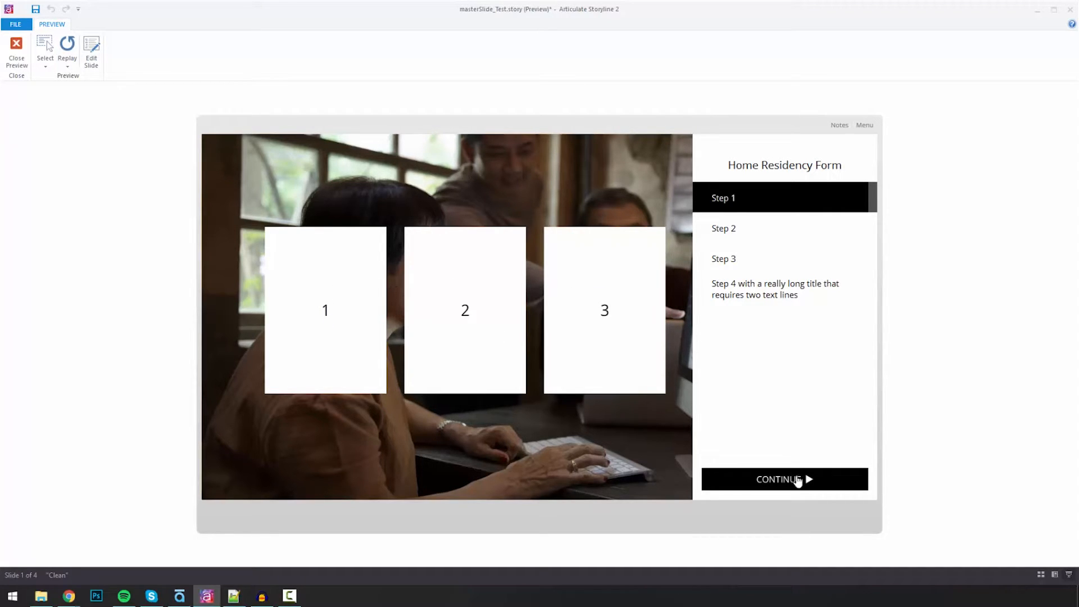
Advance the preview through Steps 2-4, the desert slide and on to Reaching the Moon
{"action": "left_click", "coordinate": [784, 479]}
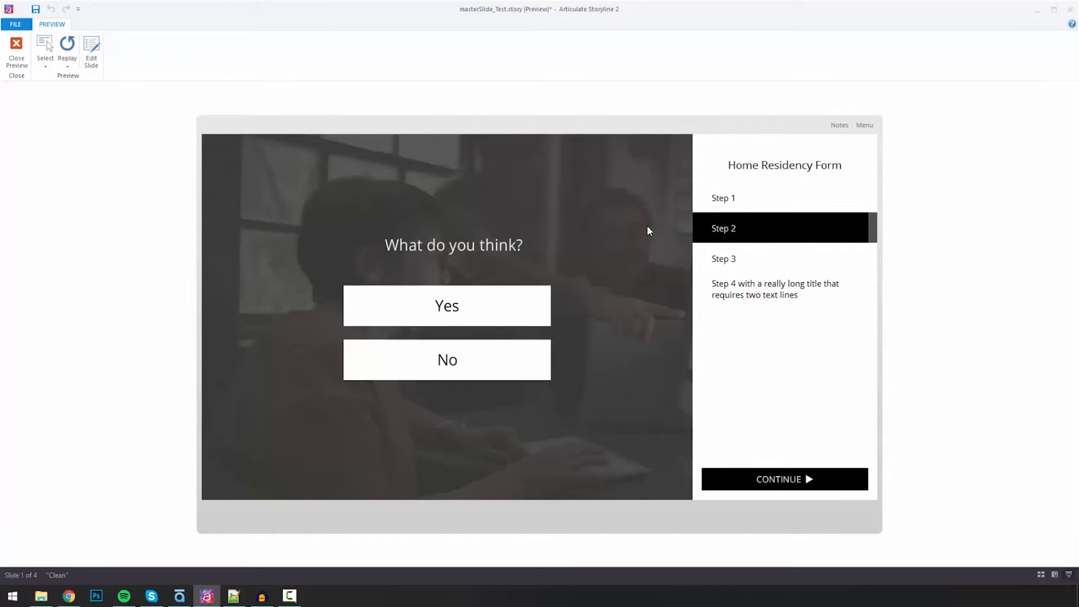
{"action": "mouse_move", "coordinate": [427, 407]}
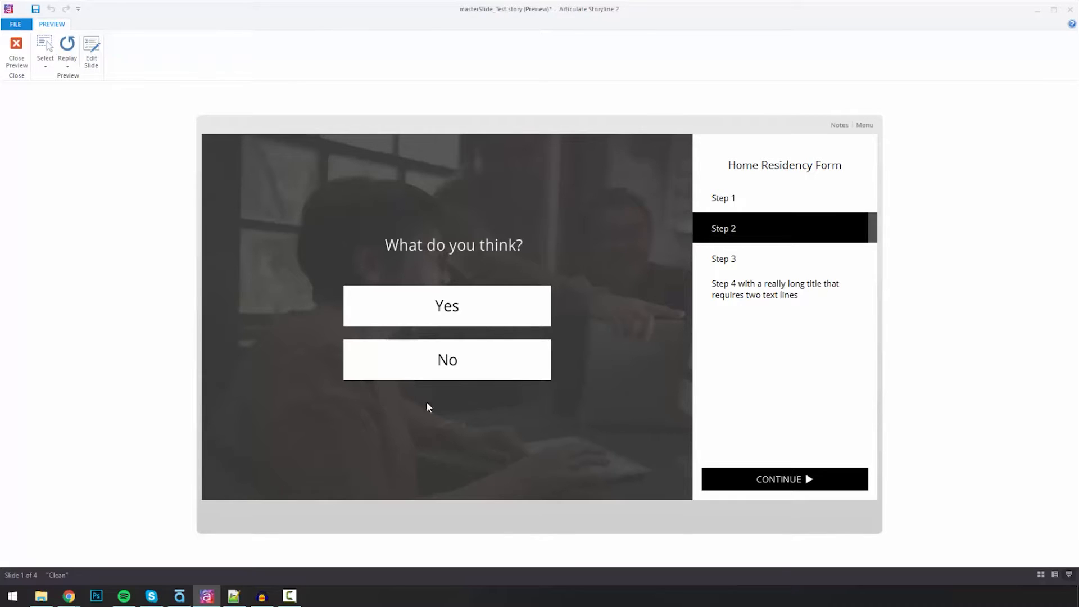
{"action": "mouse_move", "coordinate": [816, 489]}
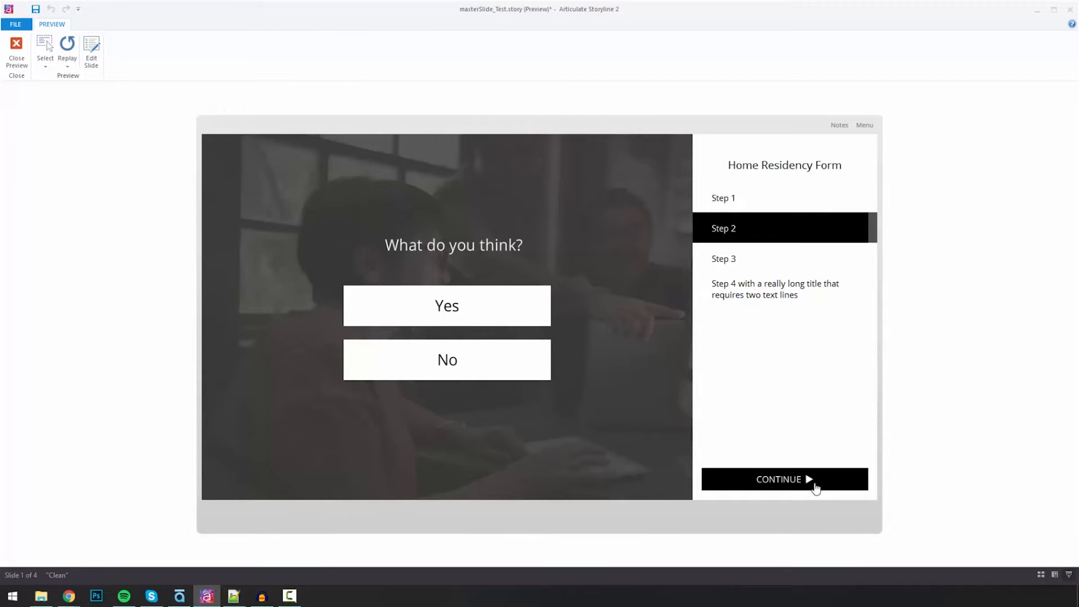
{"action": "left_click", "coordinate": [784, 479]}
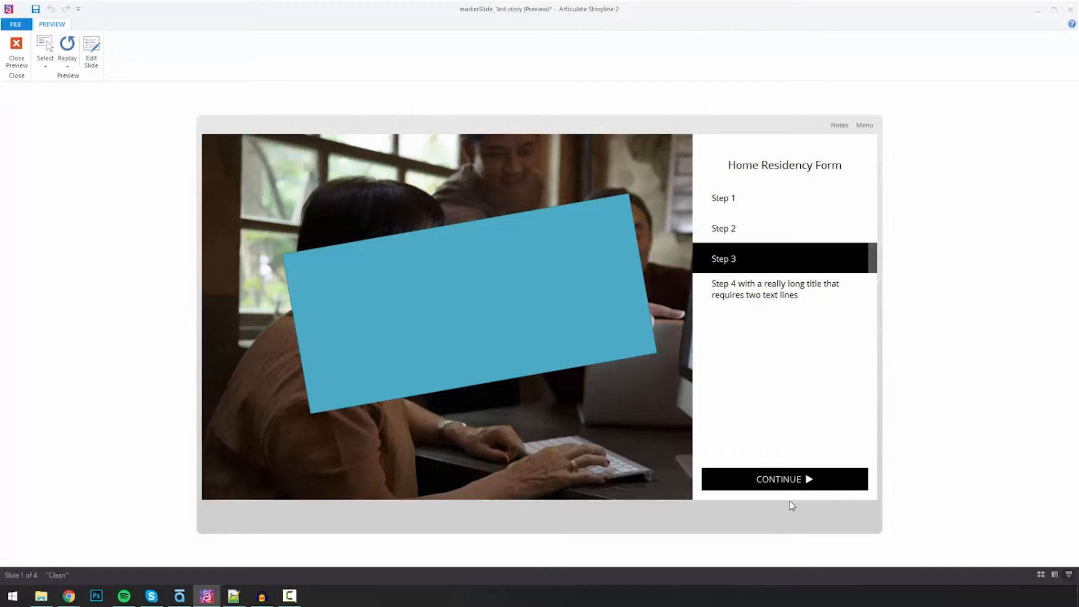
{"action": "left_click", "coordinate": [784, 479]}
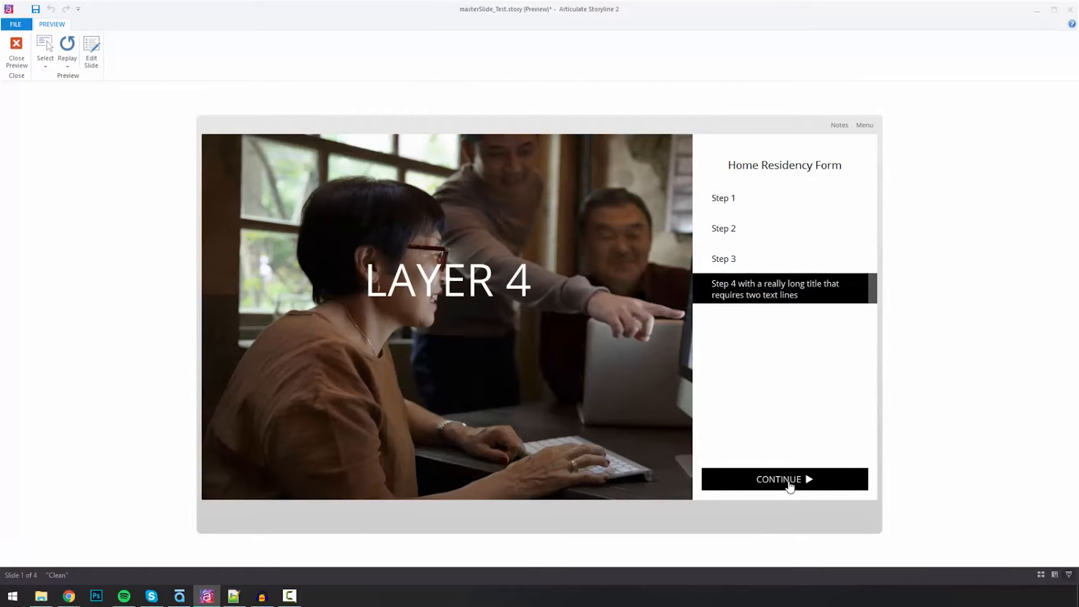
{"action": "left_click", "coordinate": [784, 479]}
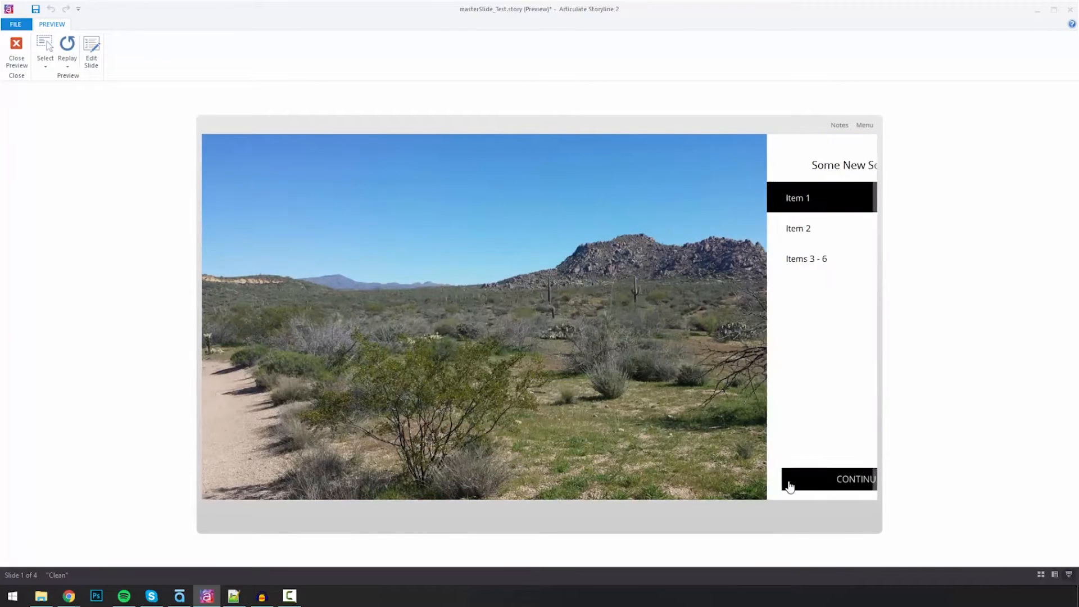
{"action": "left_click", "coordinate": [789, 479]}
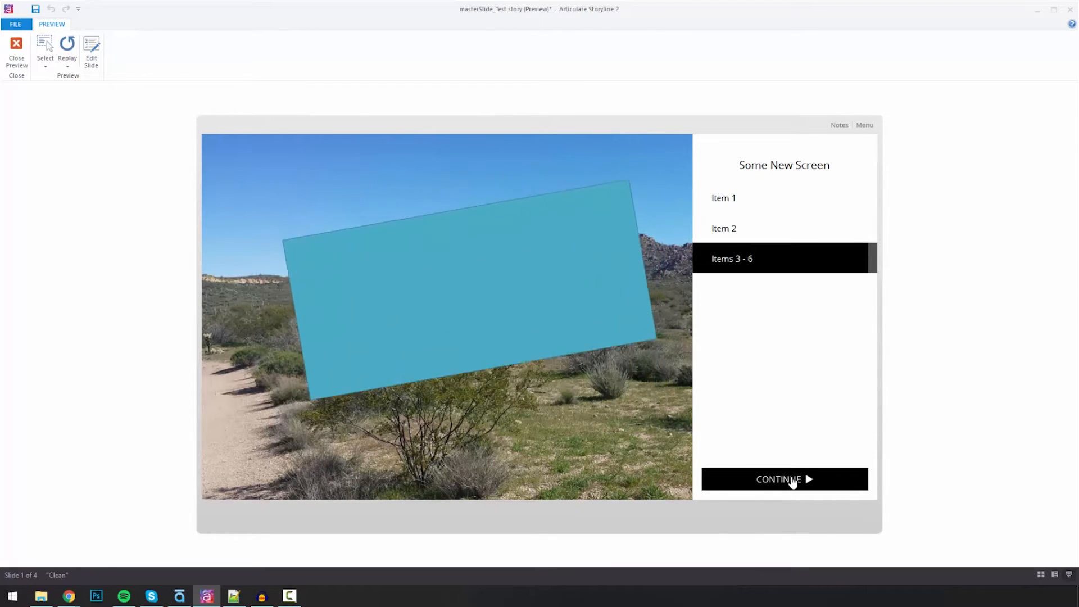
{"action": "left_click", "coordinate": [784, 479]}
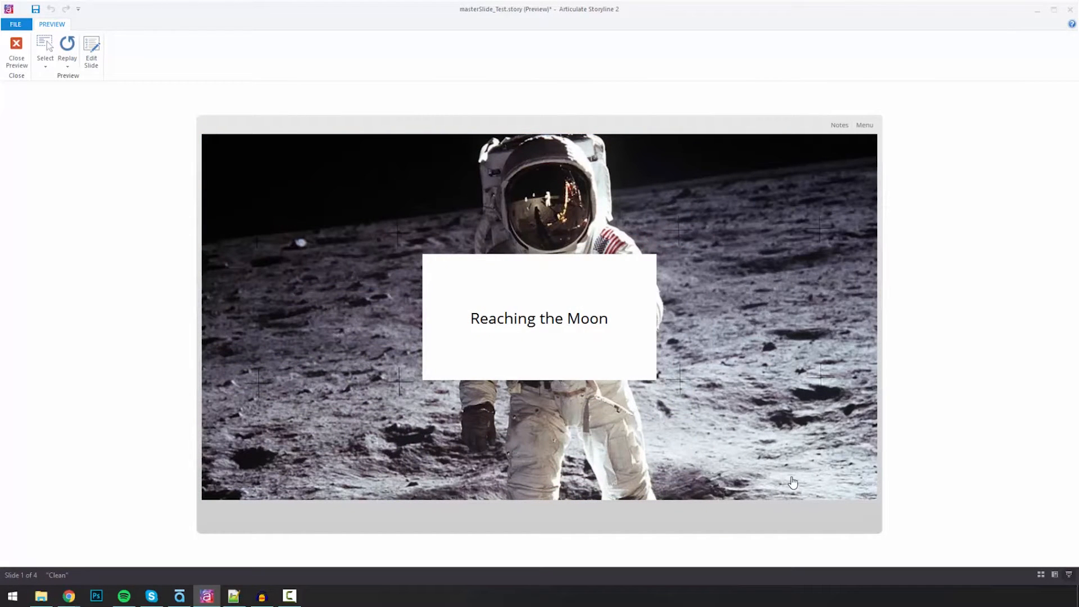
Continue through the Apollo mission steps to The End, then close the preview
{"action": "left_click", "coordinate": [538, 318]}
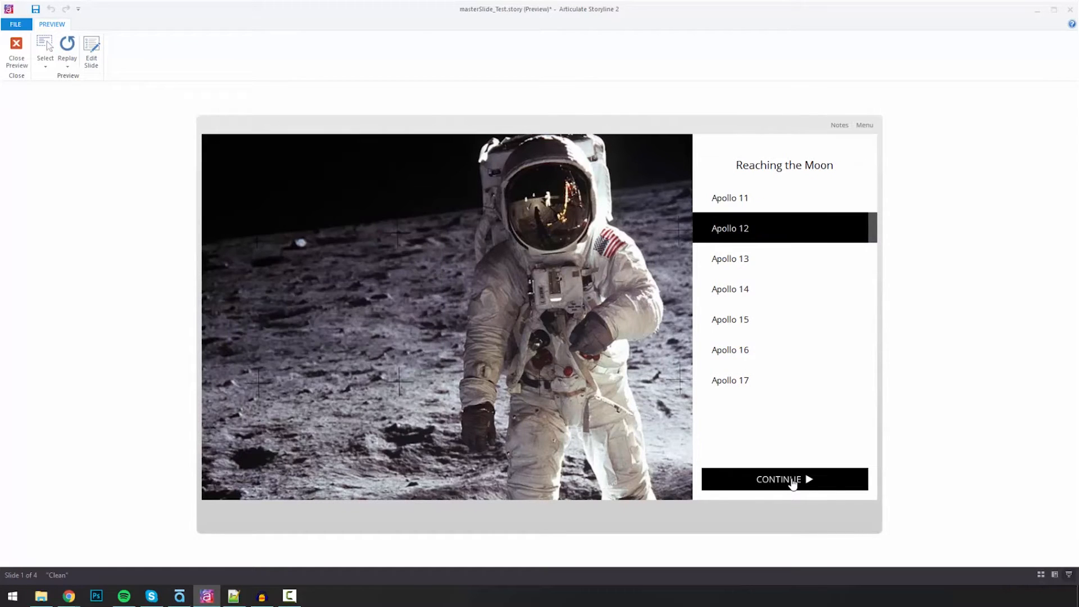
{"action": "left_click", "coordinate": [729, 259]}
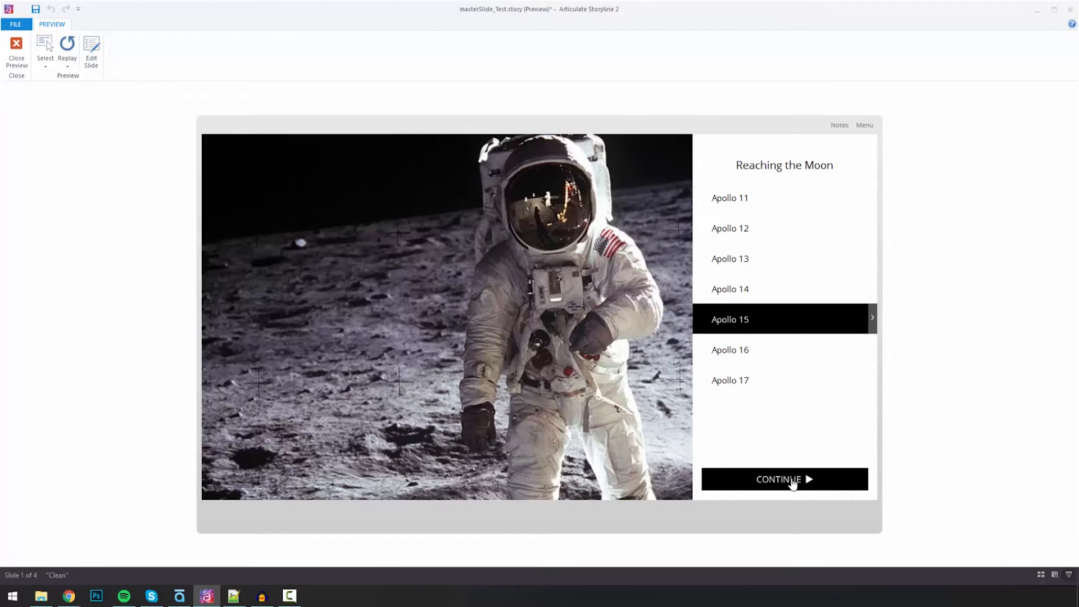
{"action": "left_click", "coordinate": [730, 348]}
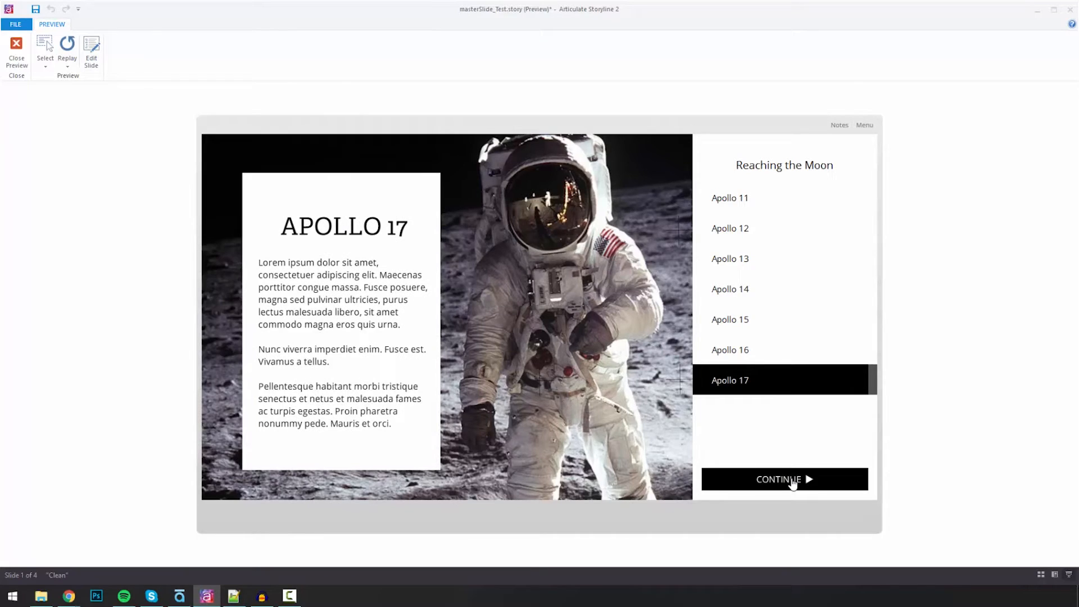
{"action": "left_click", "coordinate": [784, 478]}
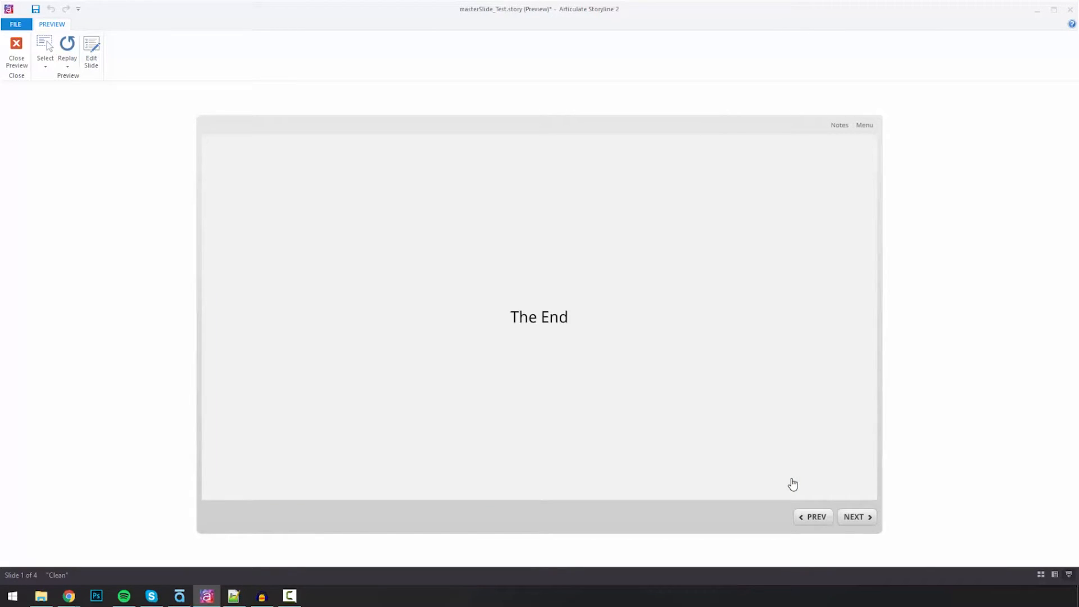
{"action": "mouse_move", "coordinate": [429, 284]}
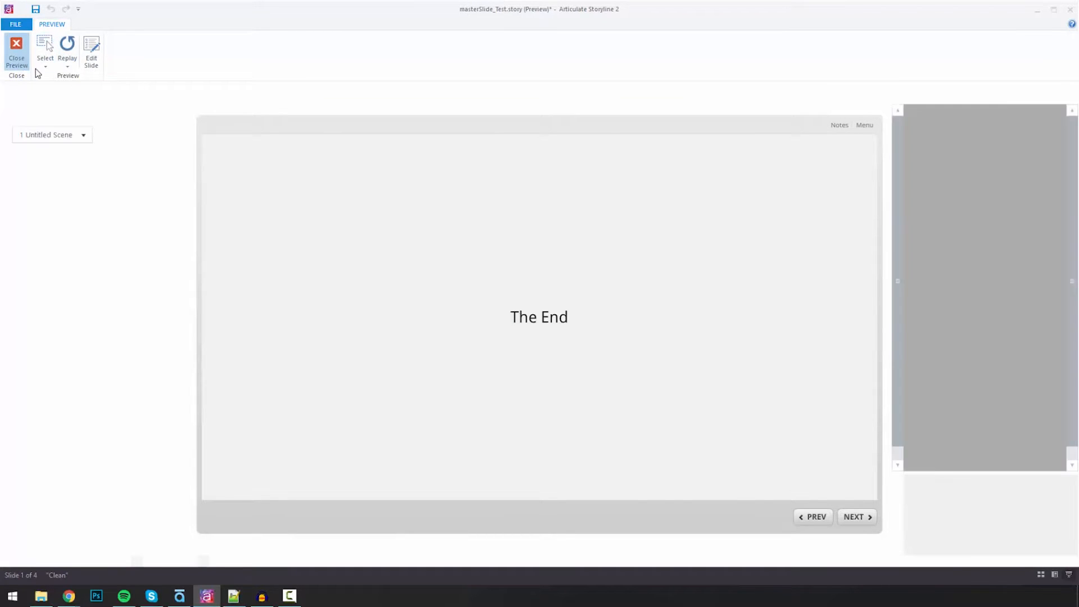
{"action": "left_click", "coordinate": [16, 52]}
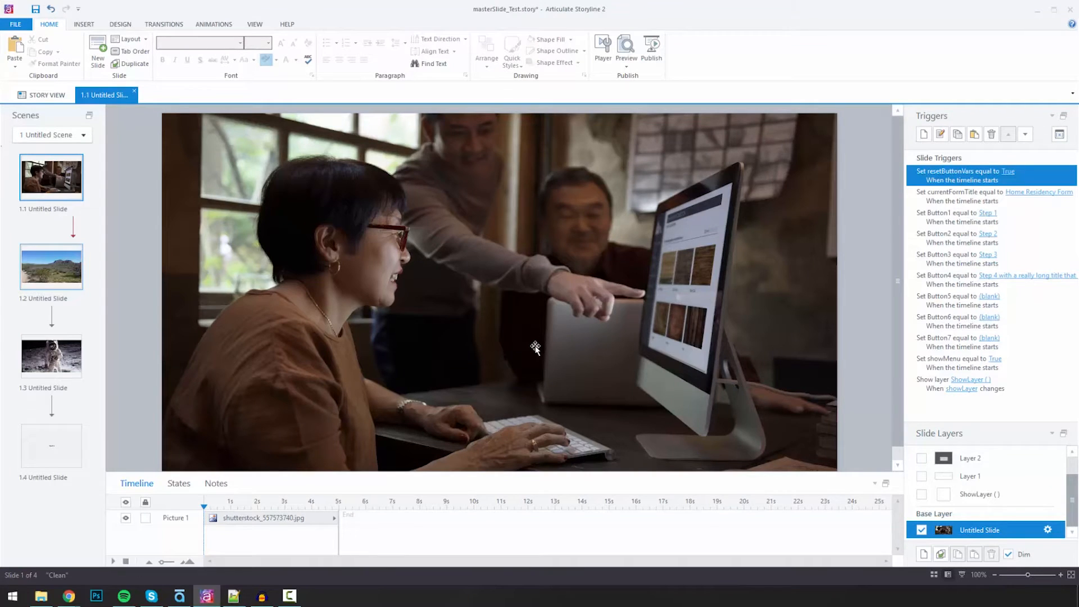
{"action": "mouse_move", "coordinate": [541, 350]}
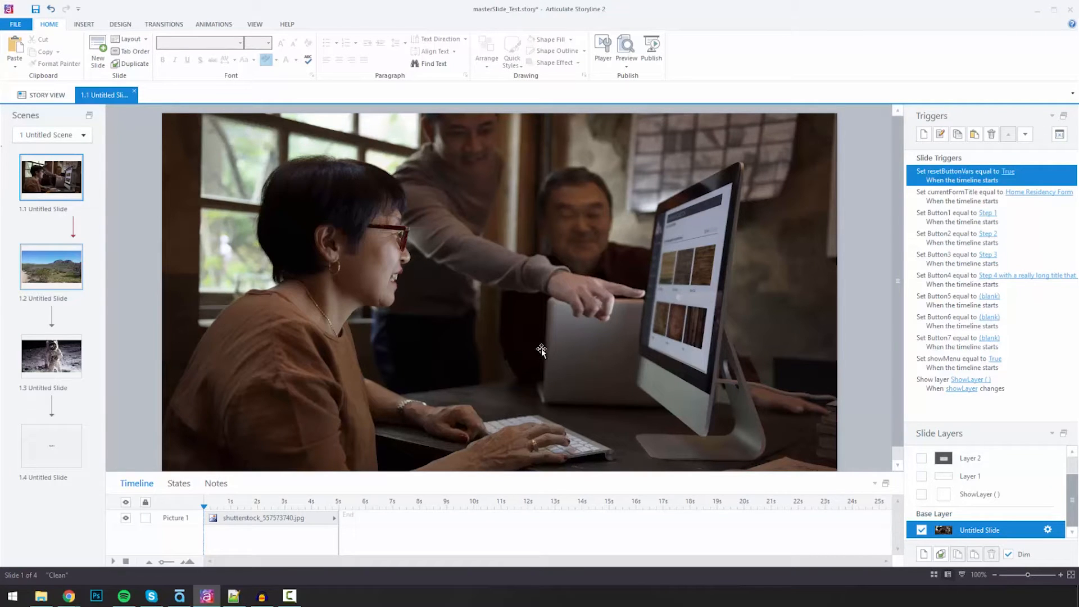
{"action": "left_click", "coordinate": [255, 24]}
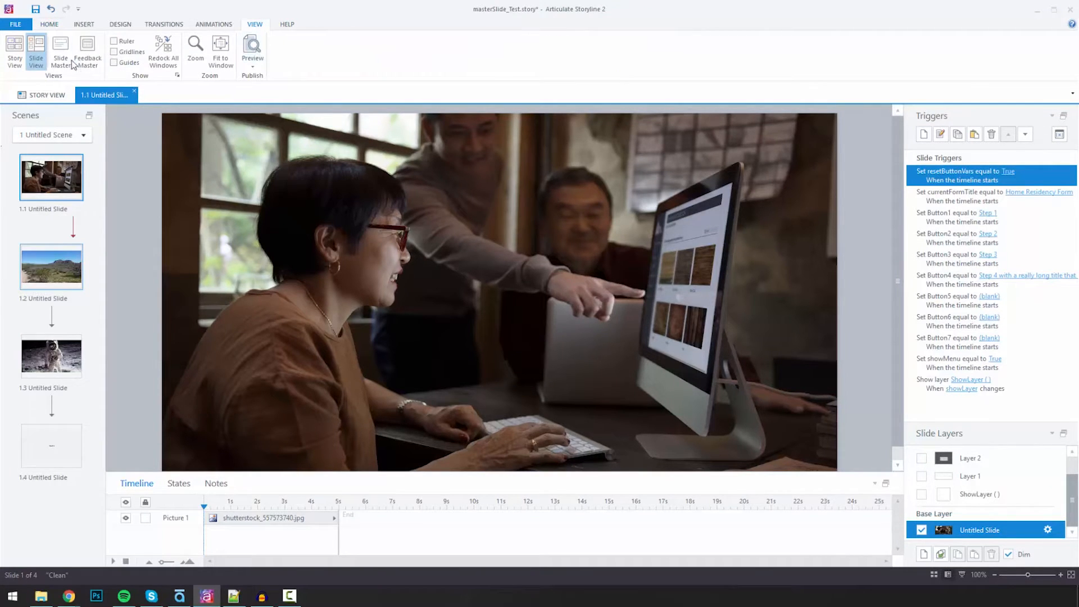
Switch to Slide Master view and select the Side Menu Out layer to show its triggers
{"action": "left_click", "coordinate": [36, 52]}
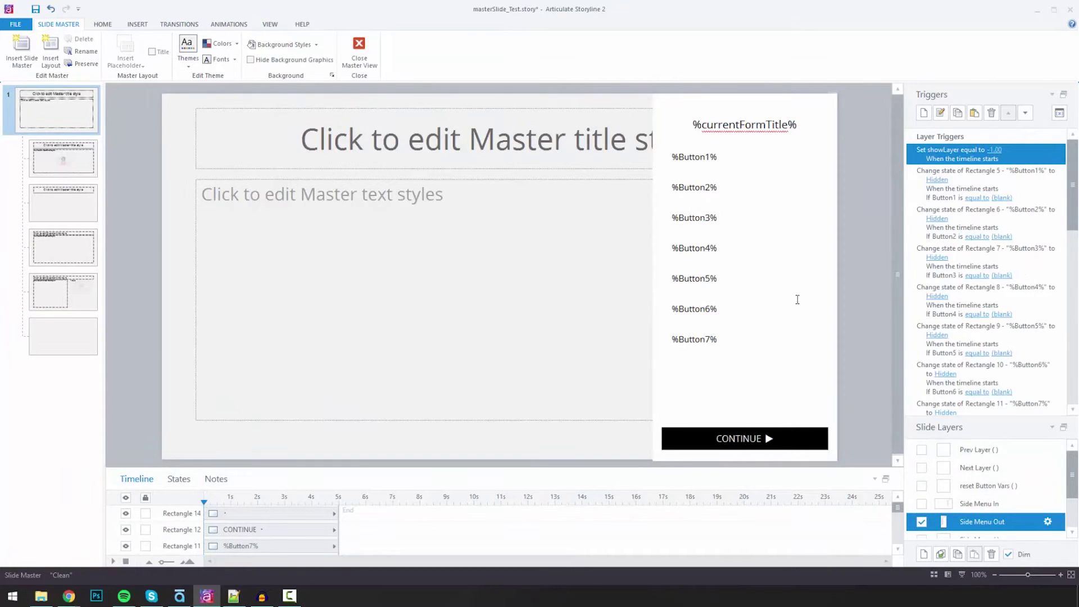
{"action": "mouse_move", "coordinate": [774, 234]}
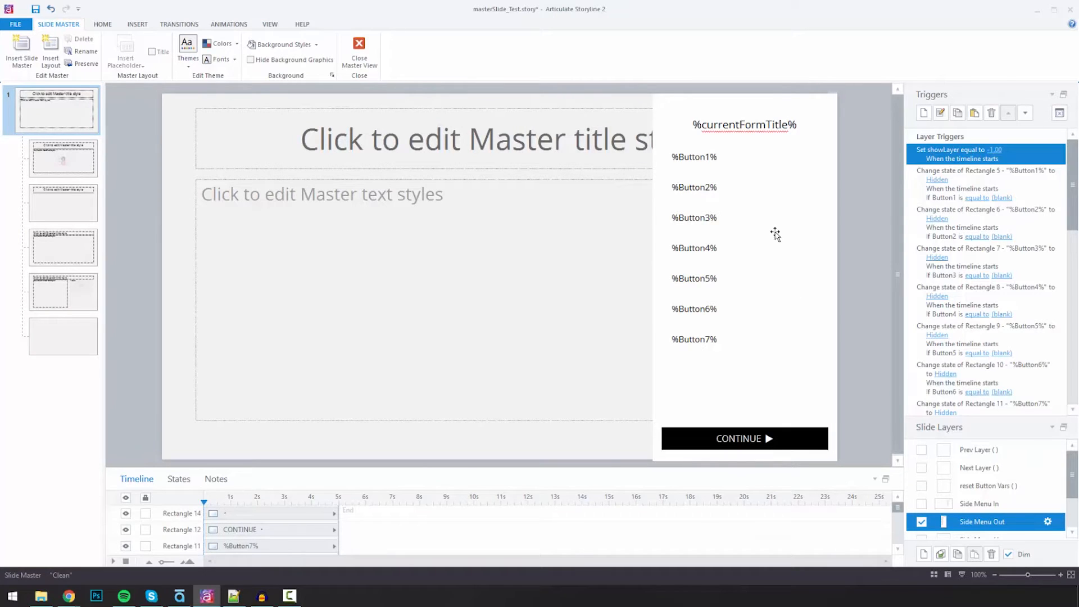
{"action": "mouse_move", "coordinate": [778, 202]}
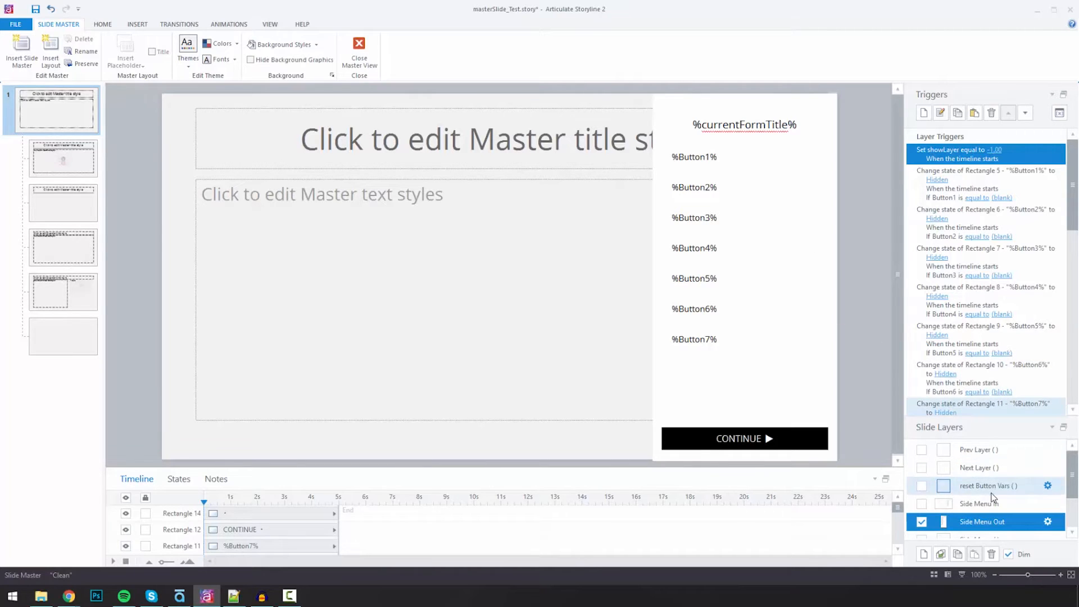
{"action": "scroll", "scroll_direction": "down", "scroll_amount": 3}
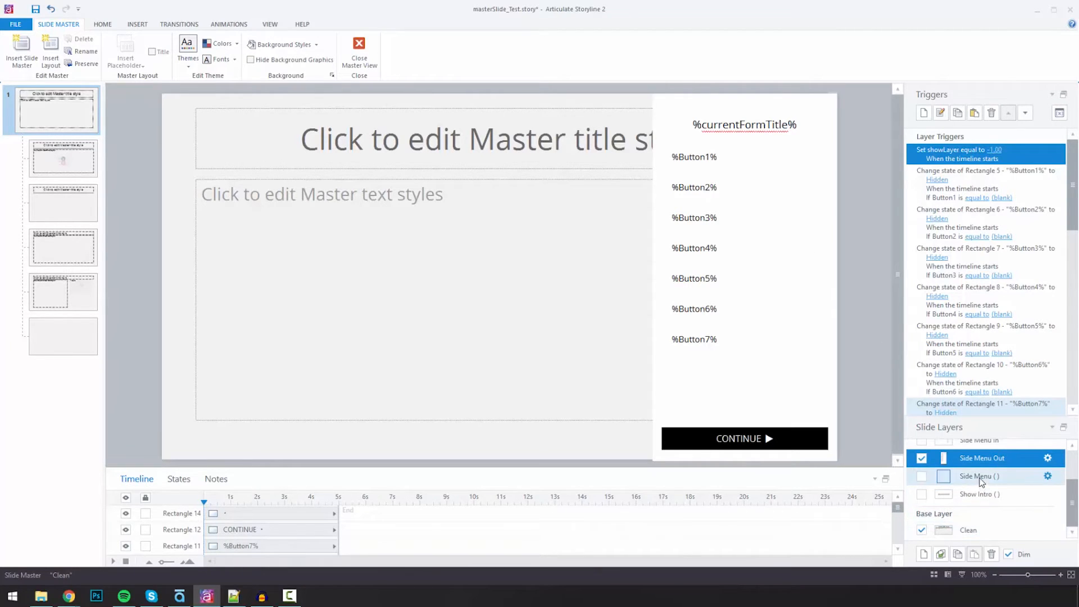
{"action": "left_click", "coordinate": [983, 457]}
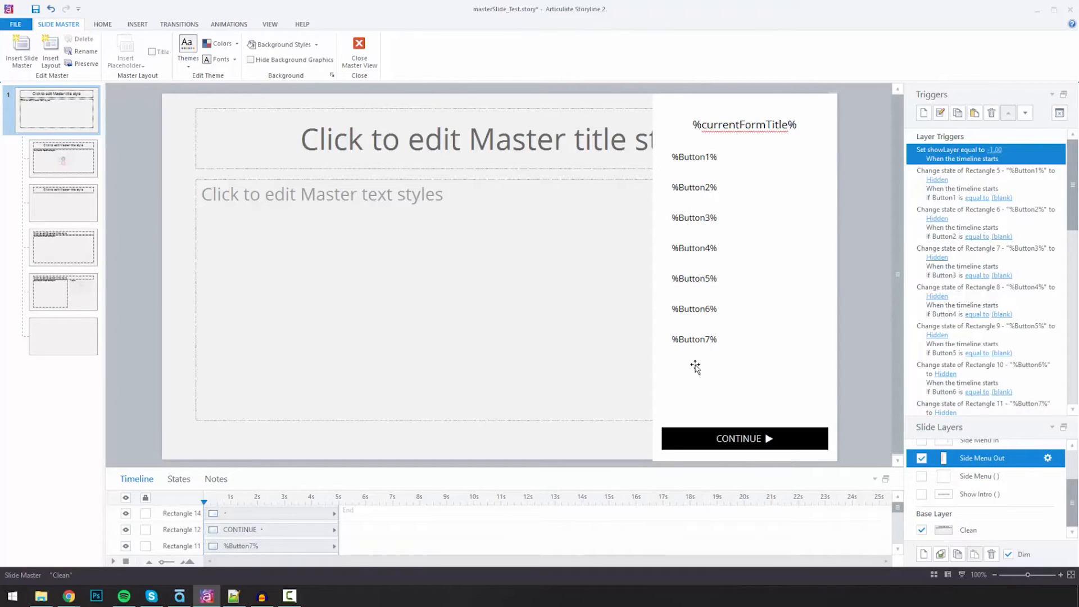
{"action": "mouse_move", "coordinate": [705, 95]}
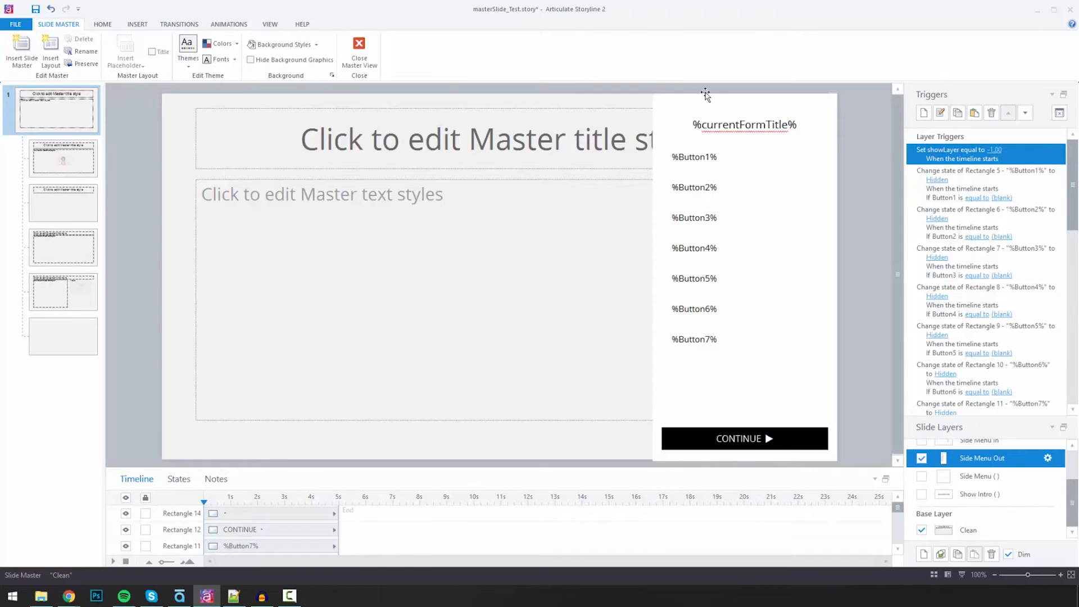
{"action": "mouse_move", "coordinate": [881, 457]}
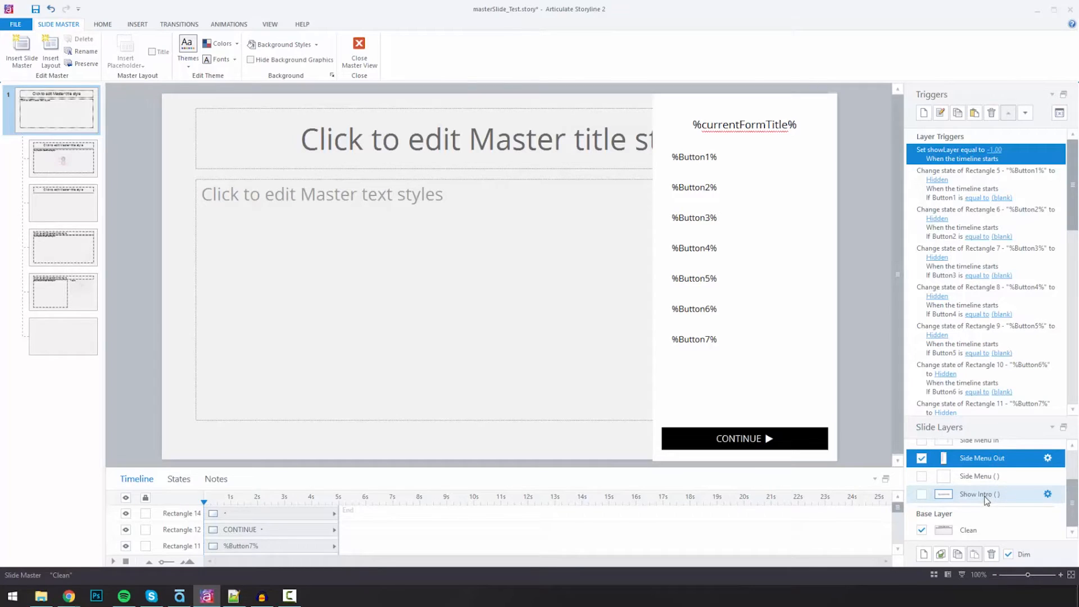
Select the Show Intro layer's %currentFormTitle% box and compare it with Side Menu Out
{"action": "left_click", "coordinate": [977, 495]}
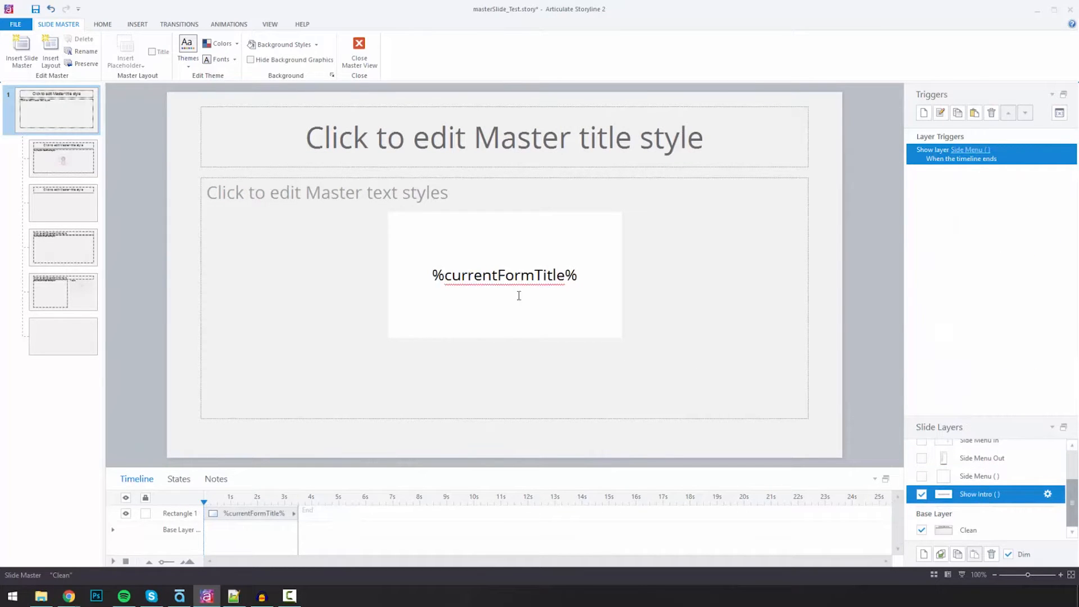
{"action": "left_click", "coordinate": [504, 274]}
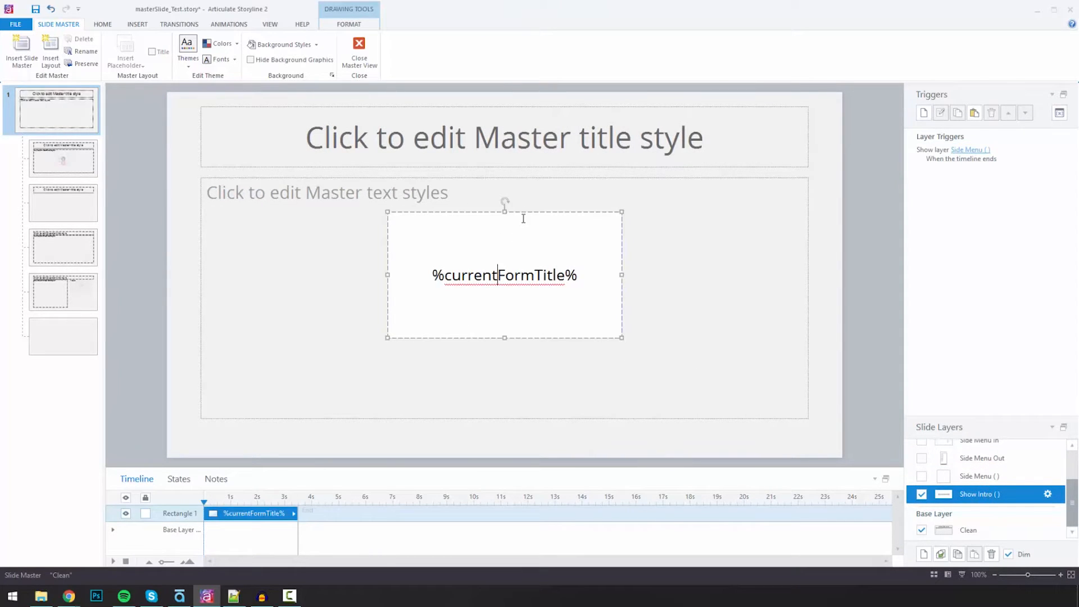
{"action": "mouse_move", "coordinate": [283, 200]}
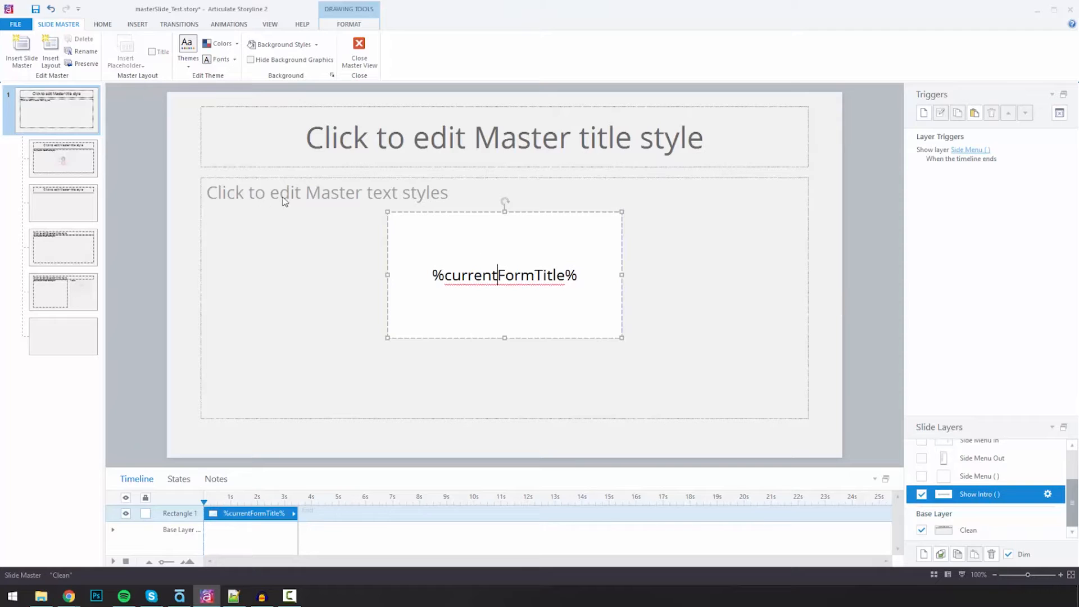
{"action": "mouse_move", "coordinate": [372, 221]}
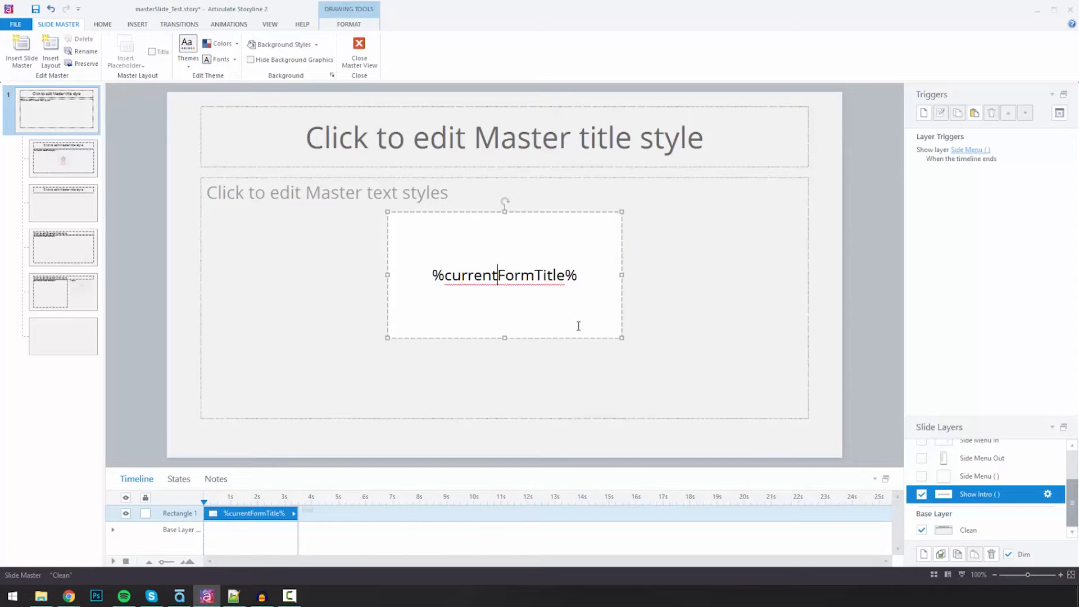
{"action": "left_click", "coordinate": [981, 457]}
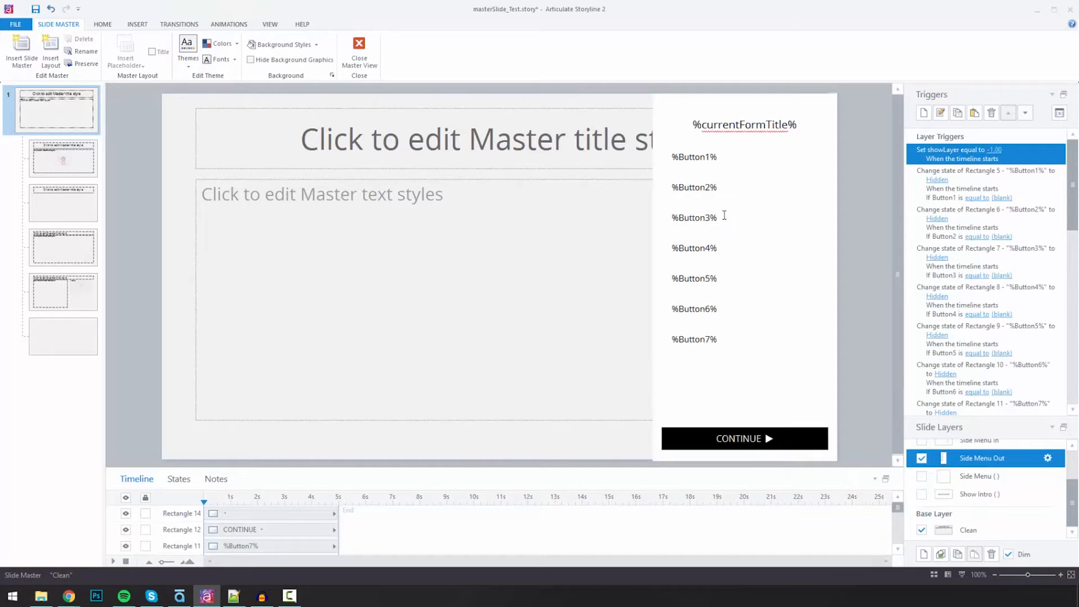
{"action": "mouse_move", "coordinate": [724, 376]}
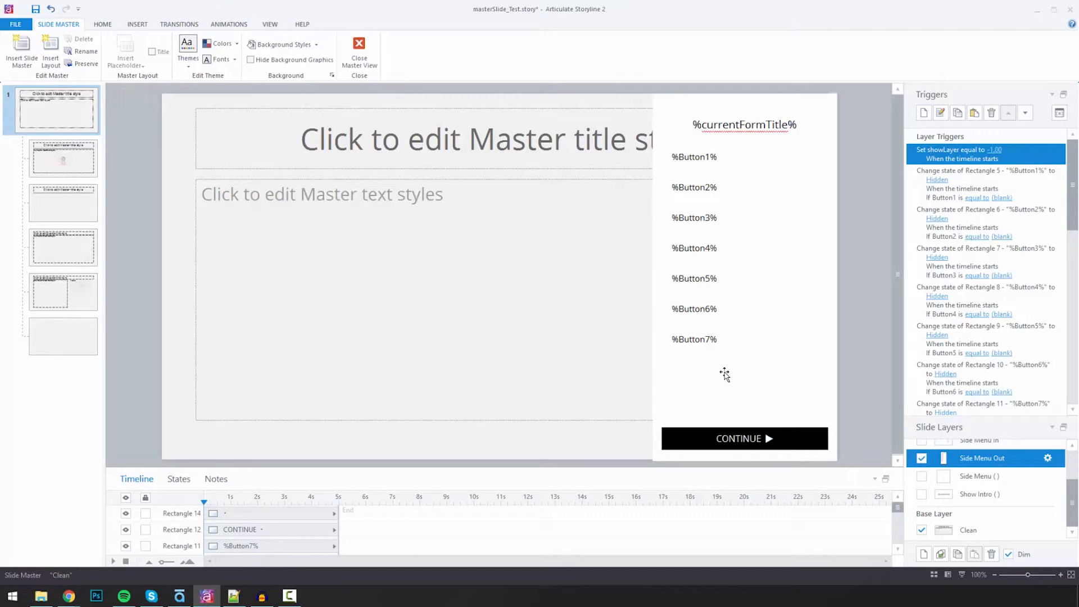
{"action": "mouse_move", "coordinate": [745, 379]}
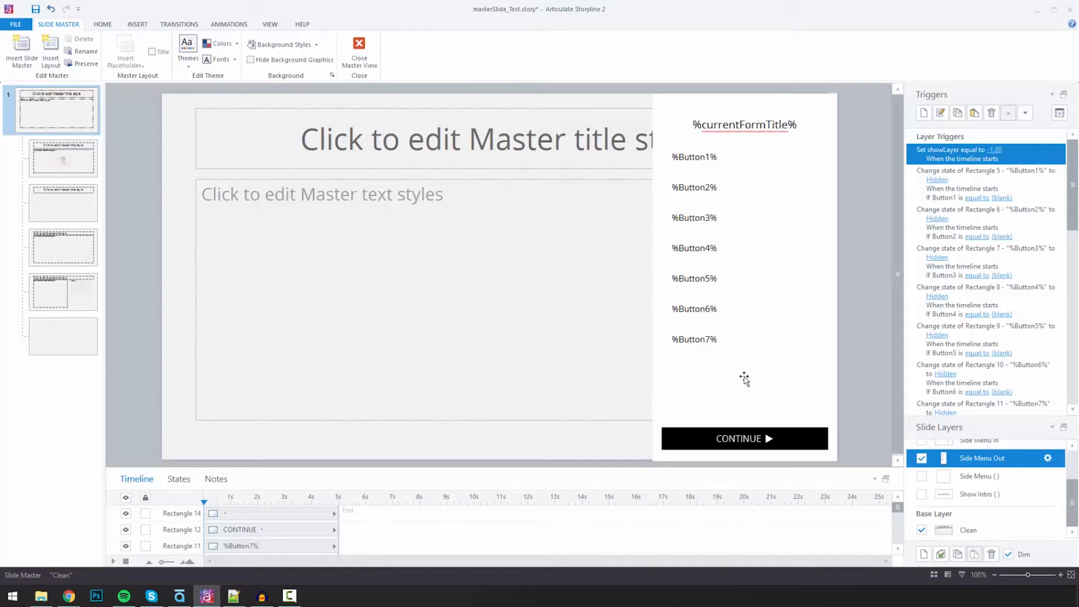
{"action": "left_click", "coordinate": [979, 493]}
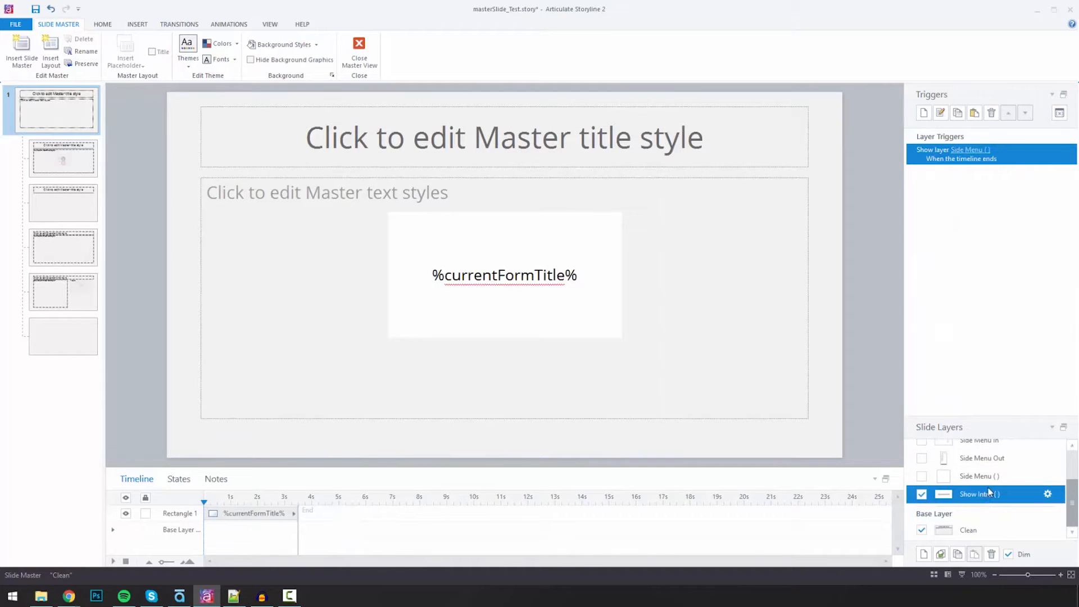
{"action": "left_click", "coordinate": [976, 475]}
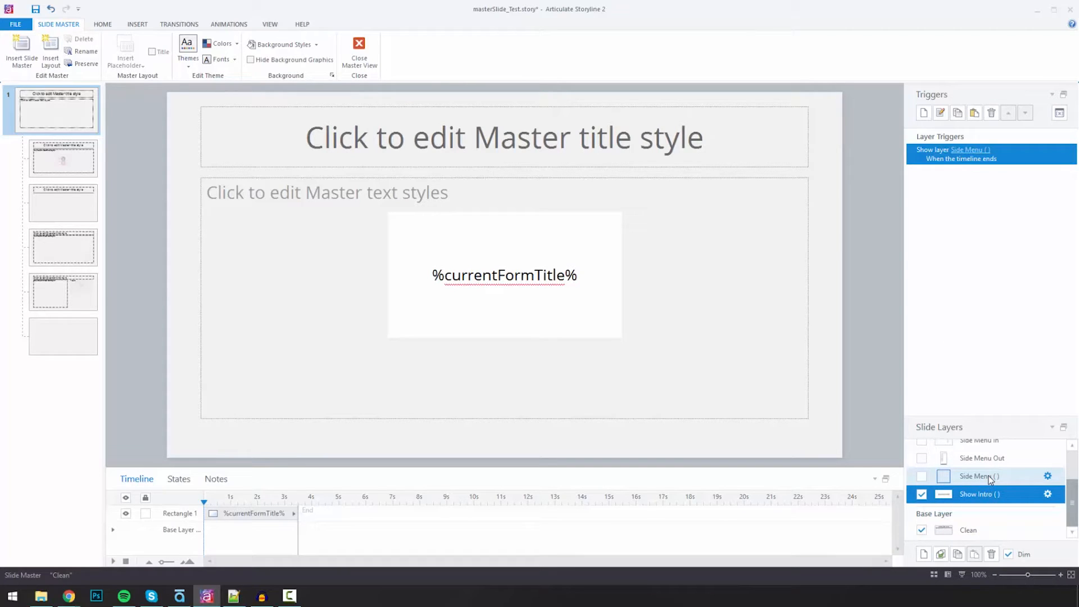
{"action": "mouse_move", "coordinate": [986, 483]}
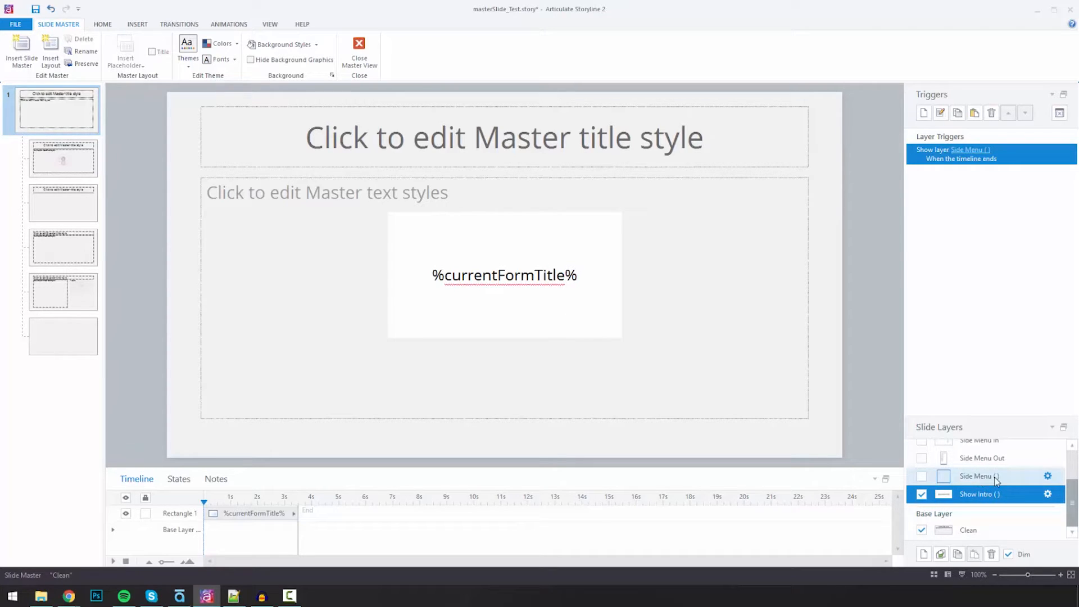
{"action": "scroll", "scroll_direction": "down", "scroll_amount": 3}
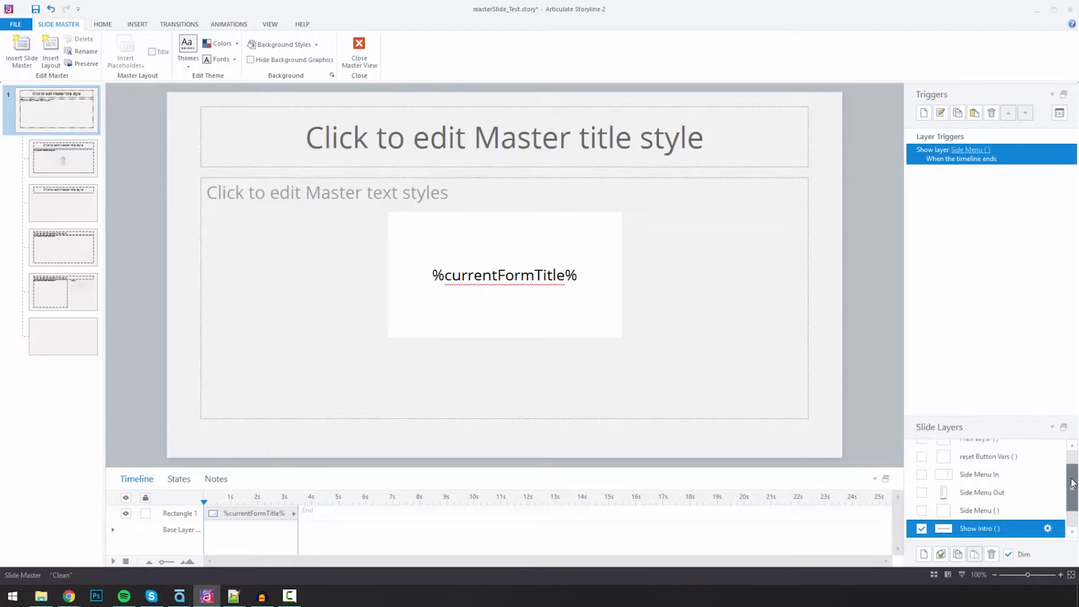
{"action": "scroll", "scroll_direction": "up", "scroll_amount": 3}
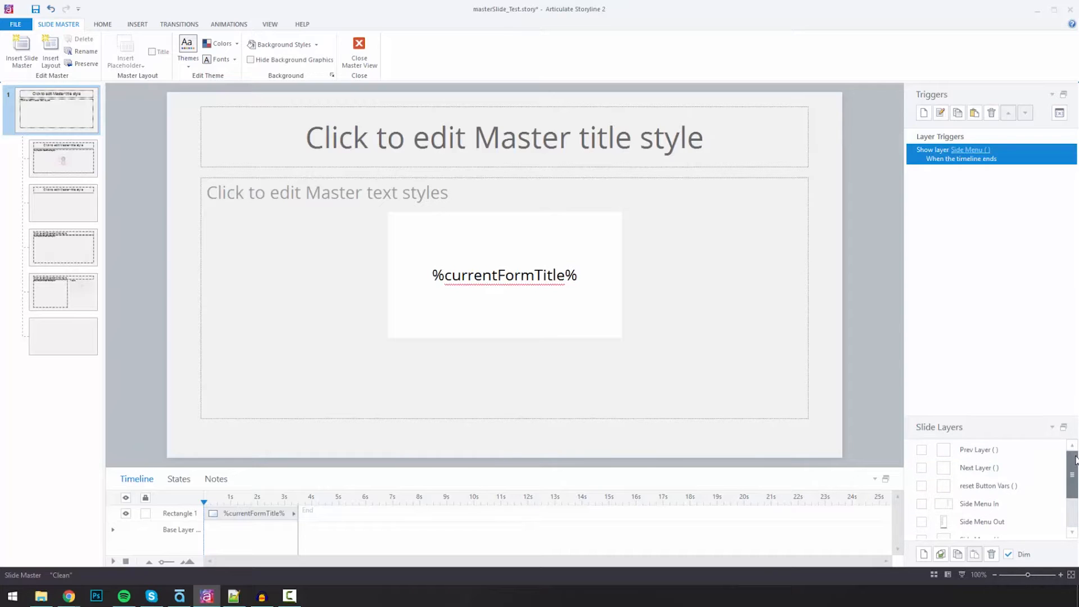
Reselect Side Menu Out and scroll its triggers to the setCurrentButtonVisited click triggers
{"action": "scroll", "scroll_direction": "down", "scroll_amount": 3}
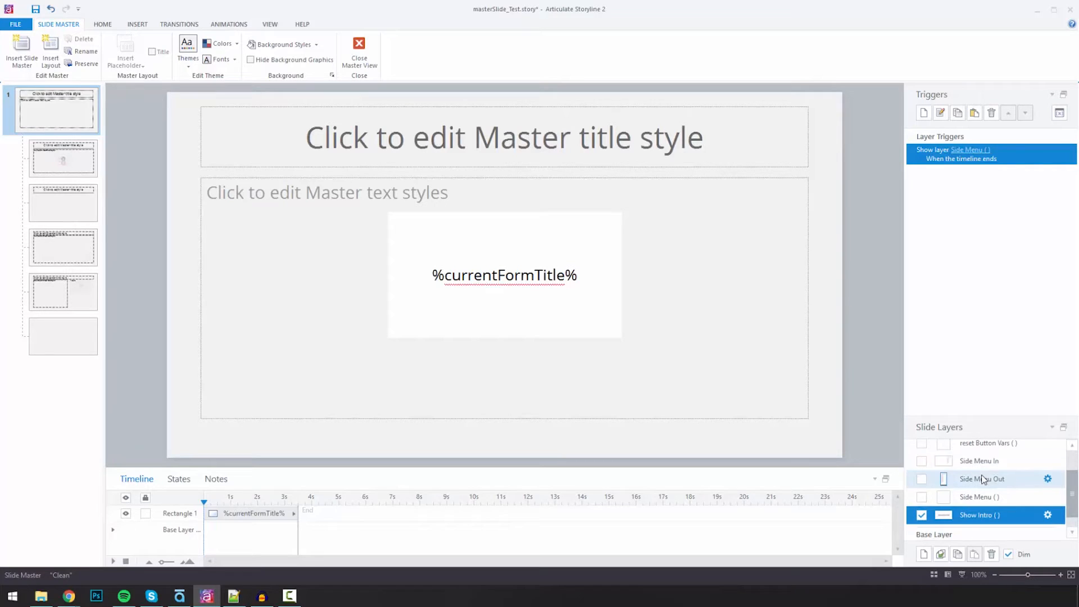
{"action": "scroll", "scroll_direction": "down", "scroll_amount": 3}
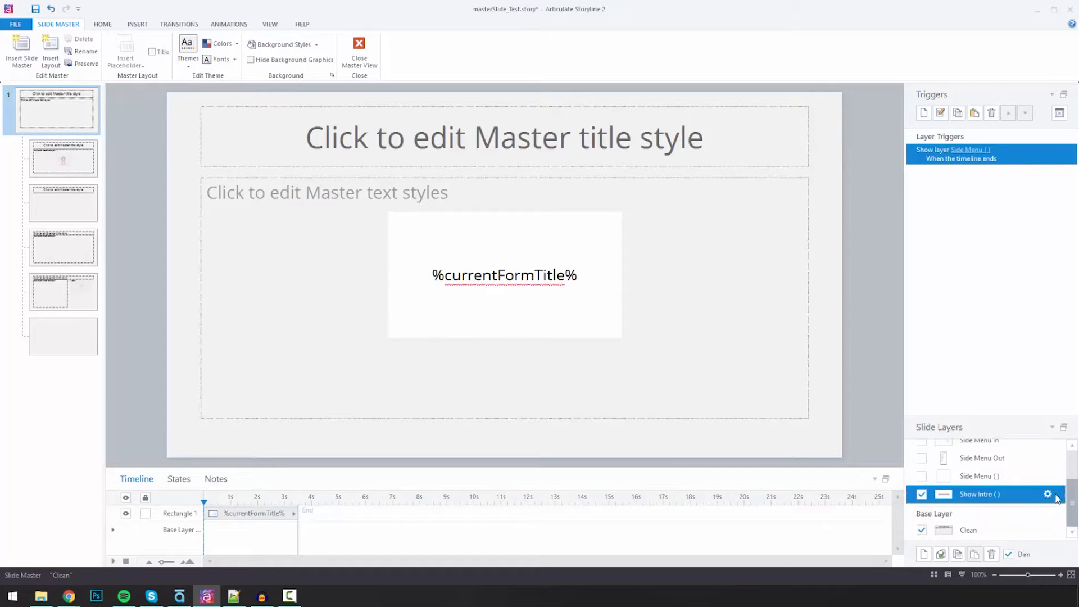
{"action": "left_click", "coordinate": [983, 458]}
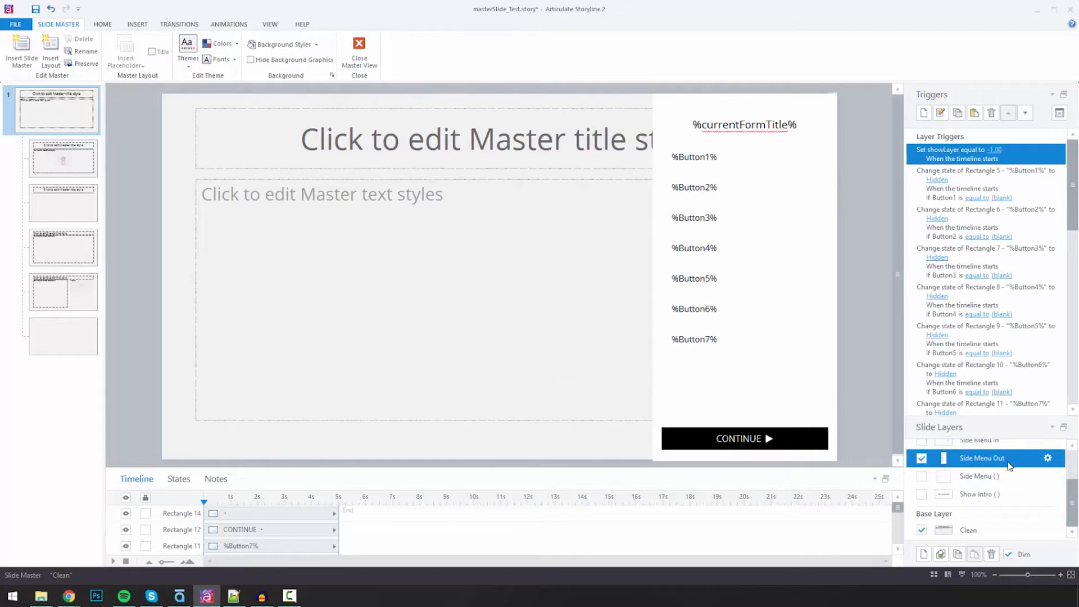
{"action": "scroll", "scroll_direction": "down", "scroll_amount": 3}
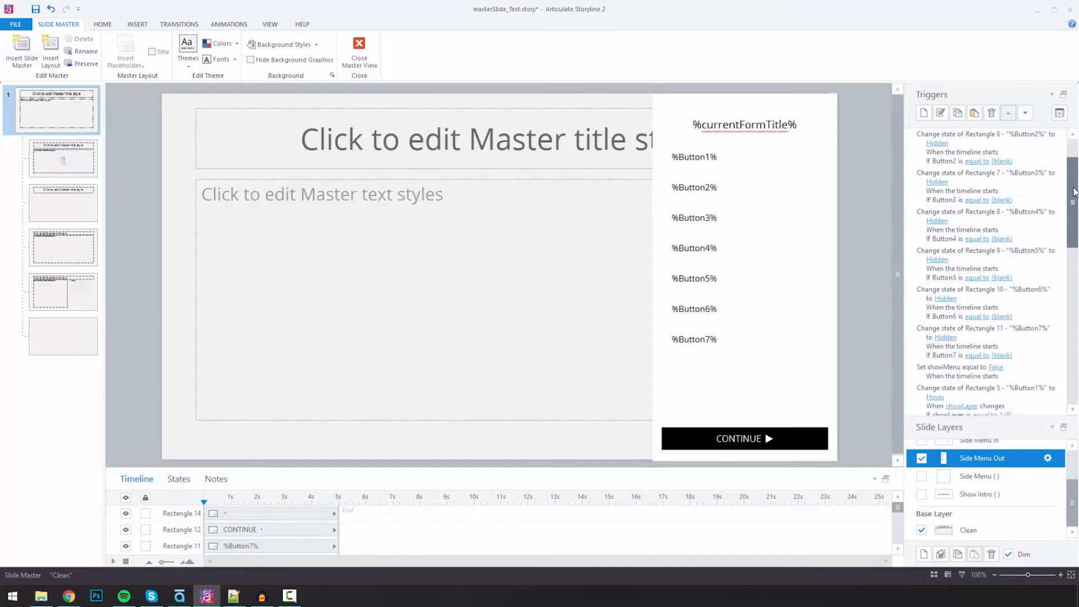
{"action": "scroll", "scroll_direction": "down", "scroll_amount": 3}
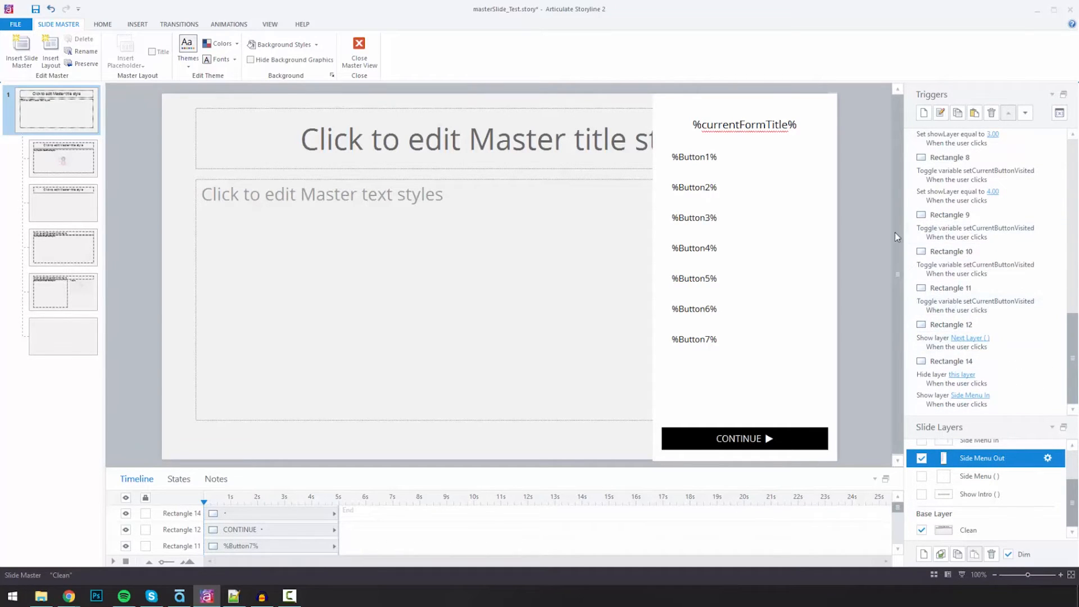
{"action": "mouse_move", "coordinate": [732, 421]}
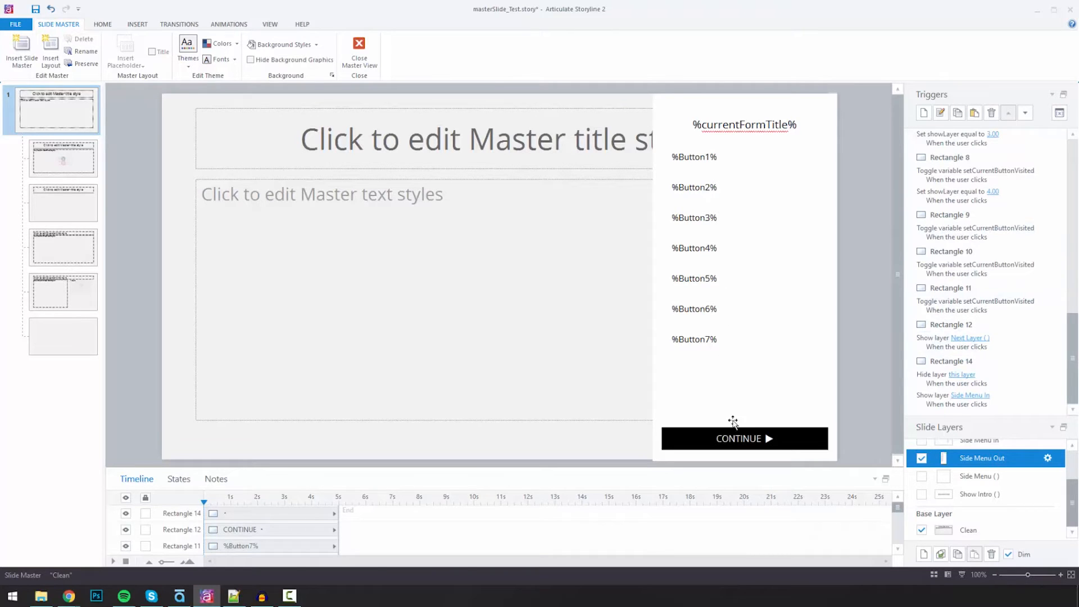
{"action": "mouse_move", "coordinate": [731, 418]}
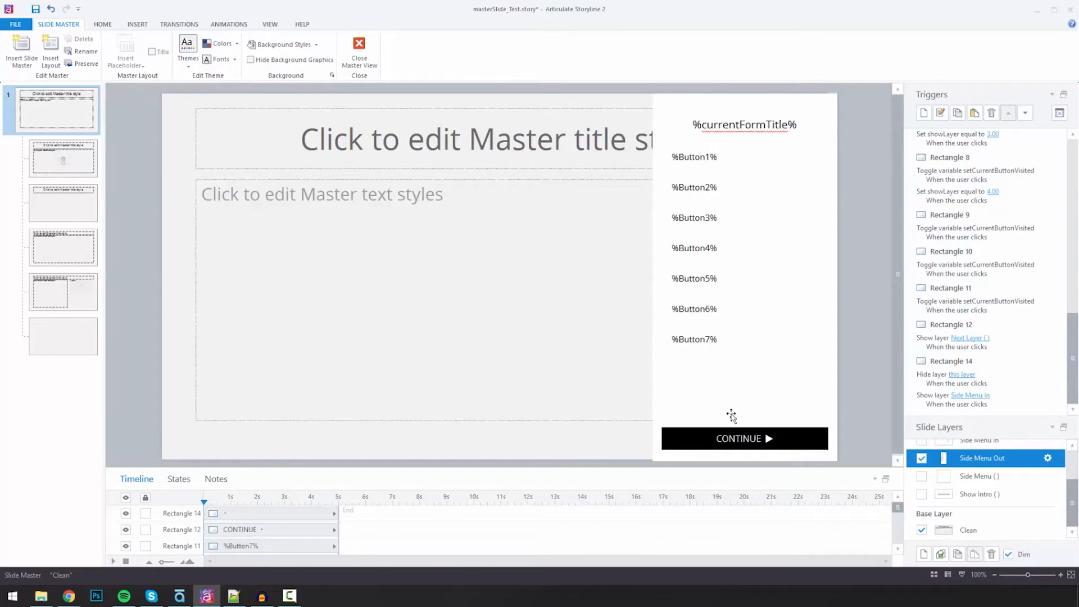
Check the Next Layer layer's triggers, then show Side Menu Out's Hidden state-change triggers
{"action": "left_click", "coordinate": [982, 457]}
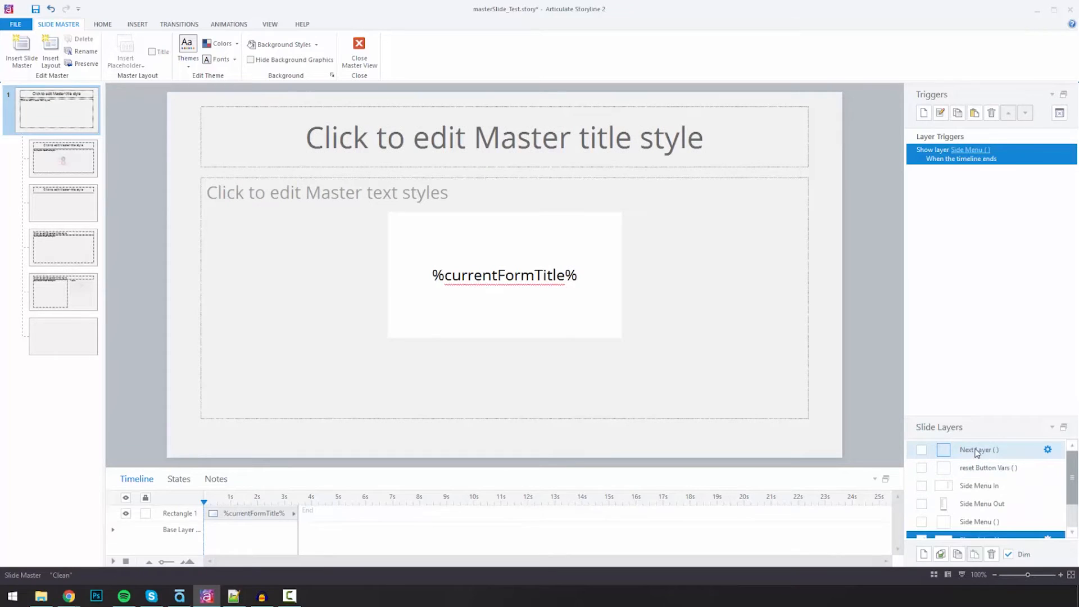
{"action": "left_click", "coordinate": [977, 450]}
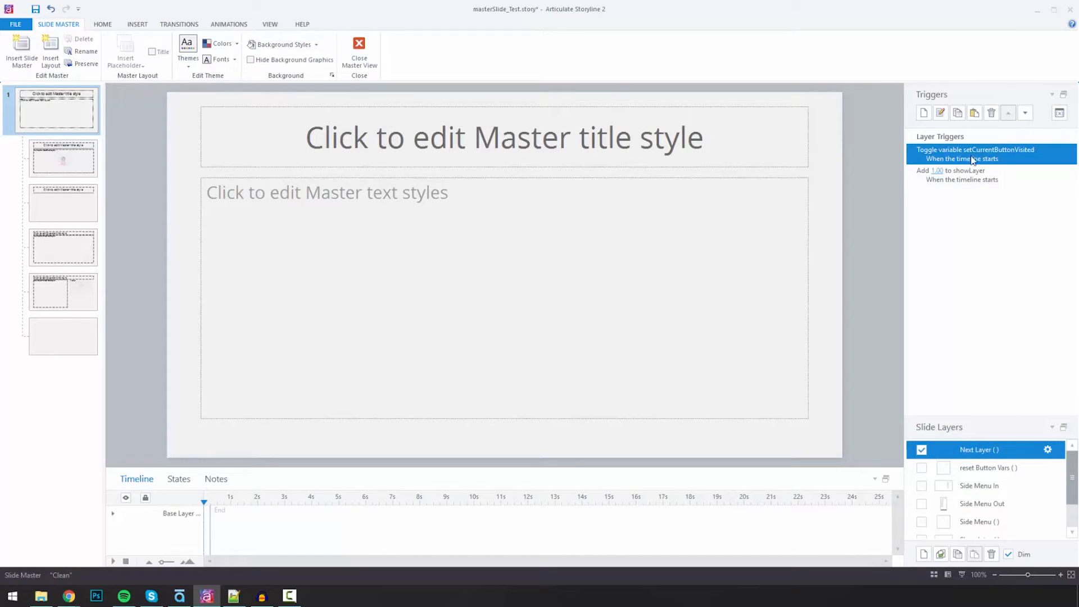
{"action": "mouse_move", "coordinate": [662, 400]}
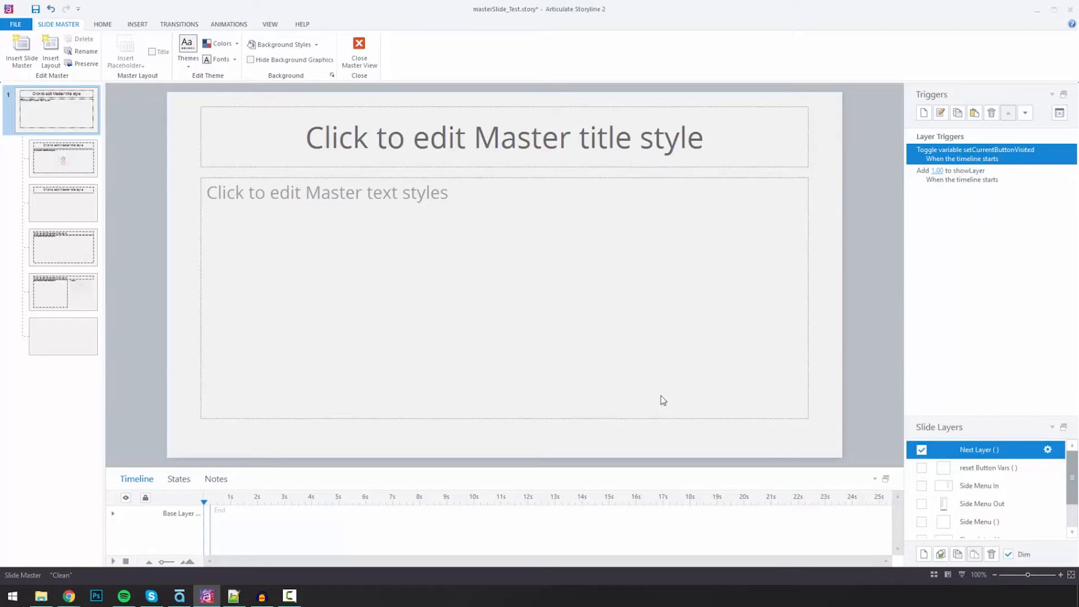
{"action": "mouse_move", "coordinate": [968, 428]}
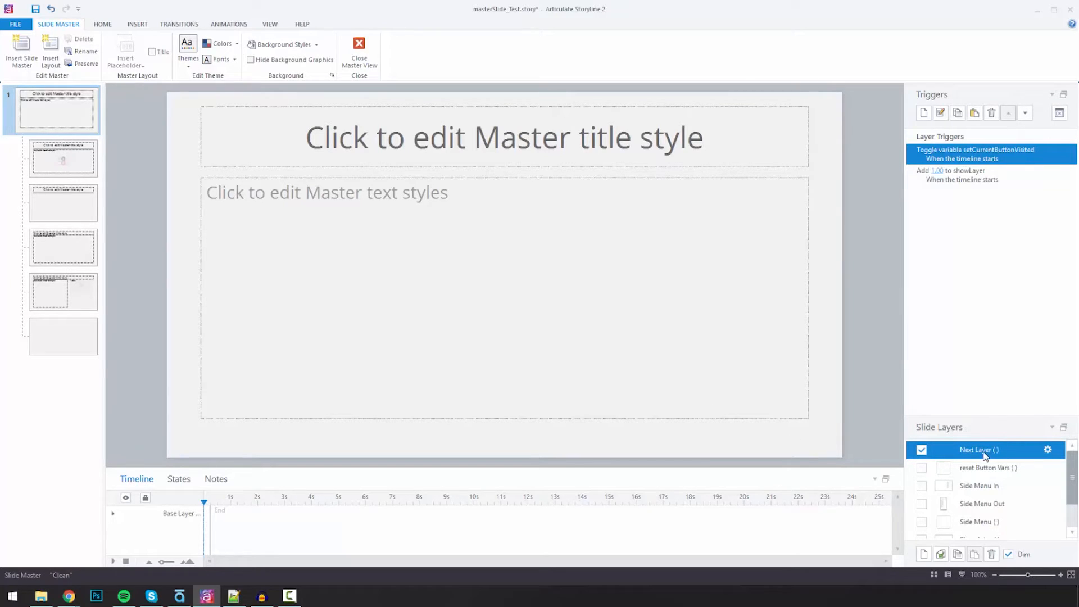
{"action": "mouse_move", "coordinate": [753, 391]}
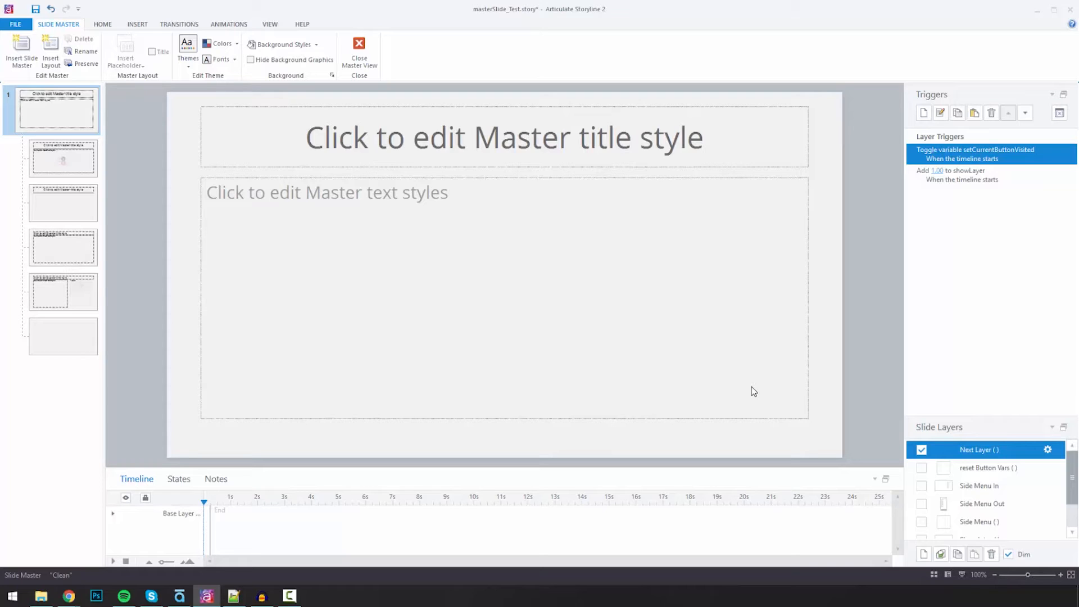
{"action": "mouse_move", "coordinate": [1002, 453]}
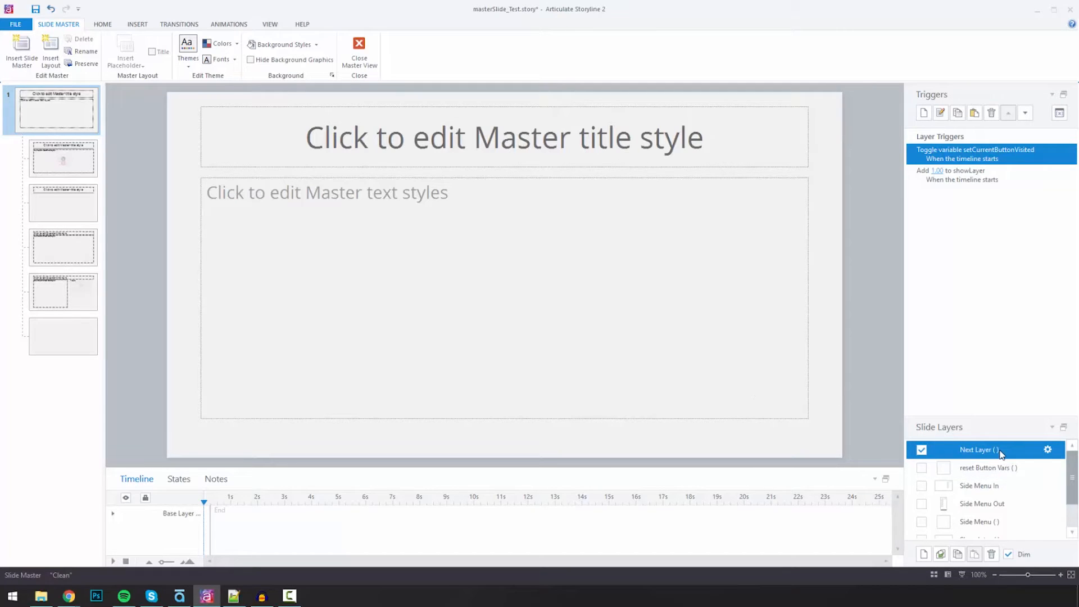
{"action": "mouse_move", "coordinate": [979, 284]}
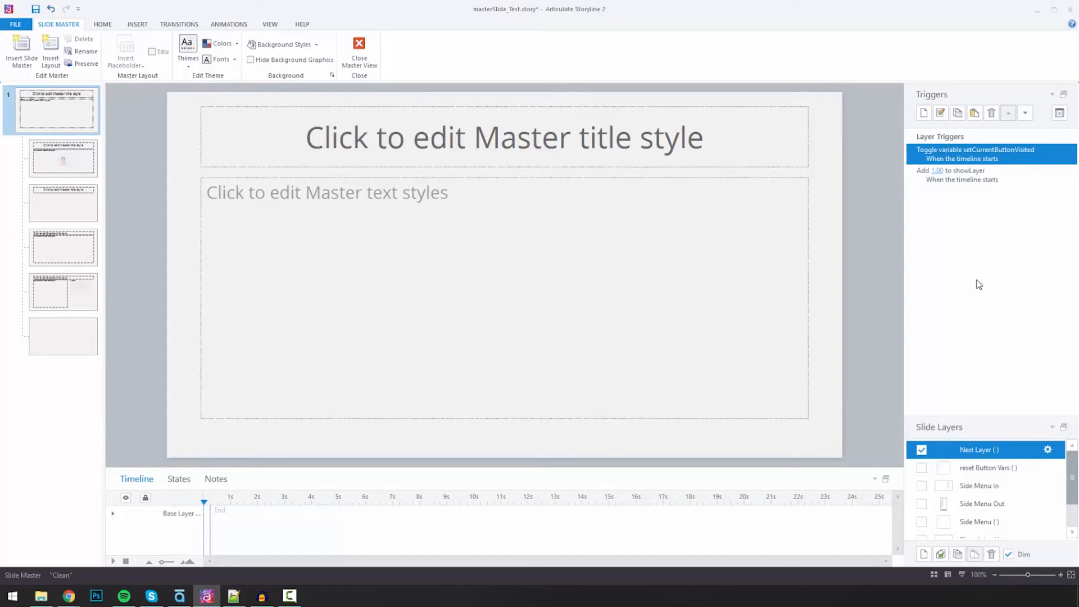
{"action": "mouse_move", "coordinate": [986, 468]}
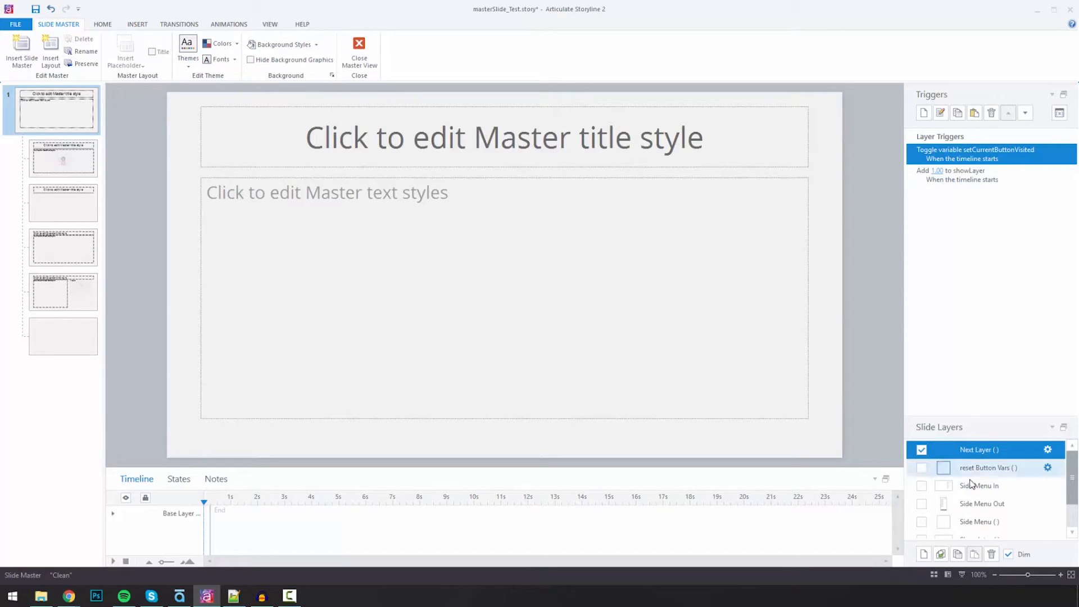
{"action": "left_click", "coordinate": [982, 503]}
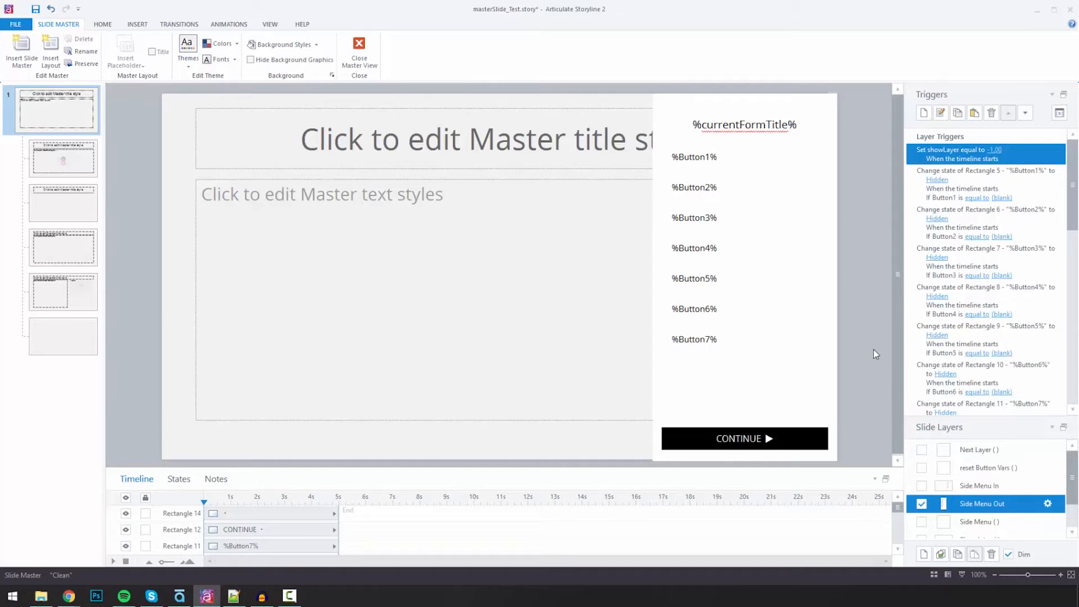
{"action": "mouse_move", "coordinate": [900, 383]}
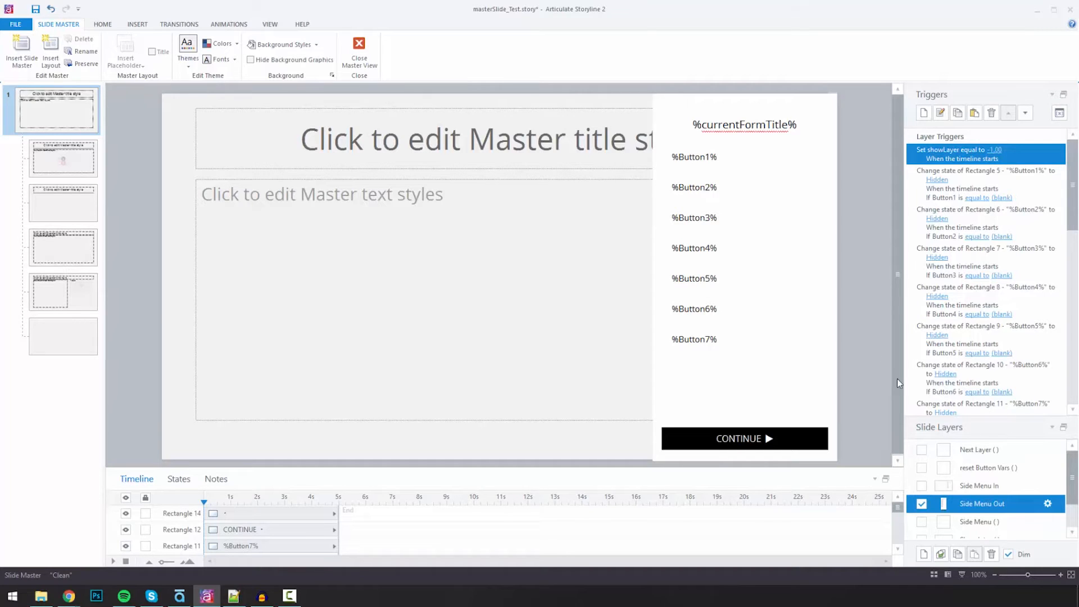
Select the Clean base layer, whose triggers show Show Intro and reset Button Vars layers
{"action": "left_click", "coordinate": [968, 530]}
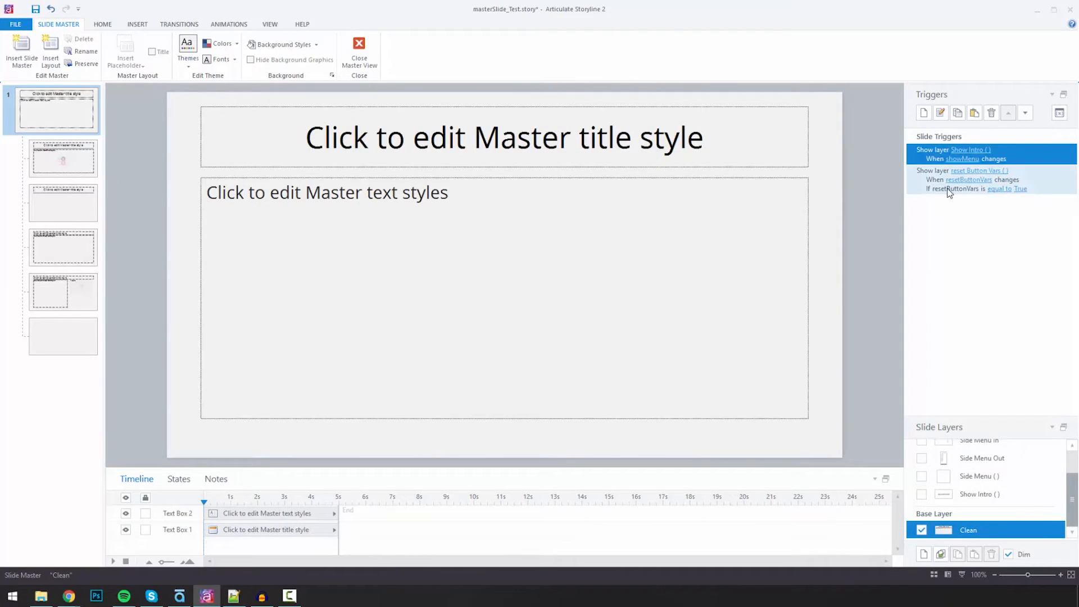
{"action": "mouse_move", "coordinate": [933, 195]}
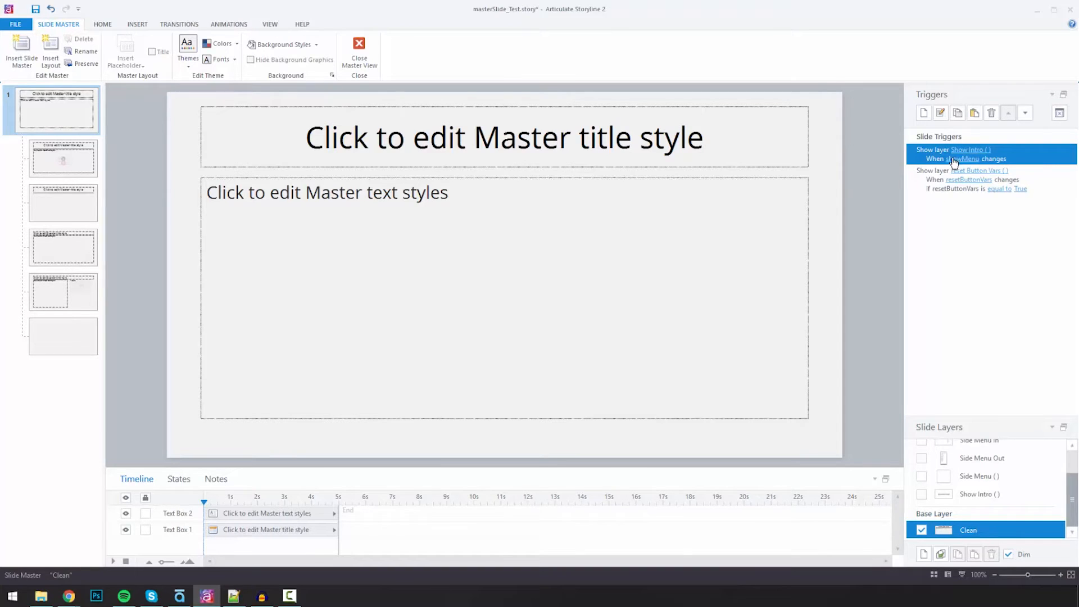
{"action": "mouse_move", "coordinate": [964, 161]}
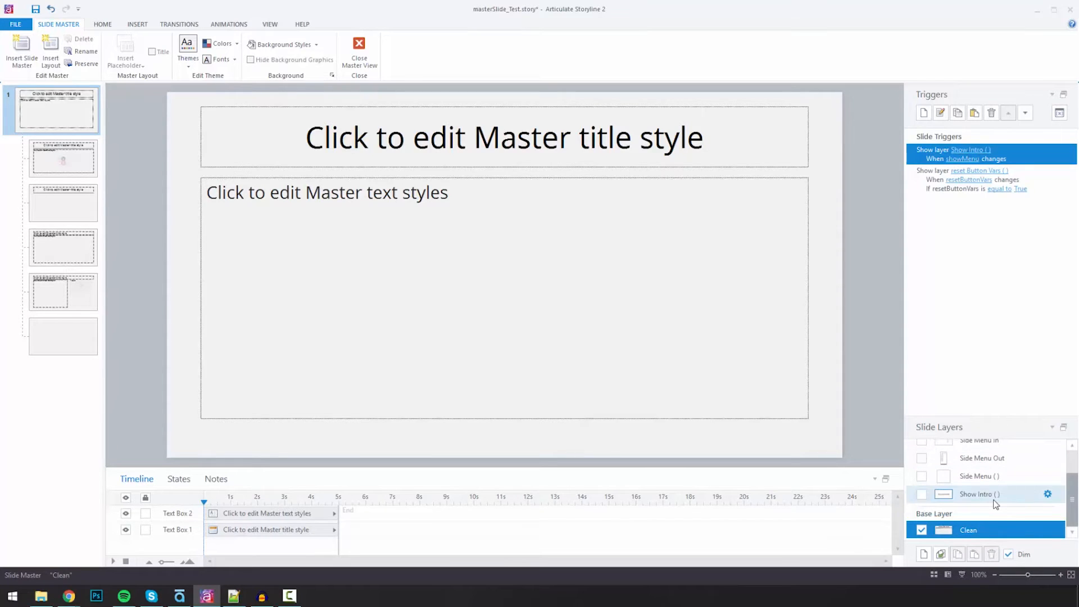
{"action": "left_click", "coordinate": [979, 493]}
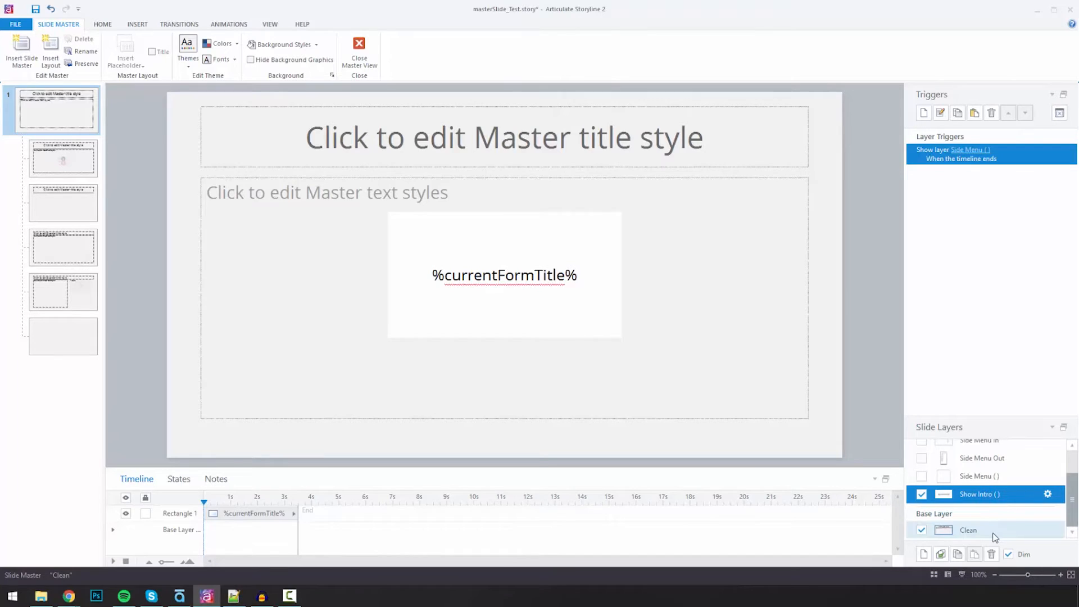
{"action": "left_click", "coordinate": [968, 530]}
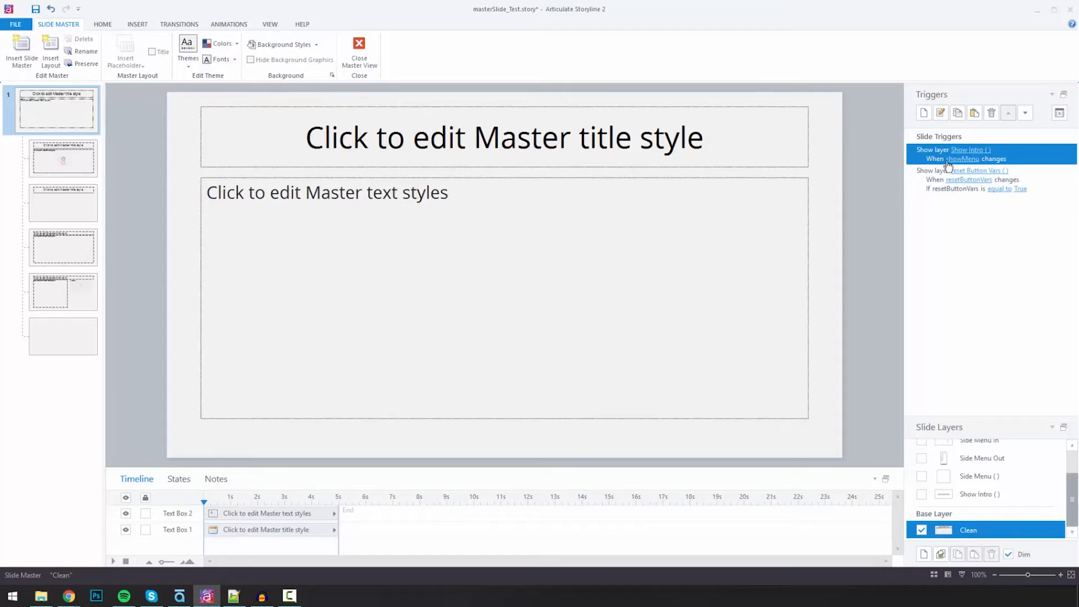
{"action": "mouse_move", "coordinate": [977, 163]}
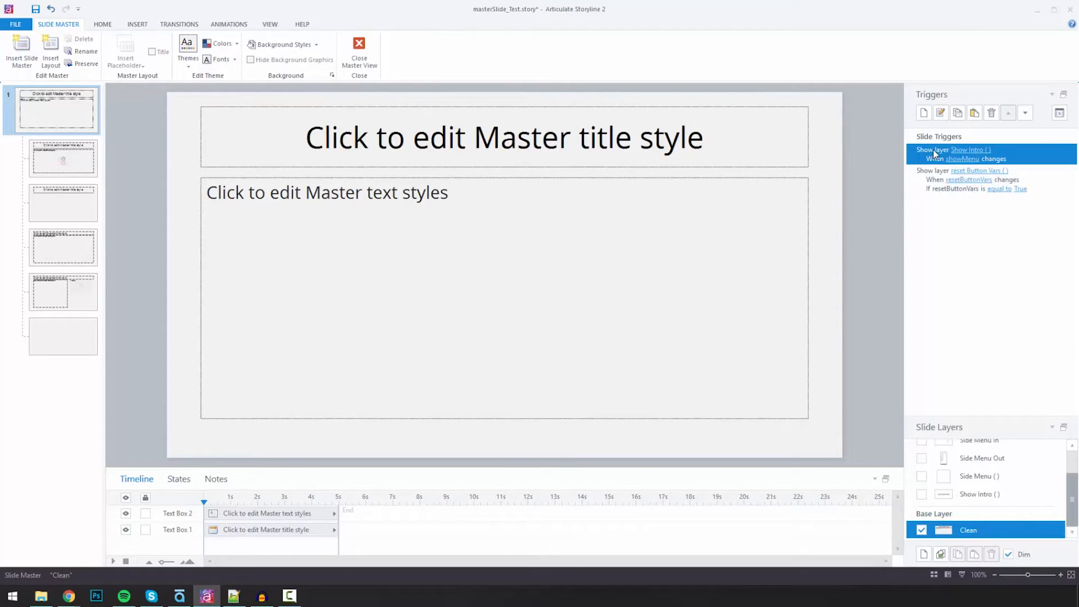
{"action": "mouse_move", "coordinate": [981, 457]}
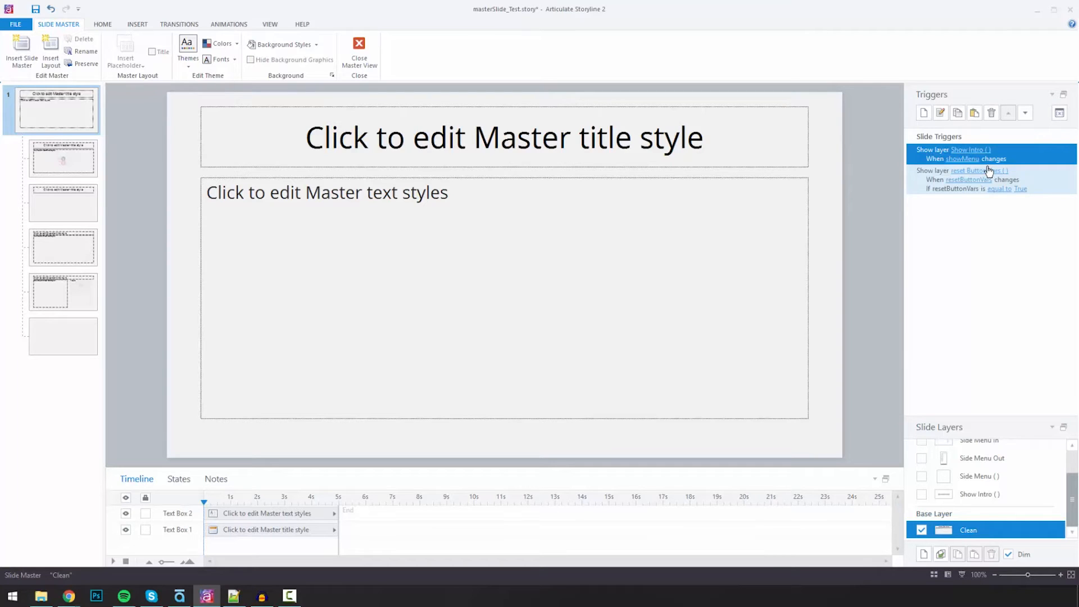
Go via Show Intro to the Side Menu Out layer with its CONTINUE bar
{"action": "left_click", "coordinate": [979, 493]}
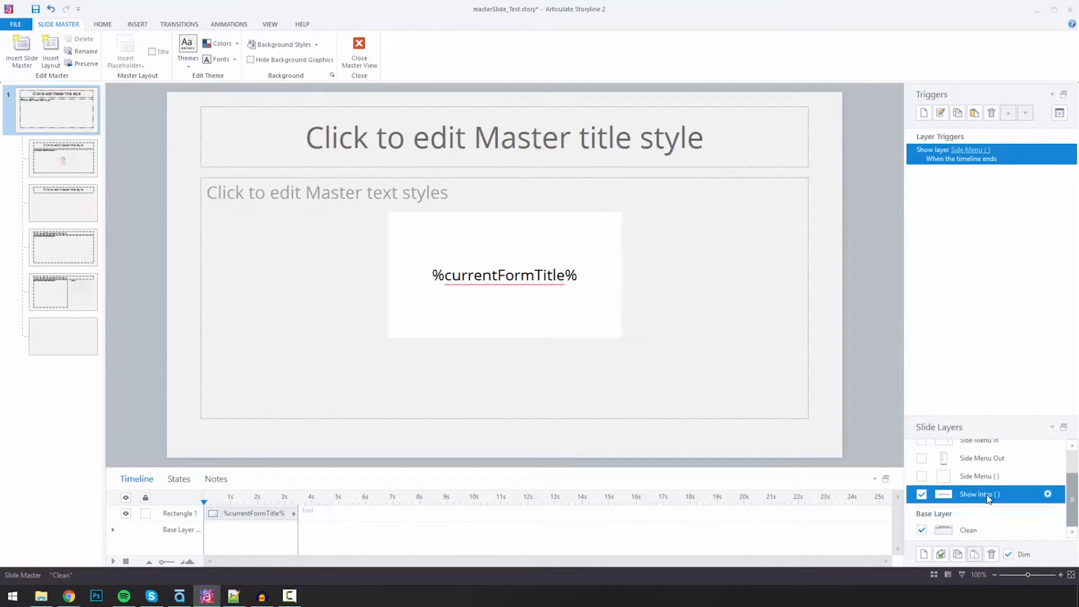
{"action": "left_click", "coordinate": [968, 529]}
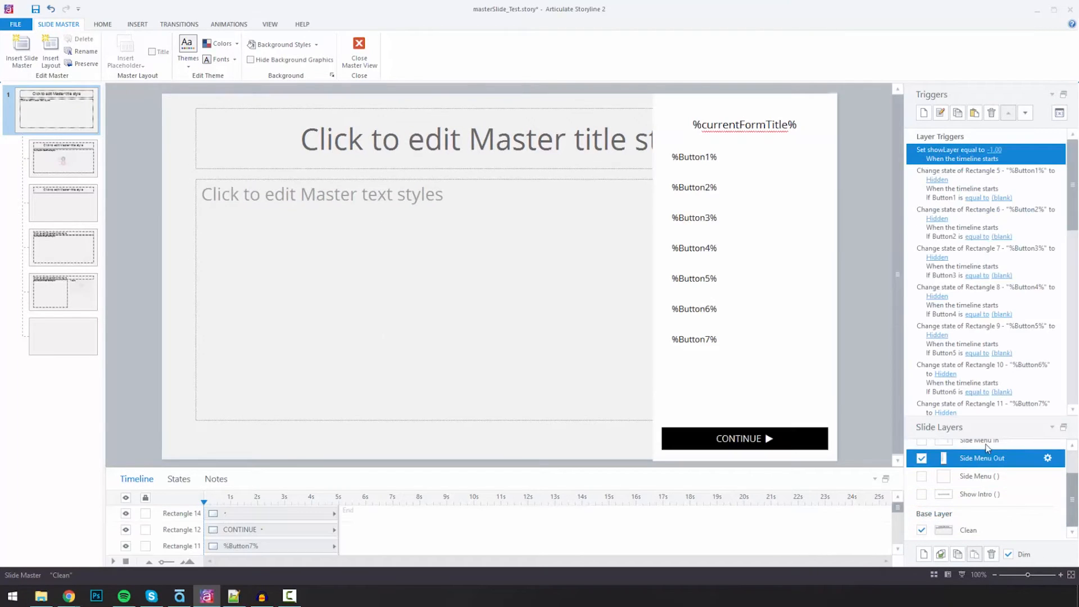
{"action": "mouse_move", "coordinate": [826, 276]}
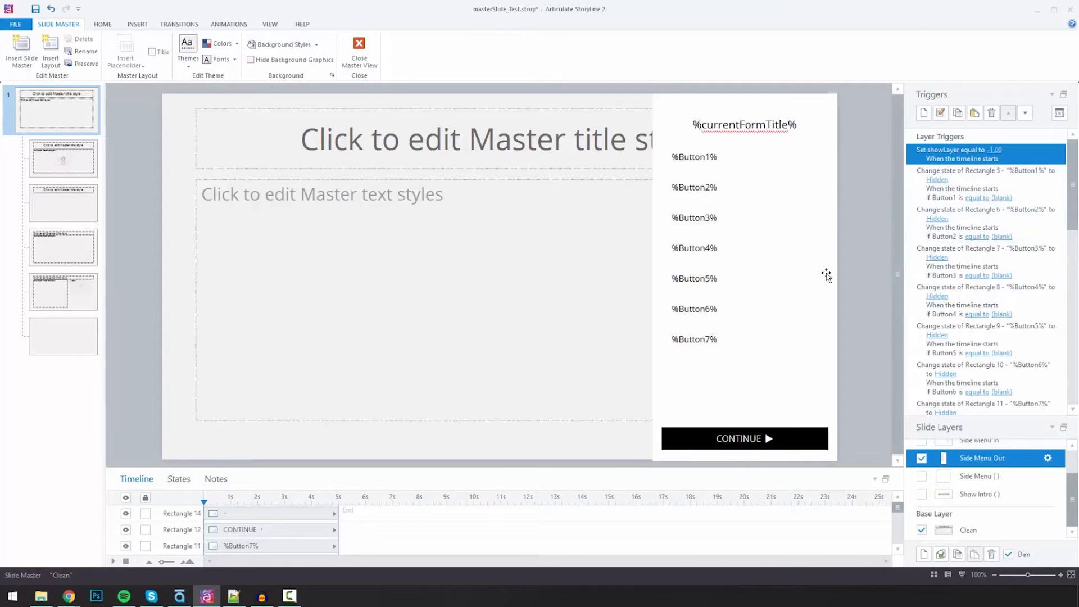
{"action": "mouse_move", "coordinate": [786, 297]}
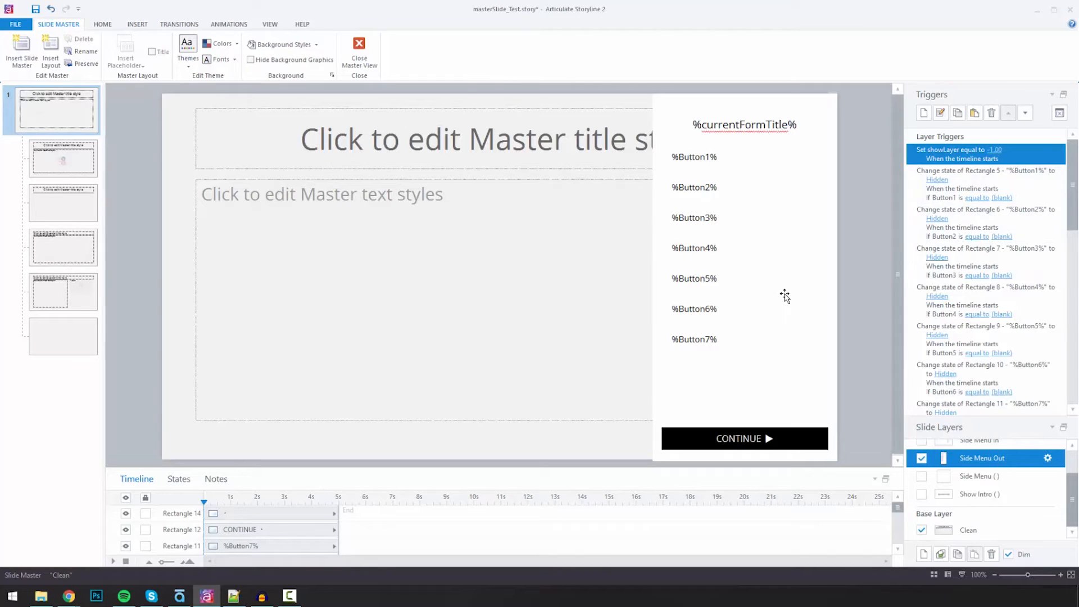
{"action": "mouse_move", "coordinate": [733, 173]}
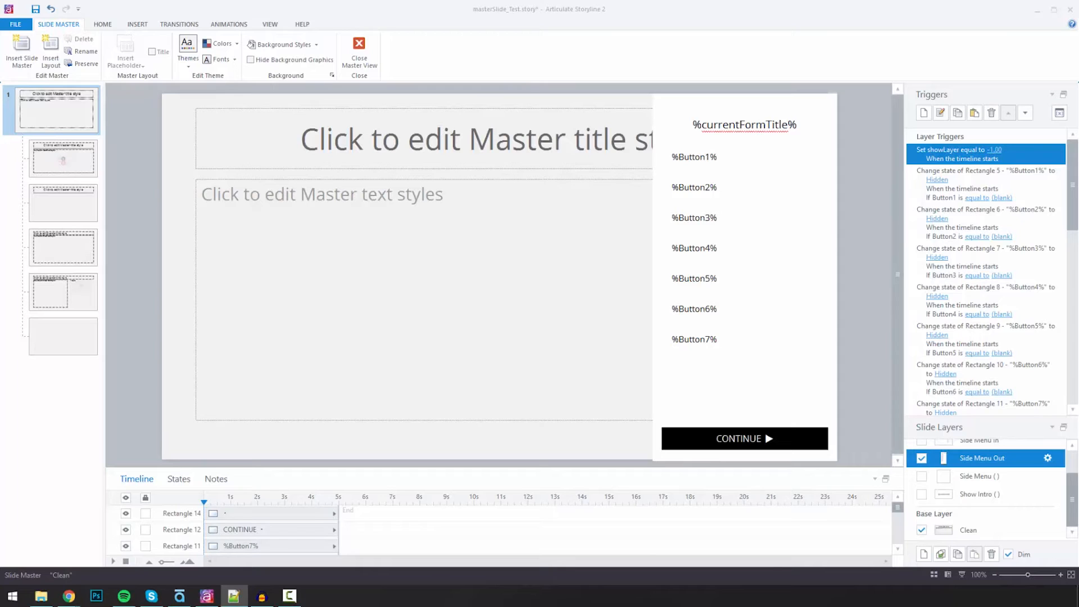
{"action": "mouse_move", "coordinate": [710, 431]}
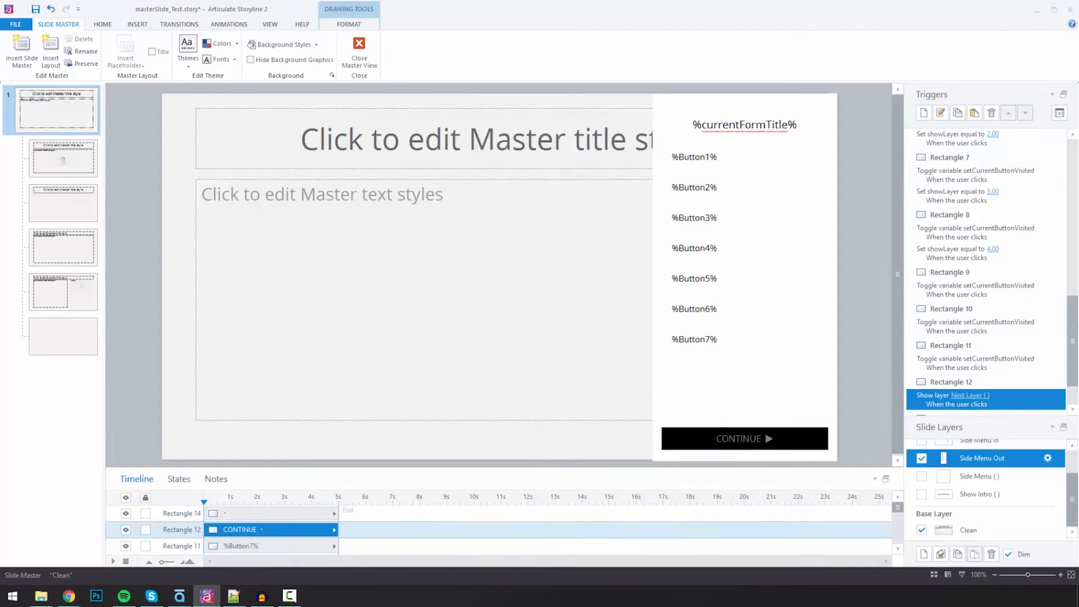
Select the CONTINUE button, then the Next Layer layer that adds 1.00 to showLayer
{"action": "left_click", "coordinate": [744, 438]}
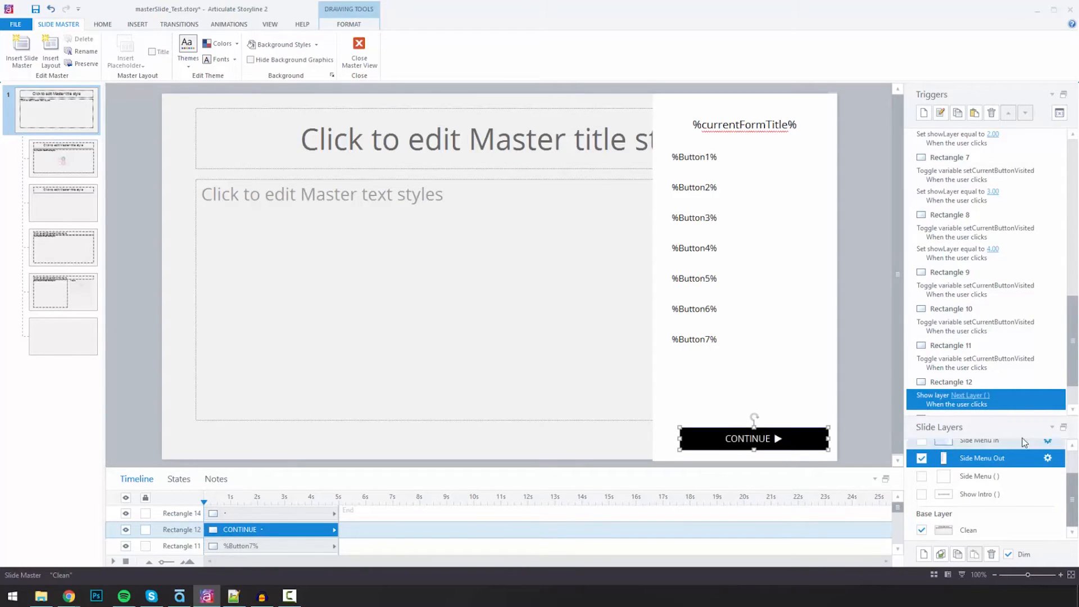
{"action": "left_click", "coordinate": [978, 450]}
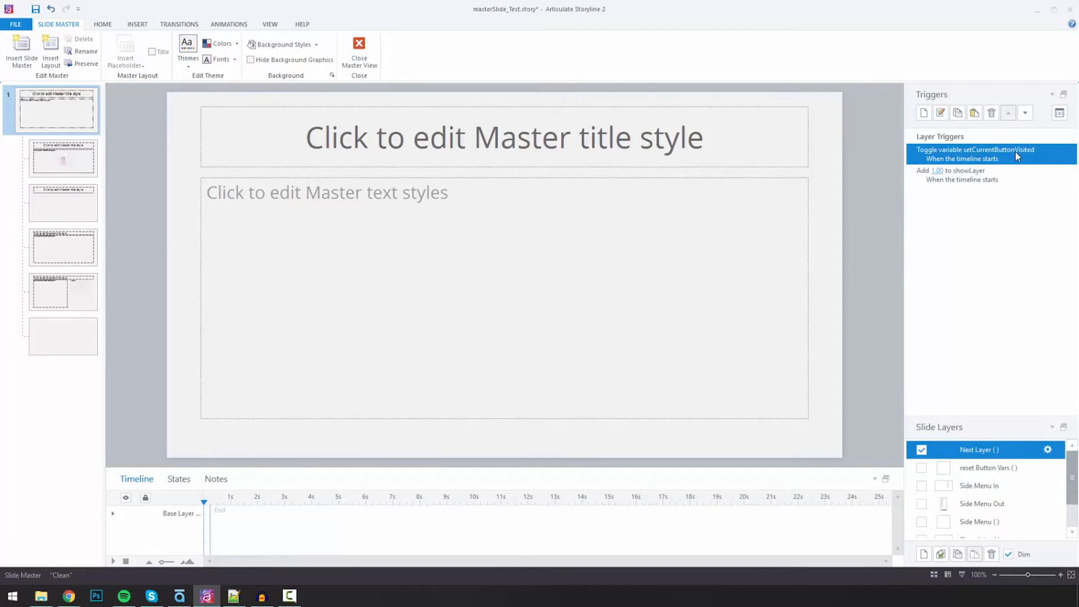
{"action": "mouse_move", "coordinate": [1016, 169]}
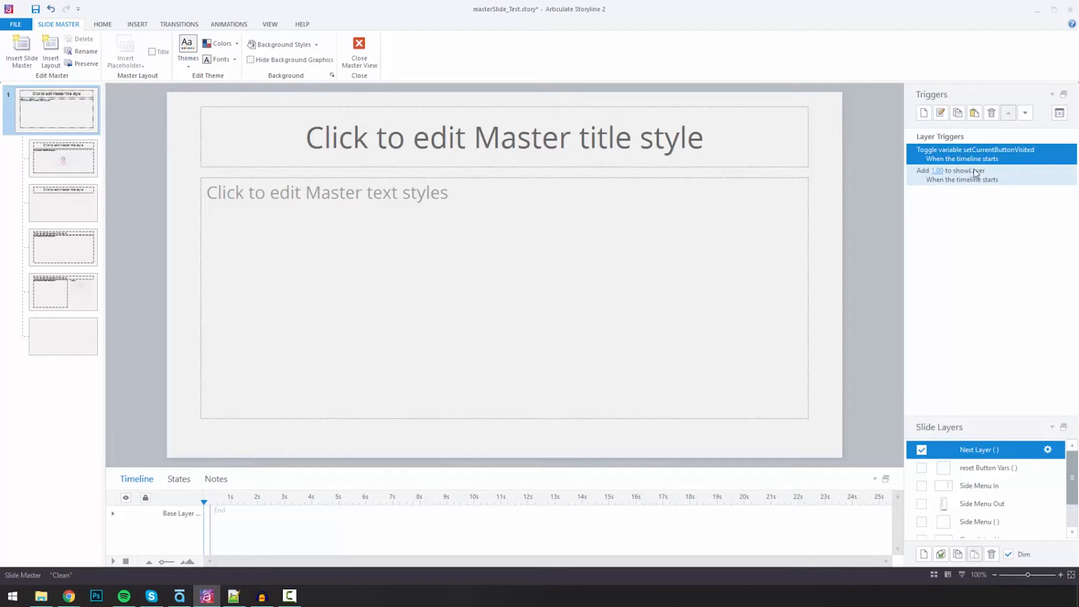
{"action": "mouse_move", "coordinate": [979, 178]}
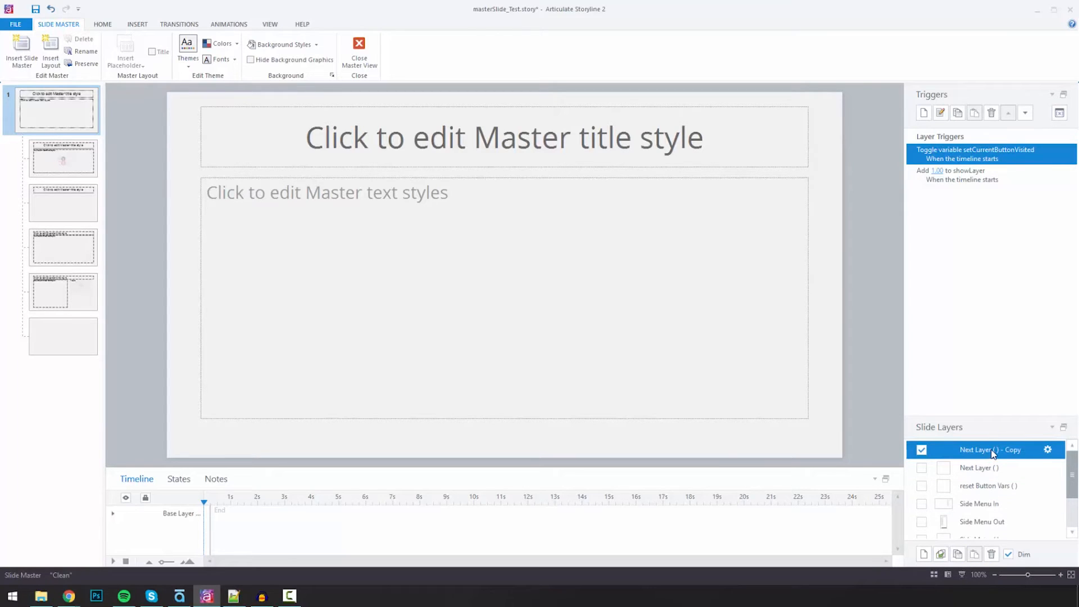
Rename the copied layer to Prev Layer ( ) and commit the name
{"action": "double_click", "coordinate": [991, 450]}
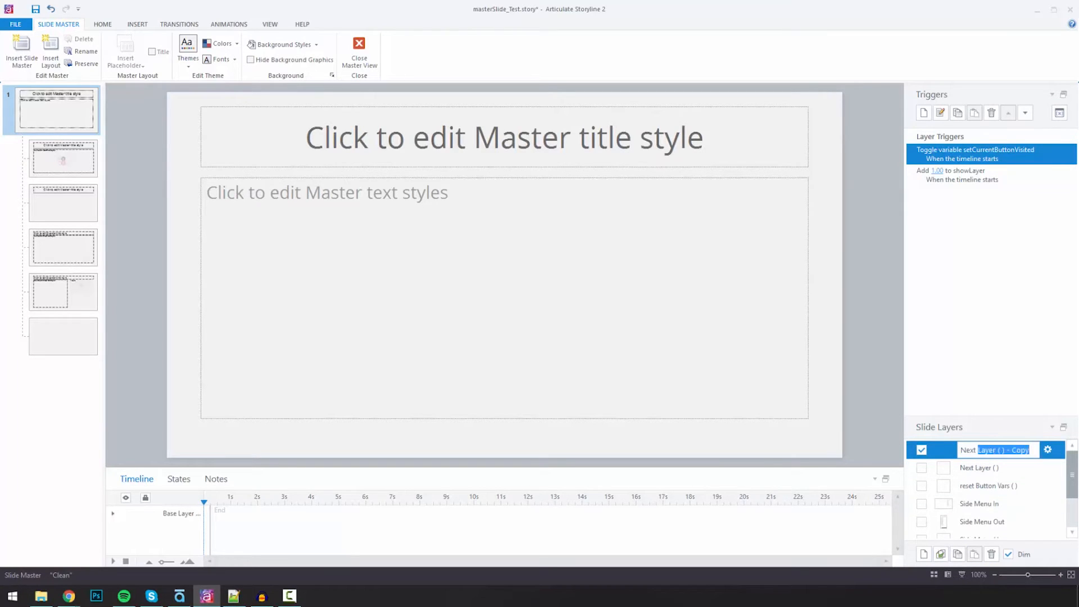
{"action": "type", "text": "Prev"}
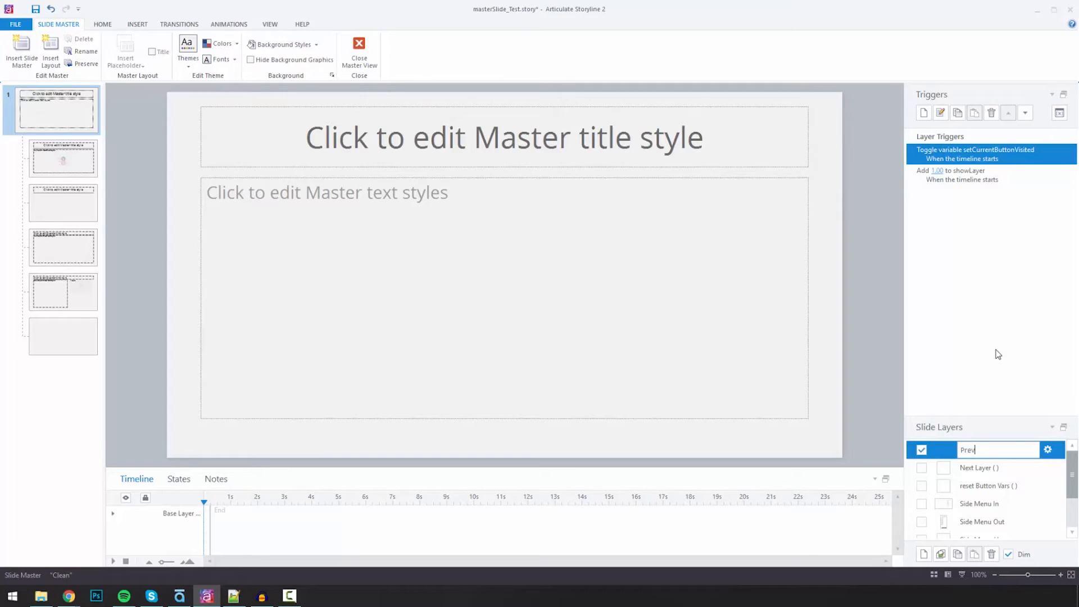
{"action": "type", "text": "Layer"}
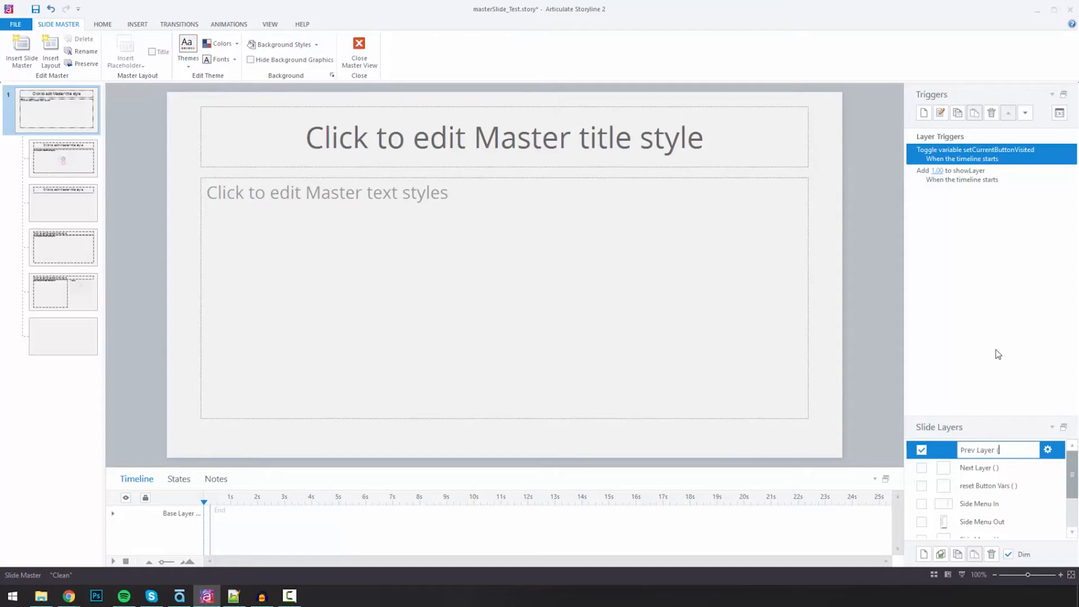
{"action": "type", "text": "( 0"}
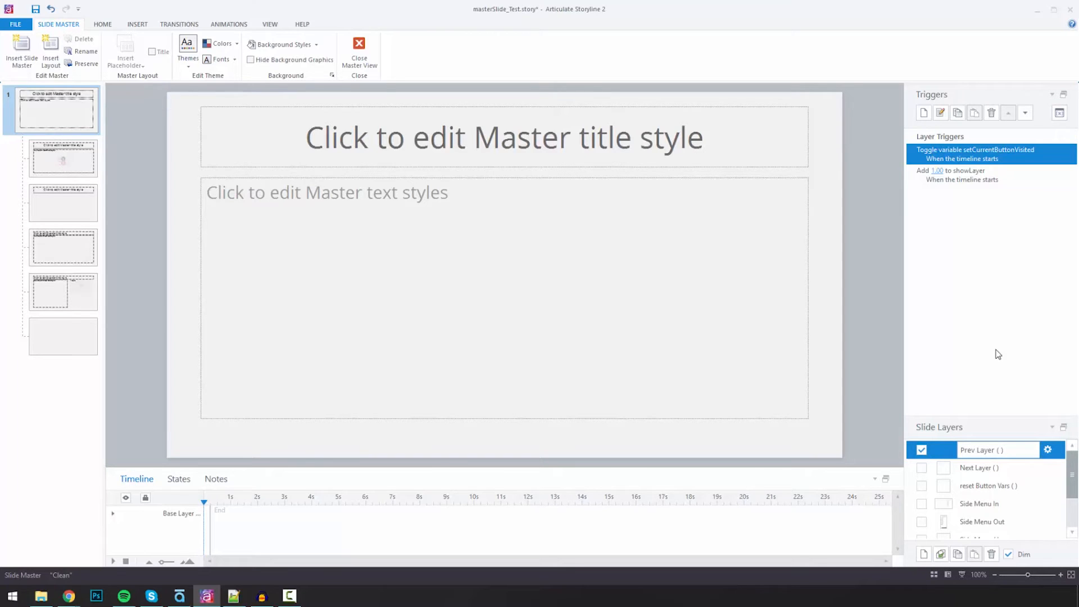
{"action": "left_click", "coordinate": [964, 176]}
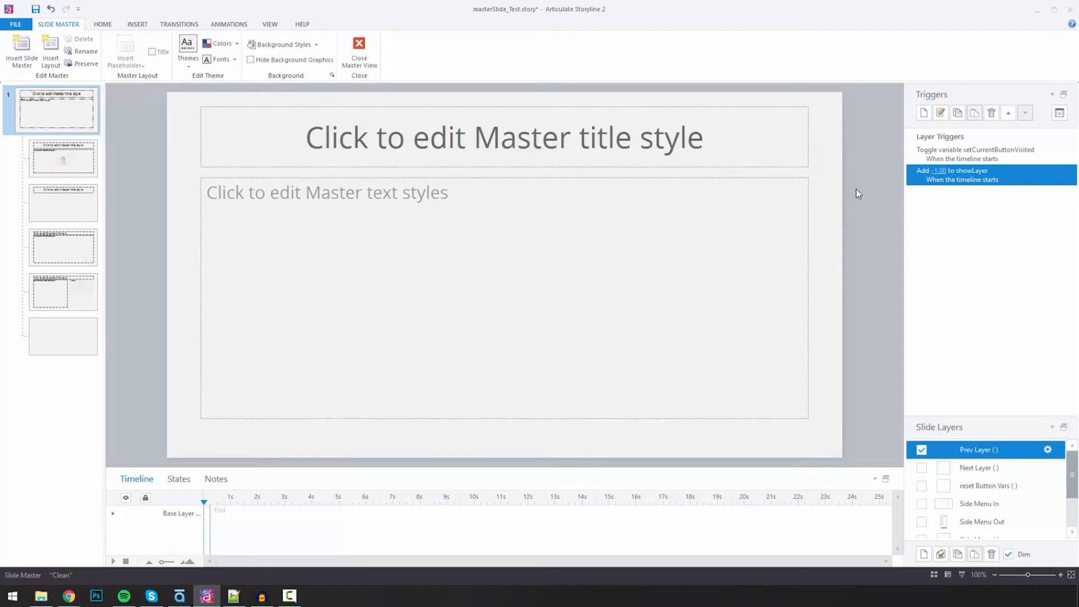
{"action": "mouse_move", "coordinate": [941, 381]}
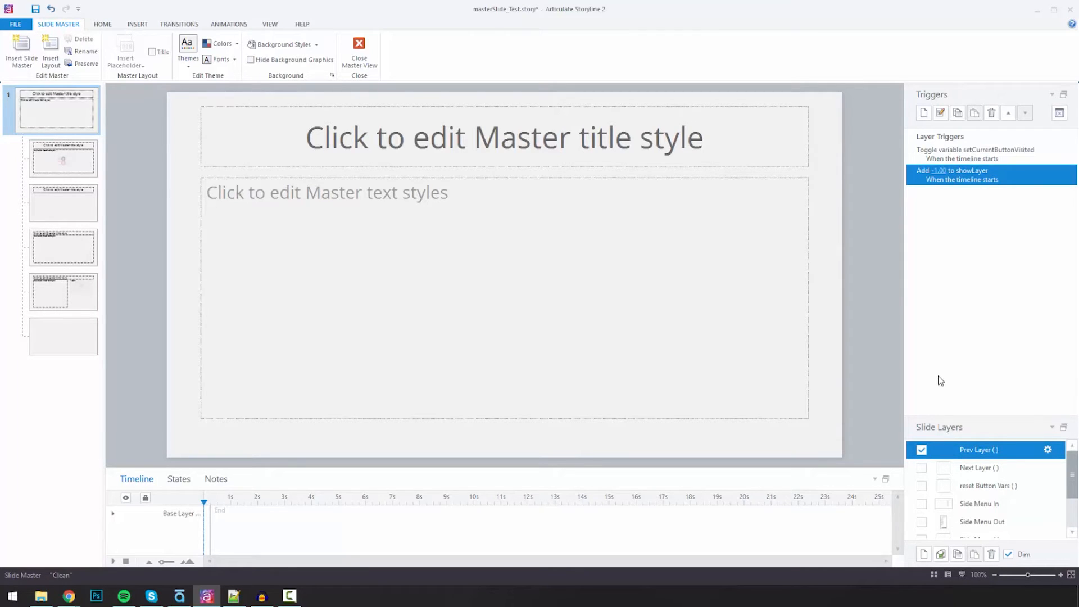
{"action": "mouse_move", "coordinate": [976, 229]}
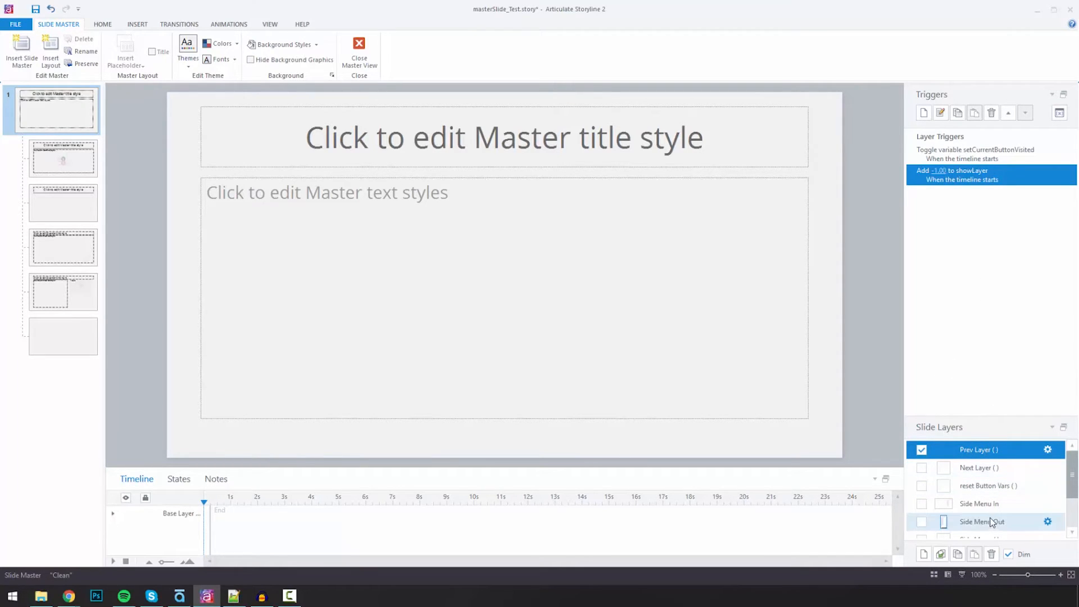
Scroll the layer list and reselect Side Menu Out with its numbered menu buttons
{"action": "scroll", "scroll_direction": "down", "scroll_amount": 3}
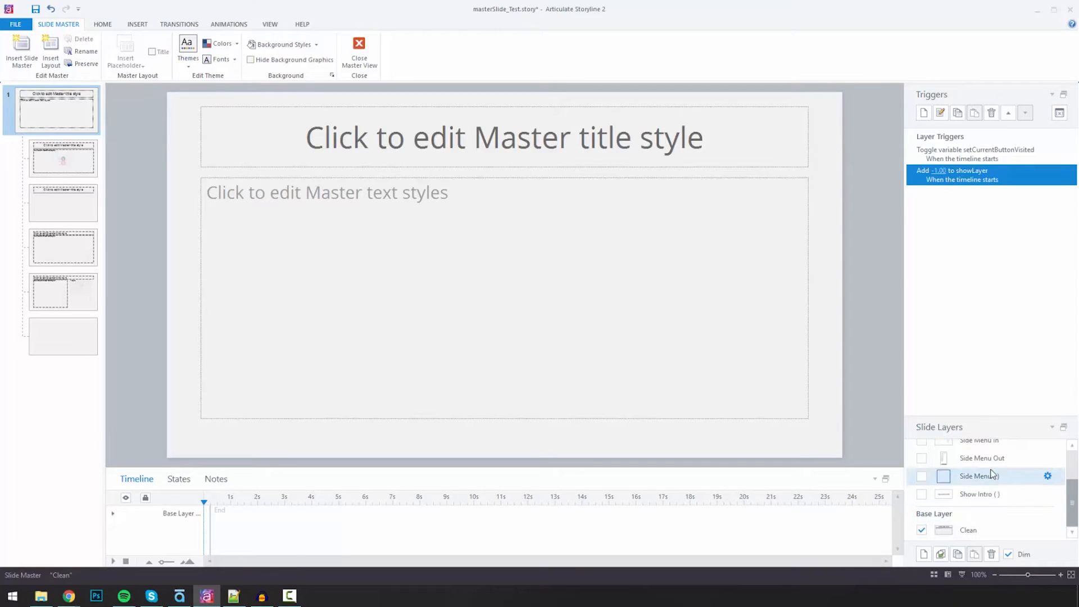
{"action": "left_click", "coordinate": [981, 457]}
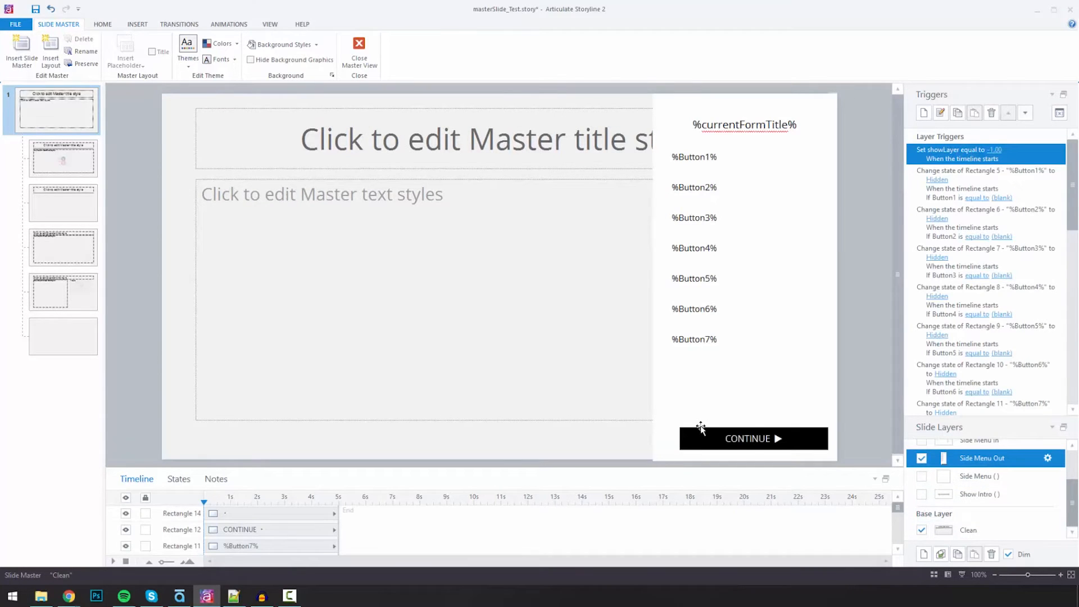
Duplicate the CONTINUE button and shrink the copy into a small arrow square beside it
{"action": "left_click", "coordinate": [753, 438]}
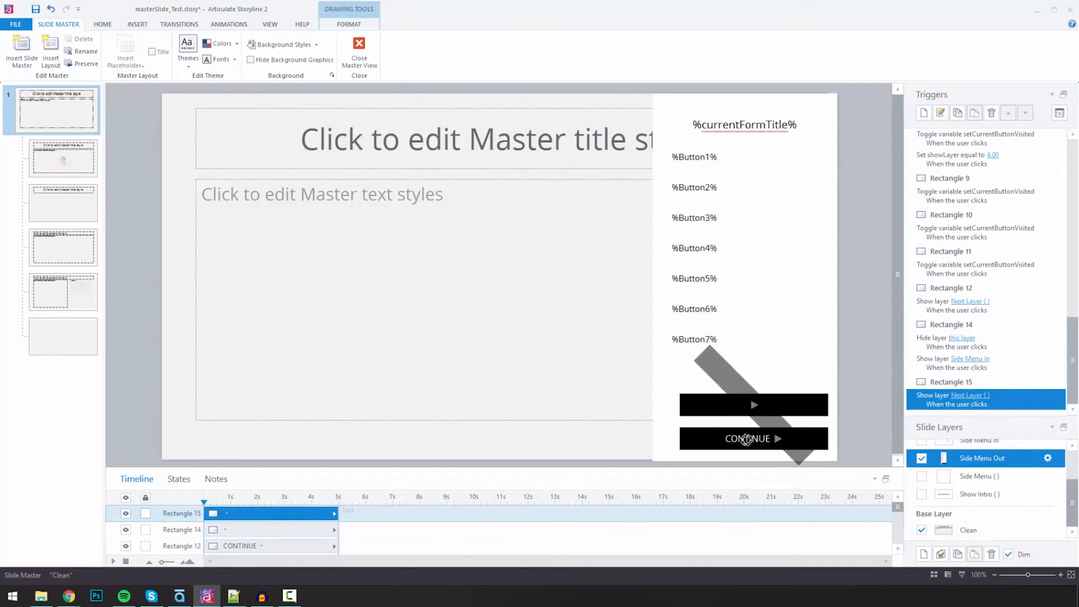
{"action": "left_click", "coordinate": [753, 404]}
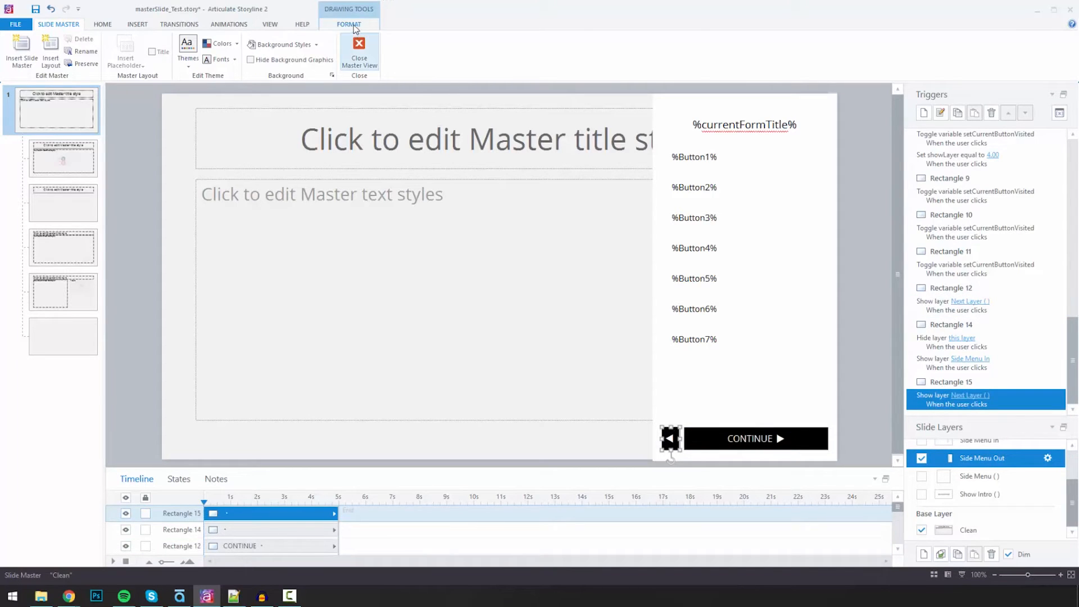
{"action": "left_click", "coordinate": [473, 40]}
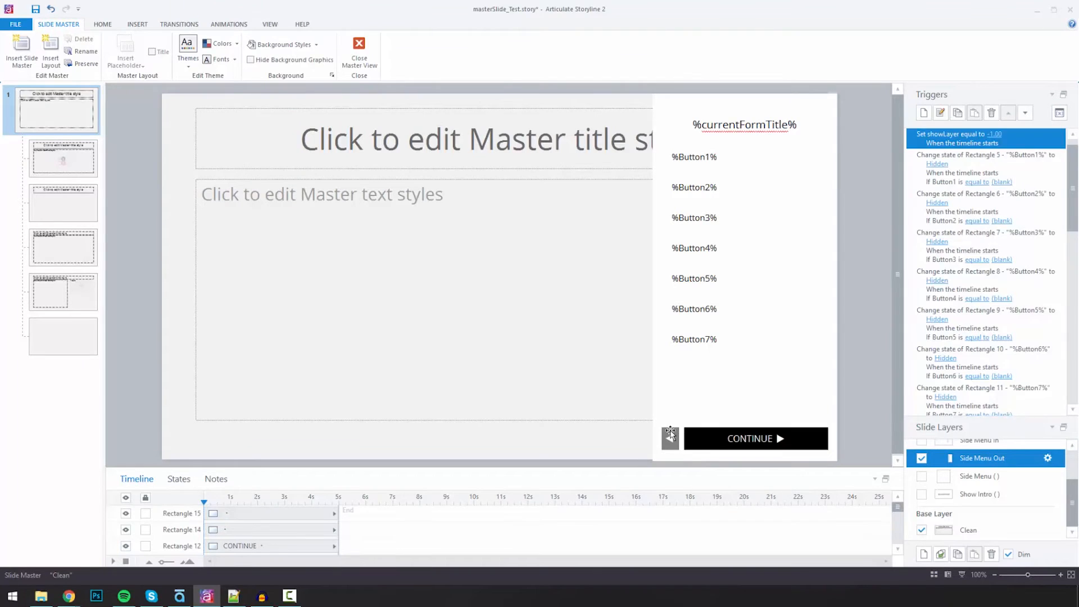
Make the back button's trigger Show layer Prev Layer, then close Master View
{"action": "left_click", "coordinate": [977, 394]}
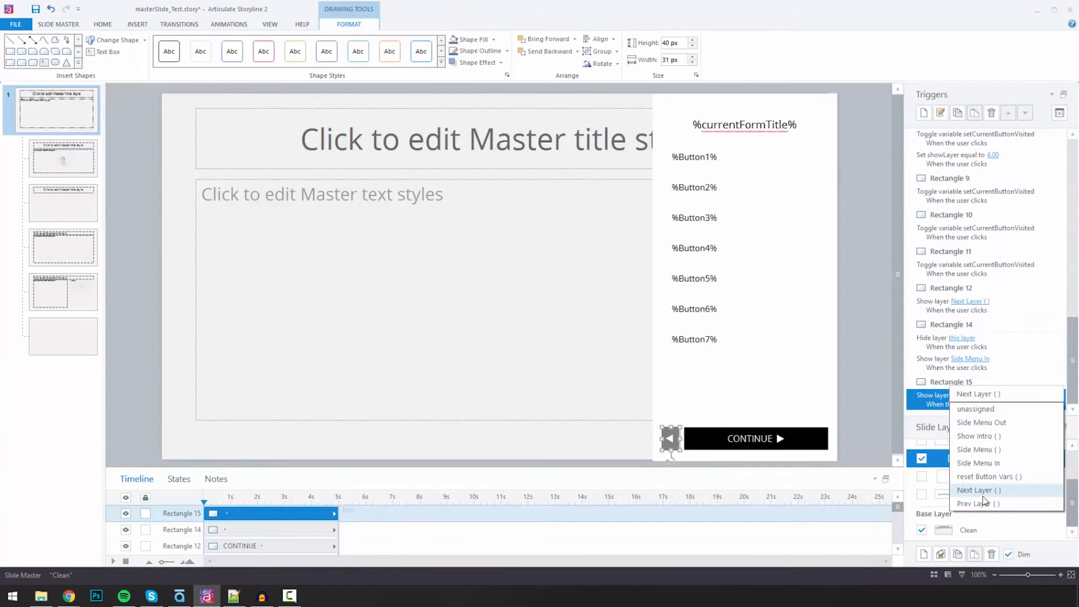
{"action": "left_click", "coordinate": [976, 504]}
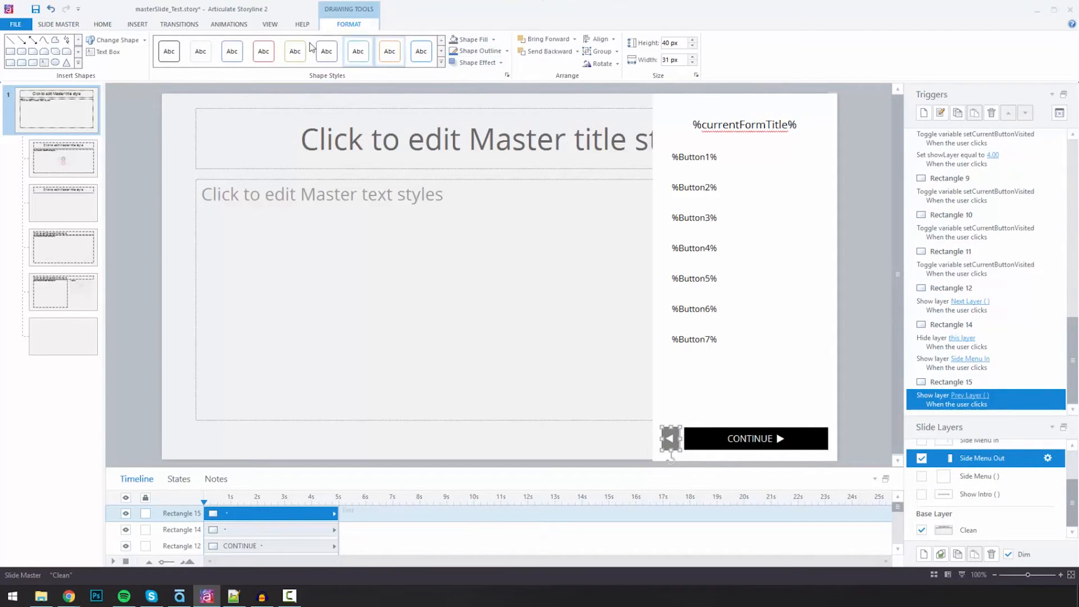
{"action": "left_click", "coordinate": [58, 24]}
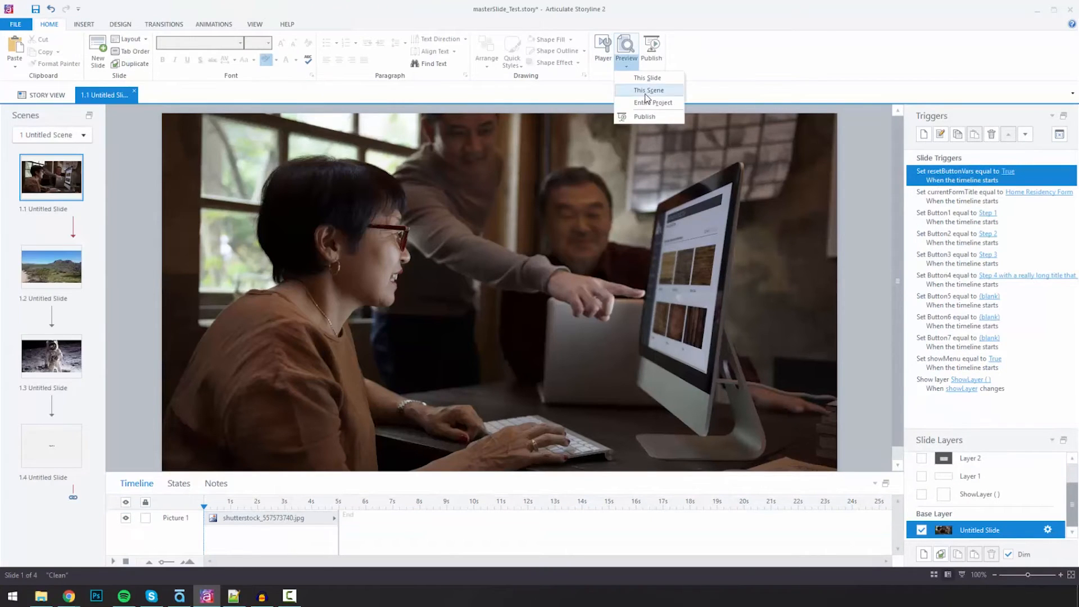
Preview This Scene and continue through the Home Residency Form steps to the next slide
{"action": "left_click", "coordinate": [648, 90]}
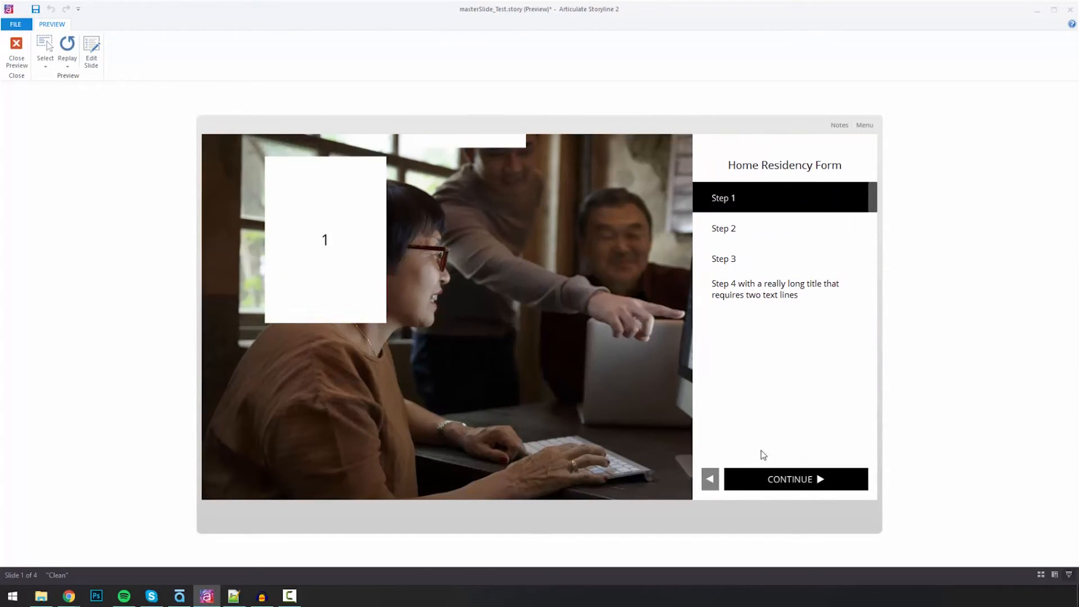
{"action": "left_click", "coordinate": [795, 479]}
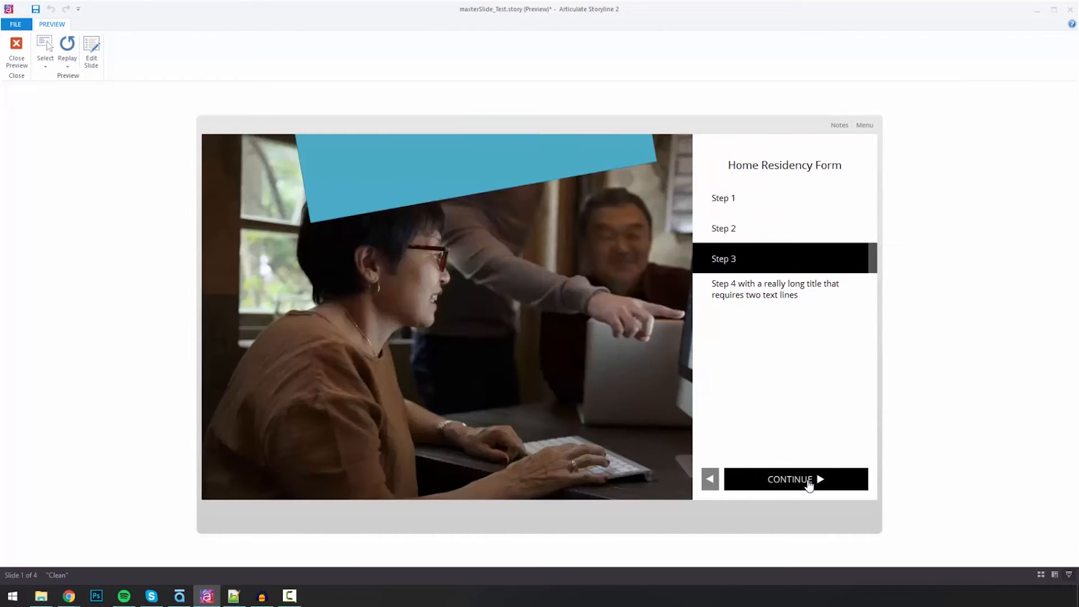
{"action": "left_click", "coordinate": [795, 479]}
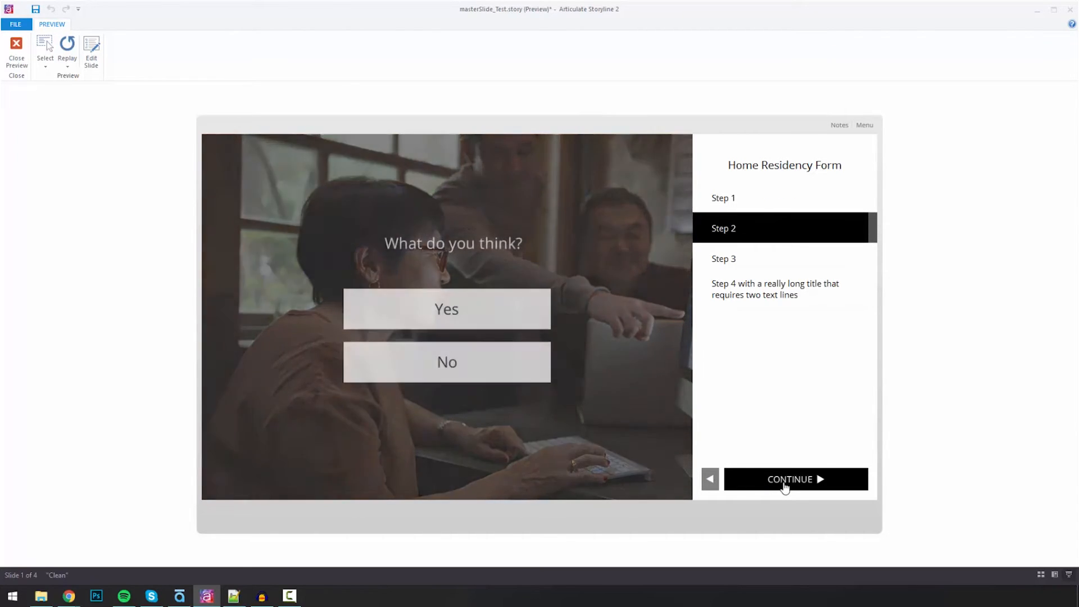
{"action": "left_click", "coordinate": [795, 479]}
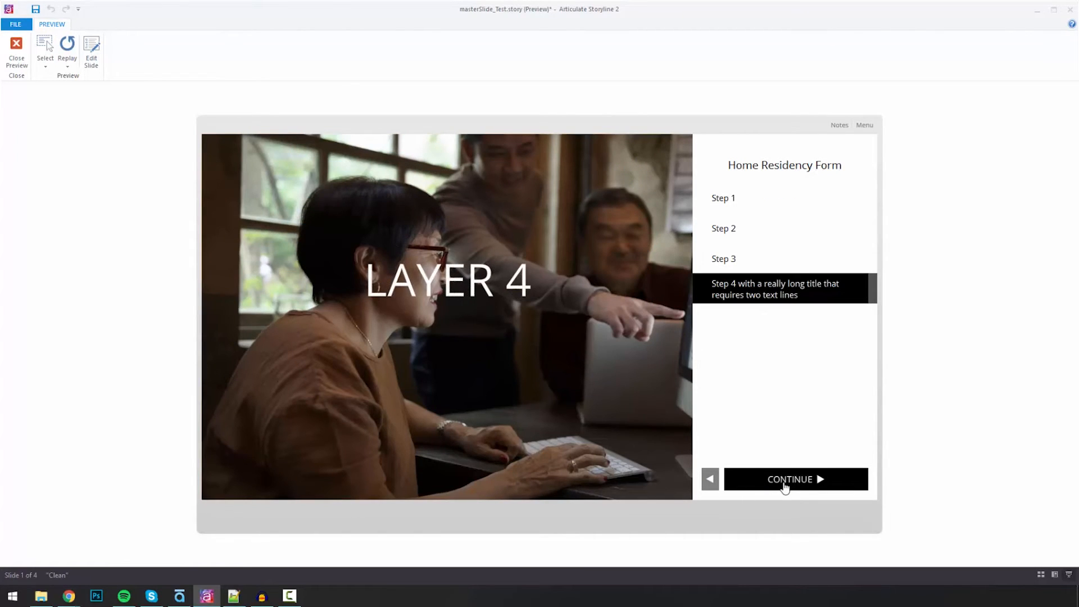
{"action": "left_click", "coordinate": [794, 479]}
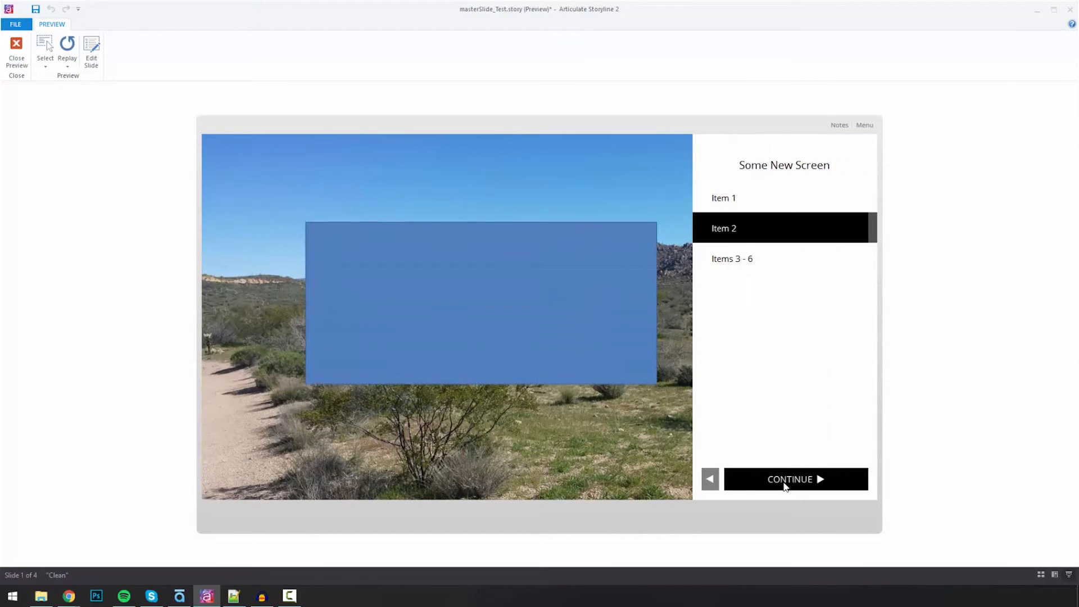
{"action": "mouse_move", "coordinate": [753, 299]}
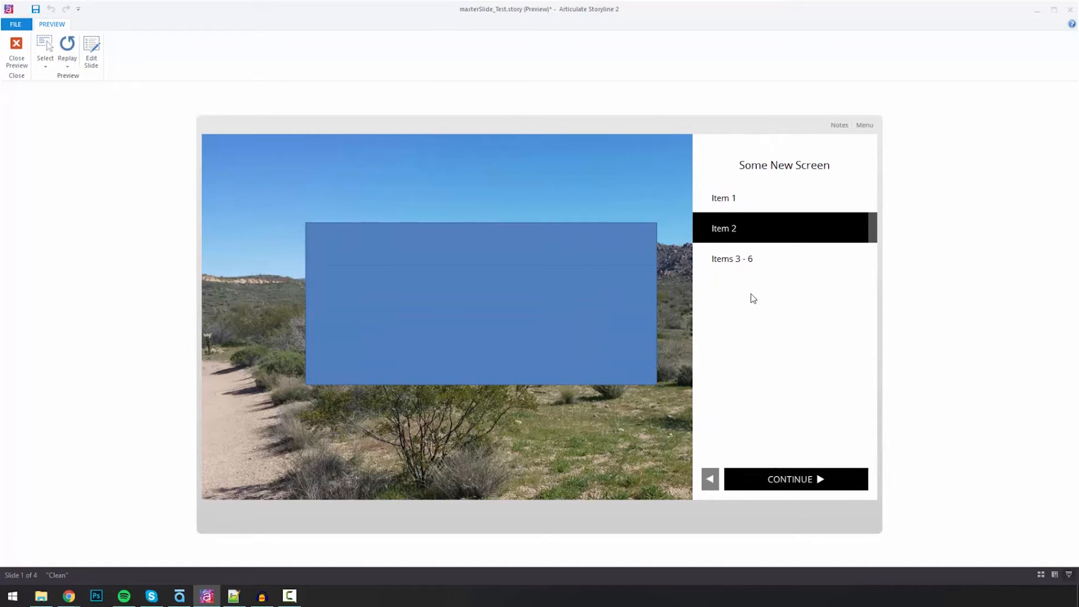
{"action": "mouse_move", "coordinate": [710, 480]}
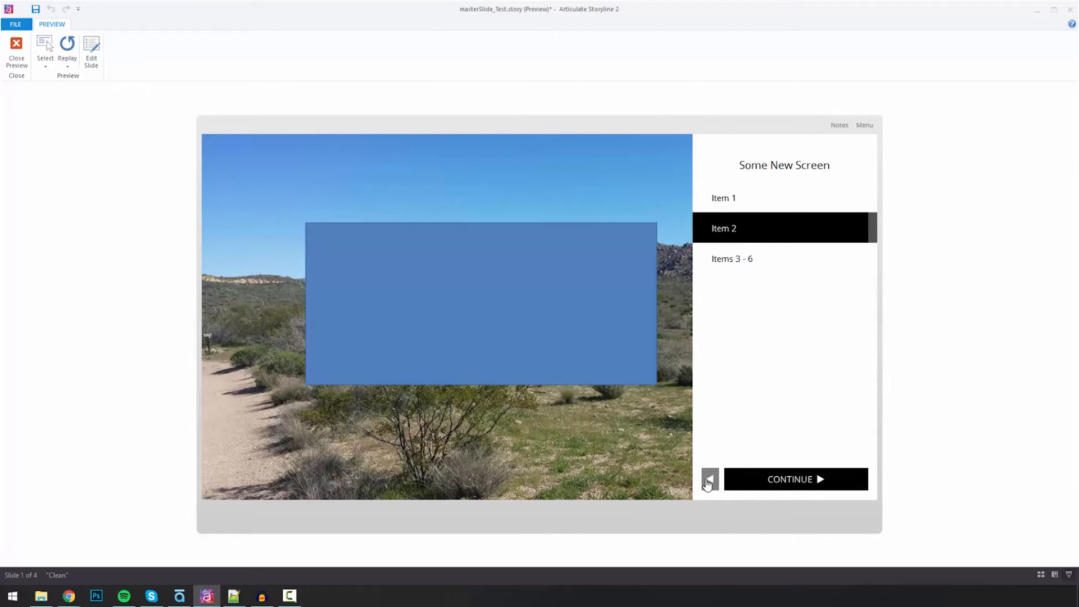
Step back from Item 2 to Item 1, then continue through Items 3–6 to Reaching the Moon
{"action": "left_click", "coordinate": [710, 479]}
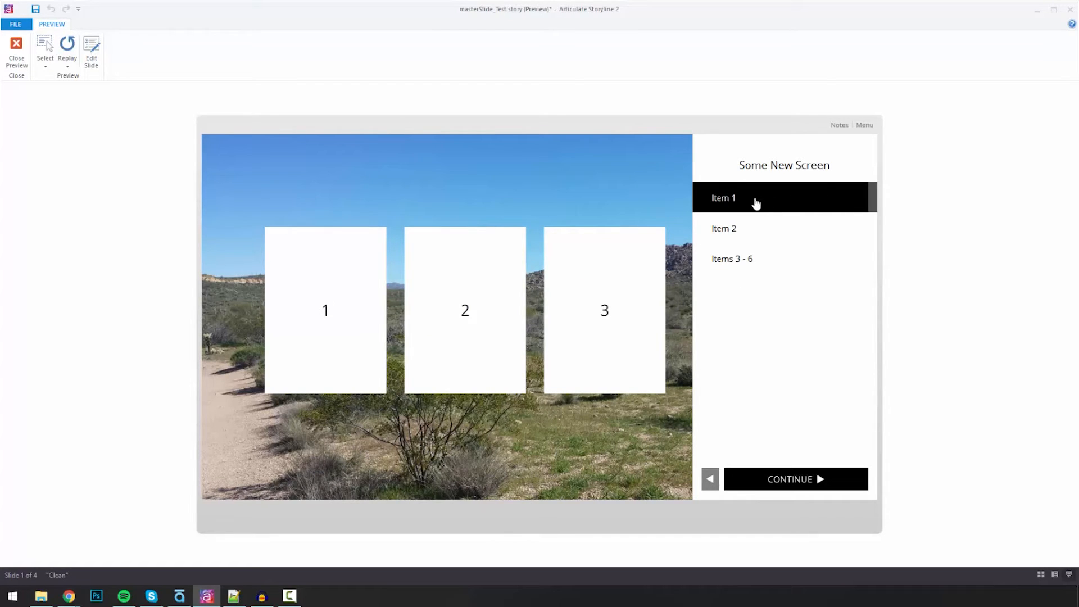
{"action": "mouse_move", "coordinate": [686, 266]}
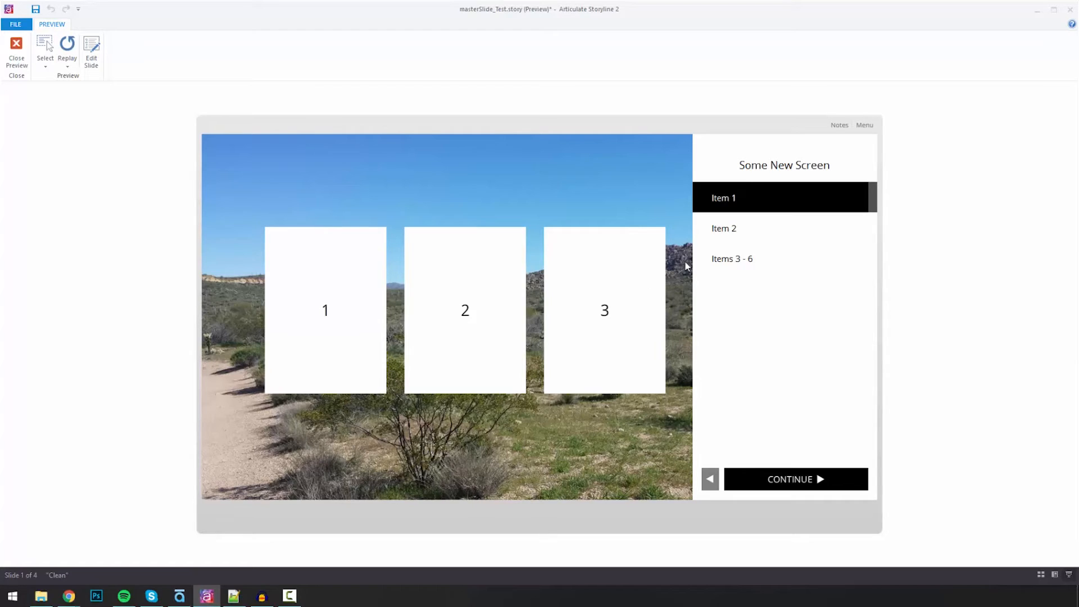
{"action": "left_click", "coordinate": [795, 478]}
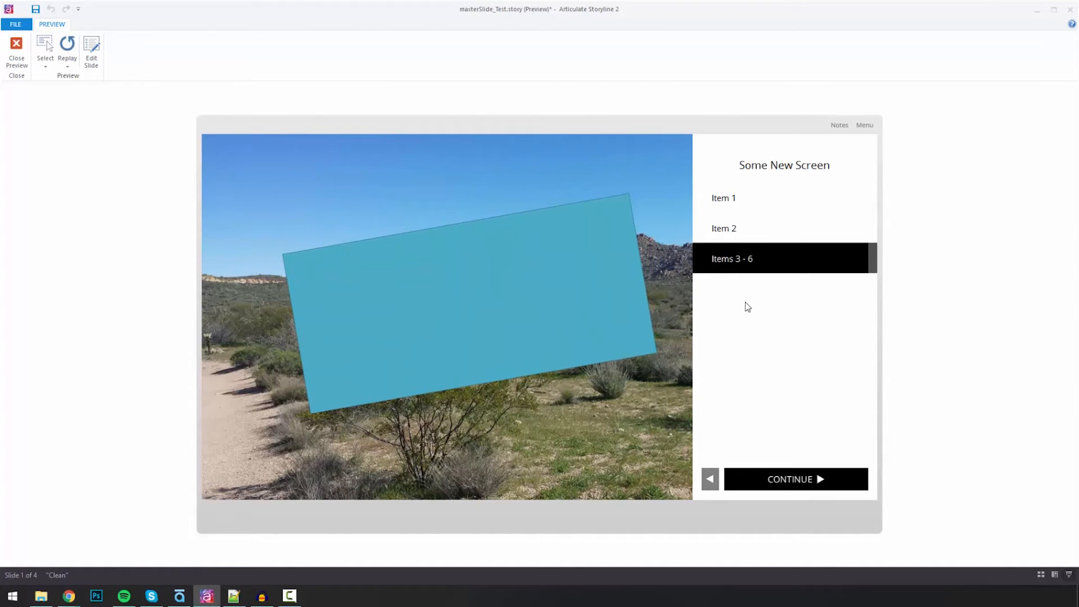
{"action": "mouse_move", "coordinate": [796, 482]}
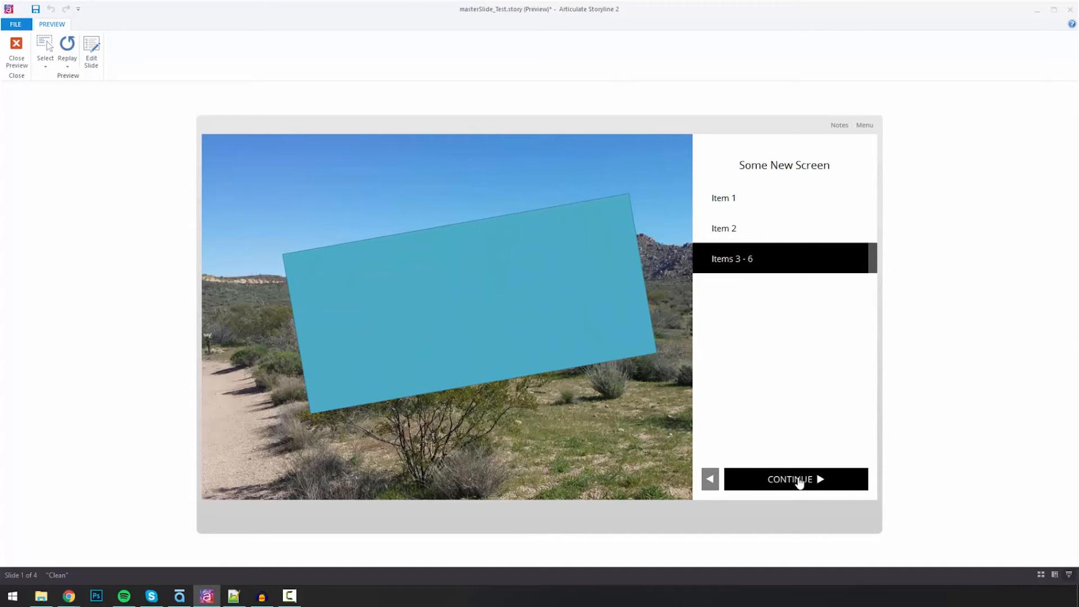
{"action": "left_click", "coordinate": [796, 479]}
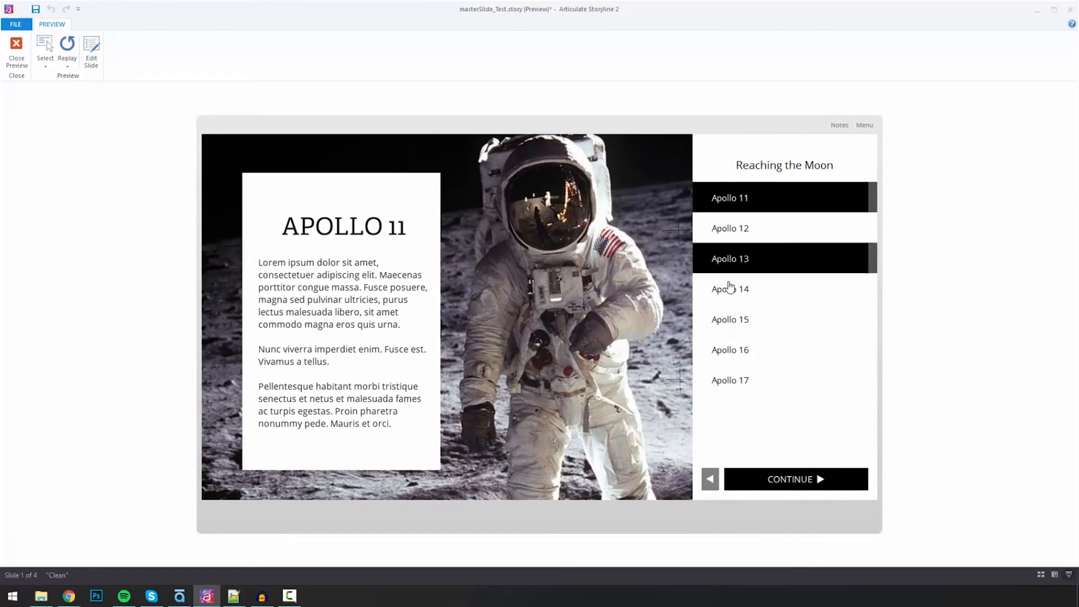
{"action": "mouse_move", "coordinate": [738, 258]}
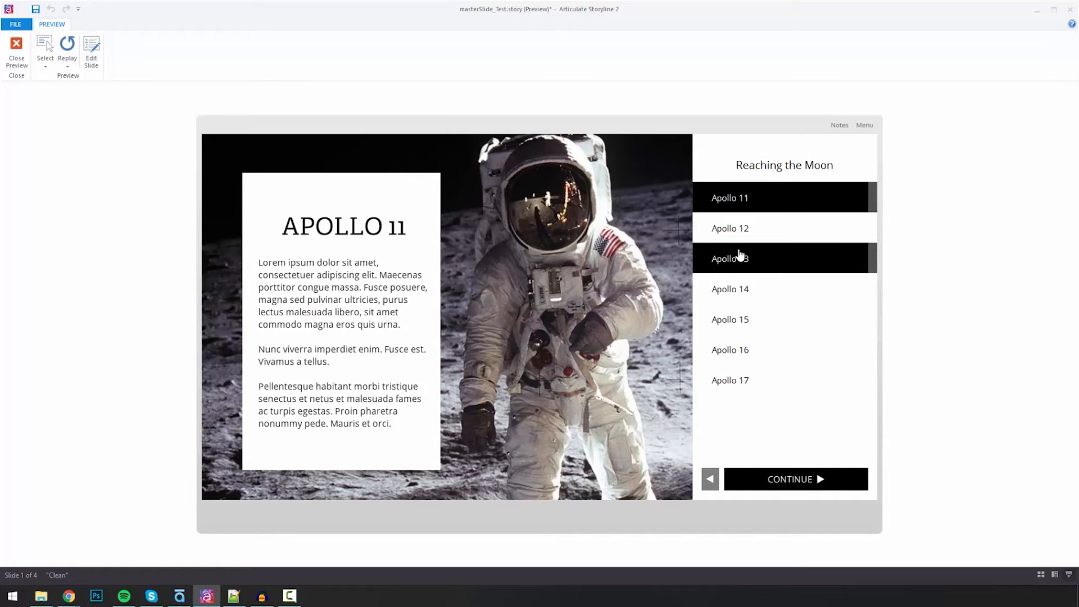
{"action": "mouse_move", "coordinate": [747, 259]}
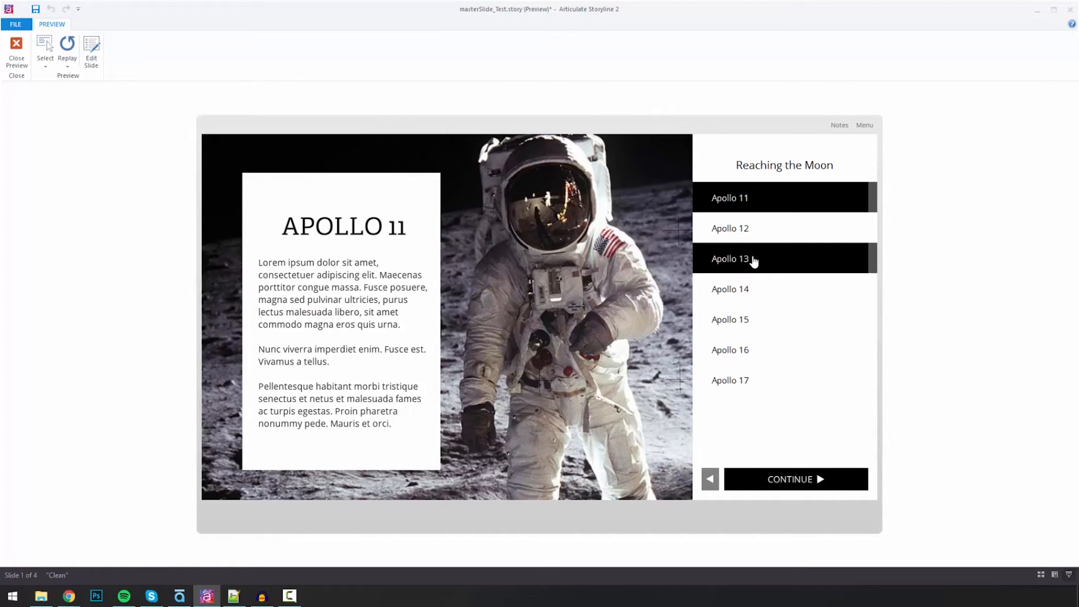
Visit Apollo 13, 14, 15 and other side-menu missions so check marks appear
{"action": "left_click", "coordinate": [731, 258]}
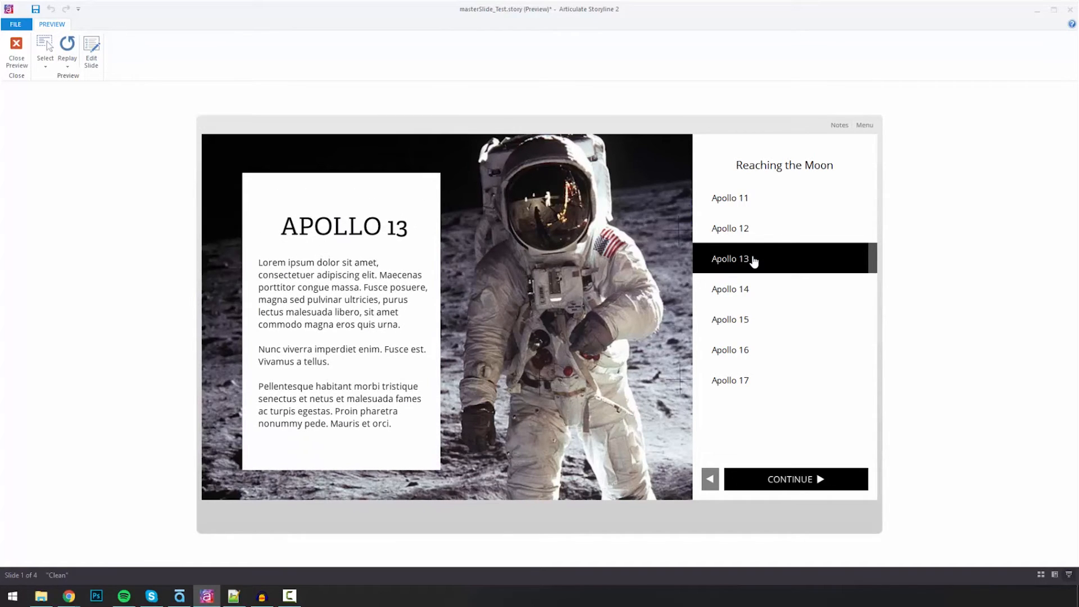
{"action": "mouse_move", "coordinate": [748, 284]}
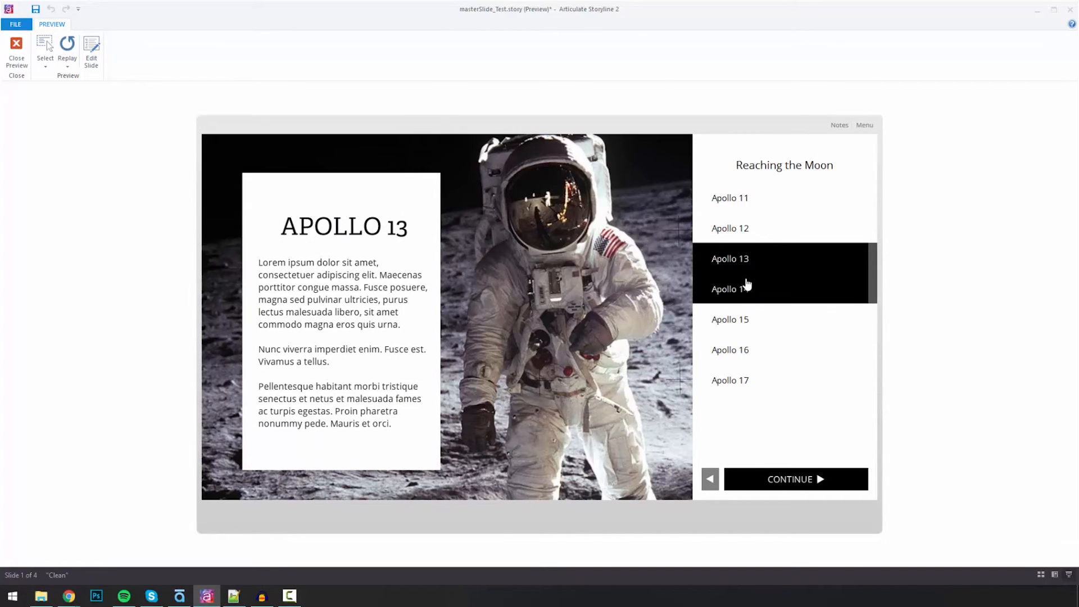
{"action": "left_click", "coordinate": [731, 289]}
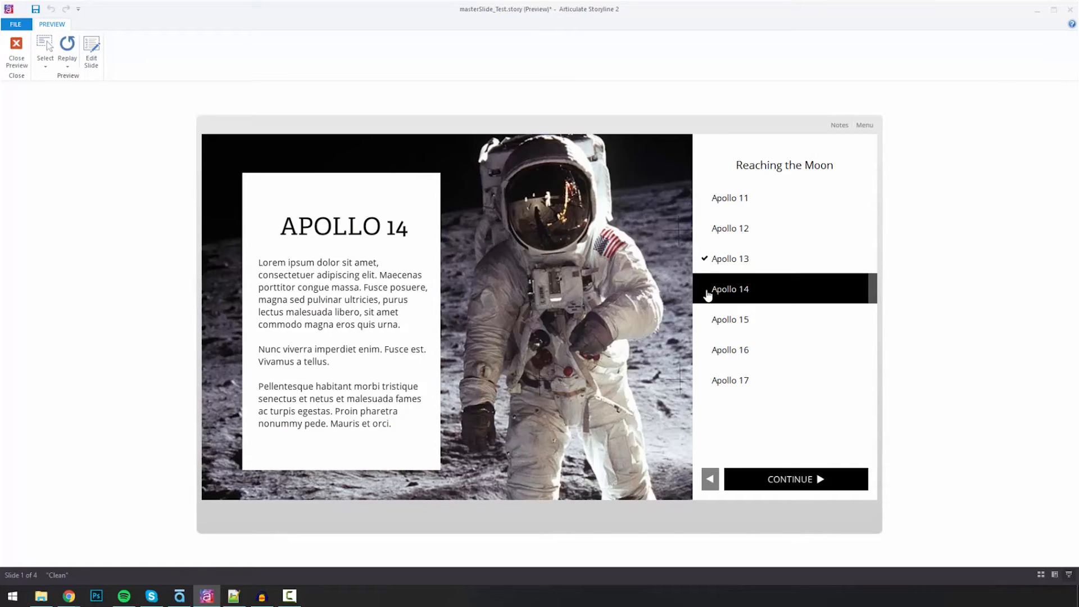
{"action": "mouse_move", "coordinate": [719, 292]}
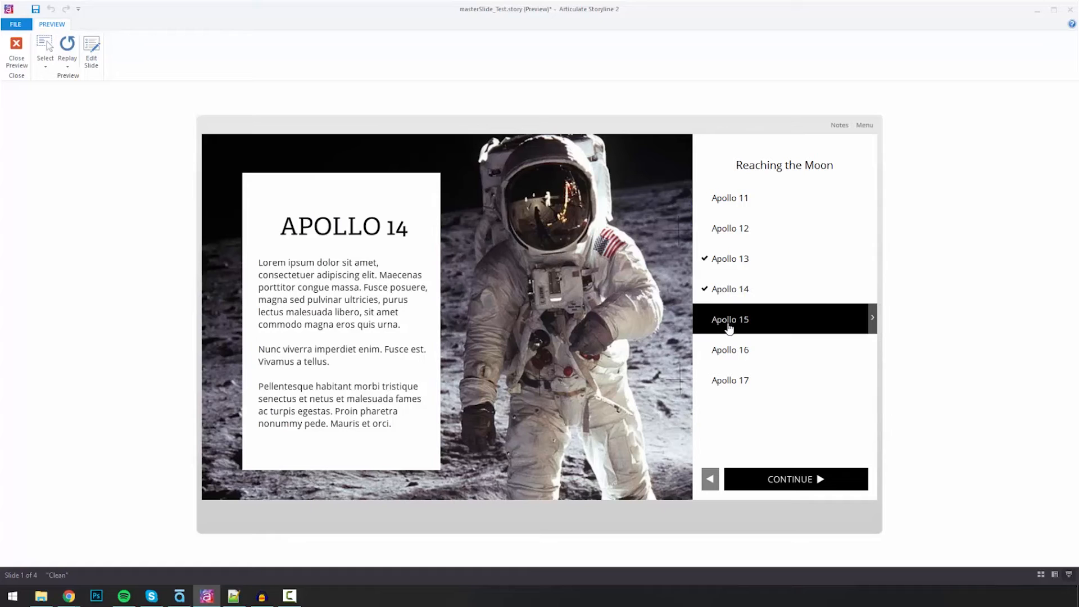
{"action": "left_click", "coordinate": [730, 318]}
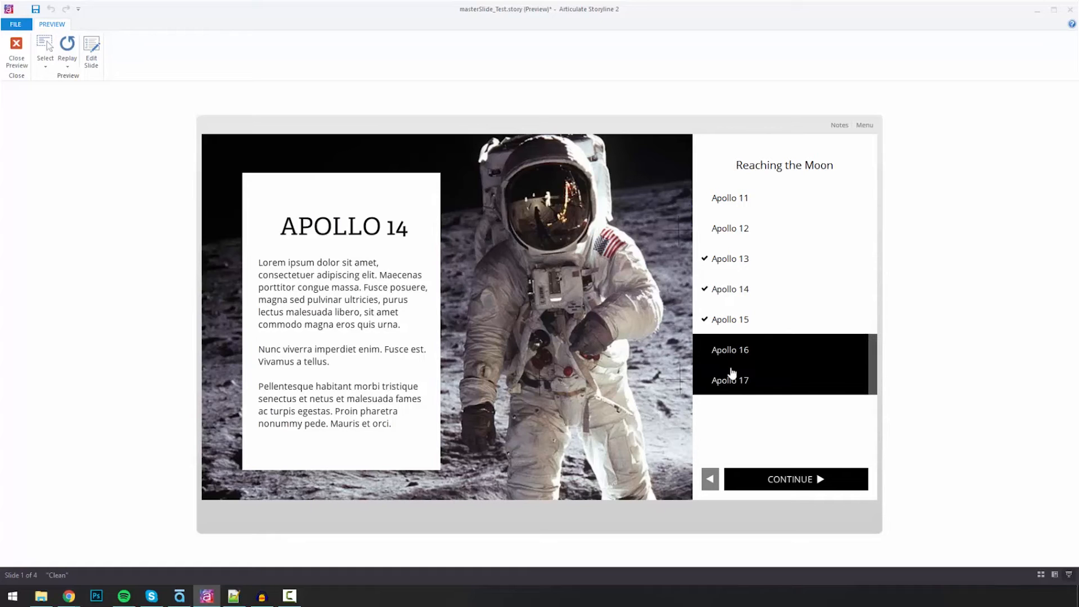
{"action": "mouse_move", "coordinate": [722, 350]}
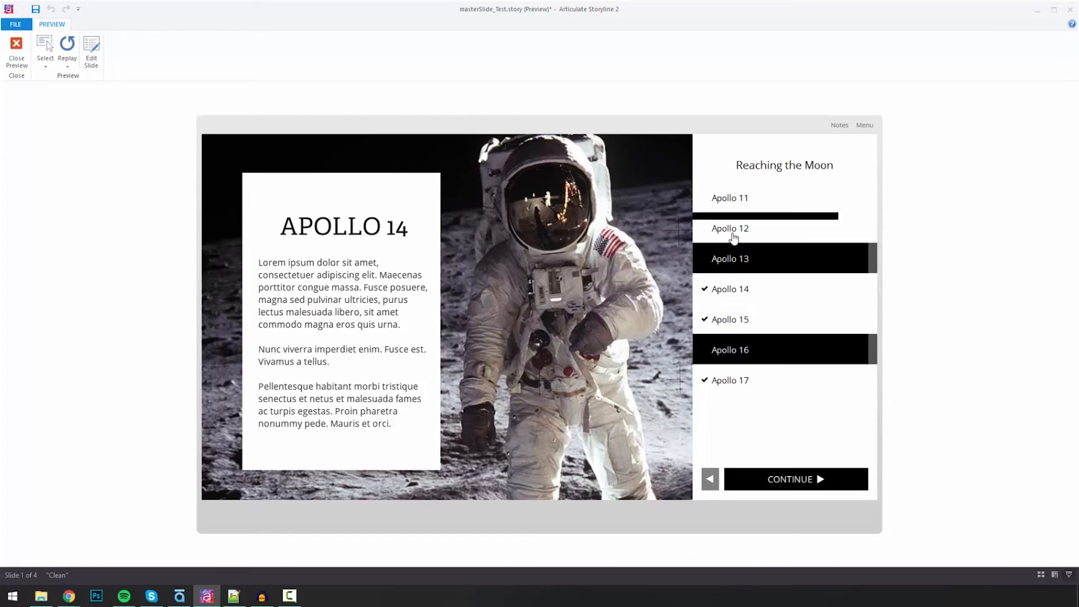
{"action": "left_click", "coordinate": [729, 228]}
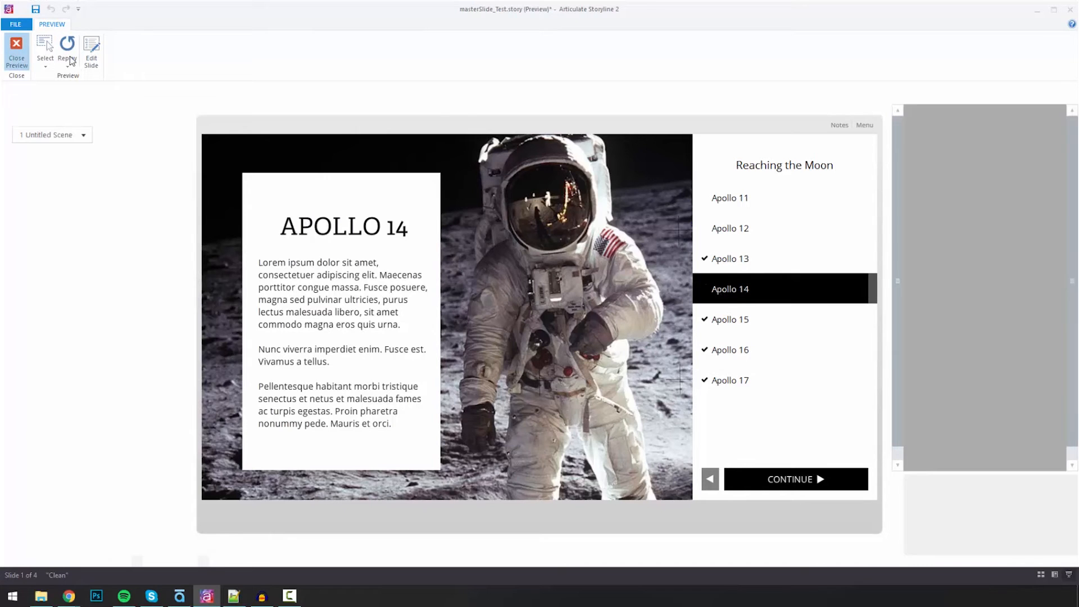
Close the preview and switch to the main slide master
{"action": "left_click", "coordinate": [16, 48]}
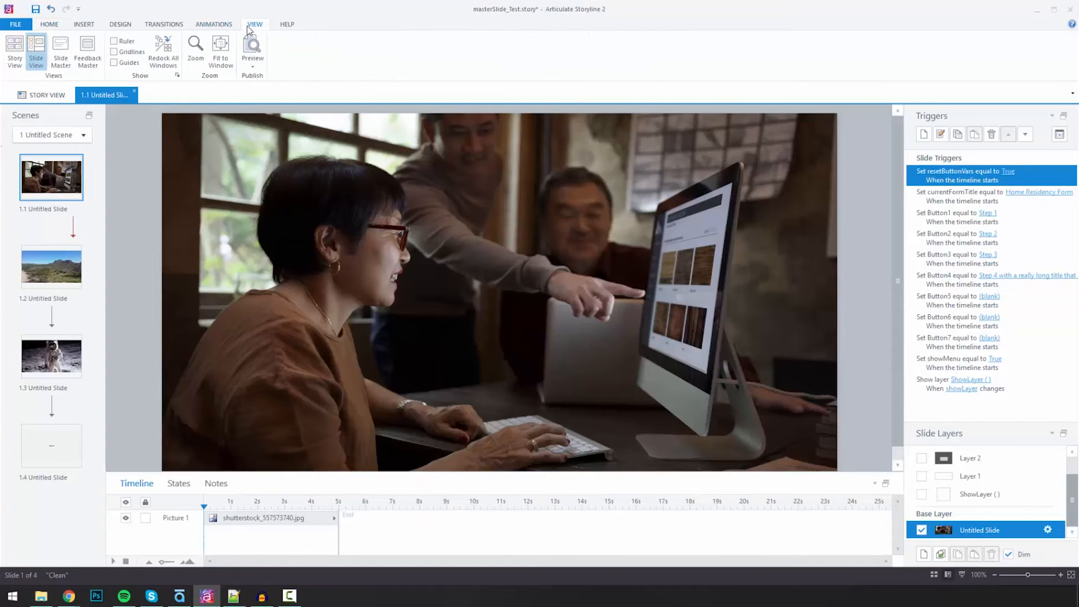
{"action": "left_click", "coordinate": [60, 52]}
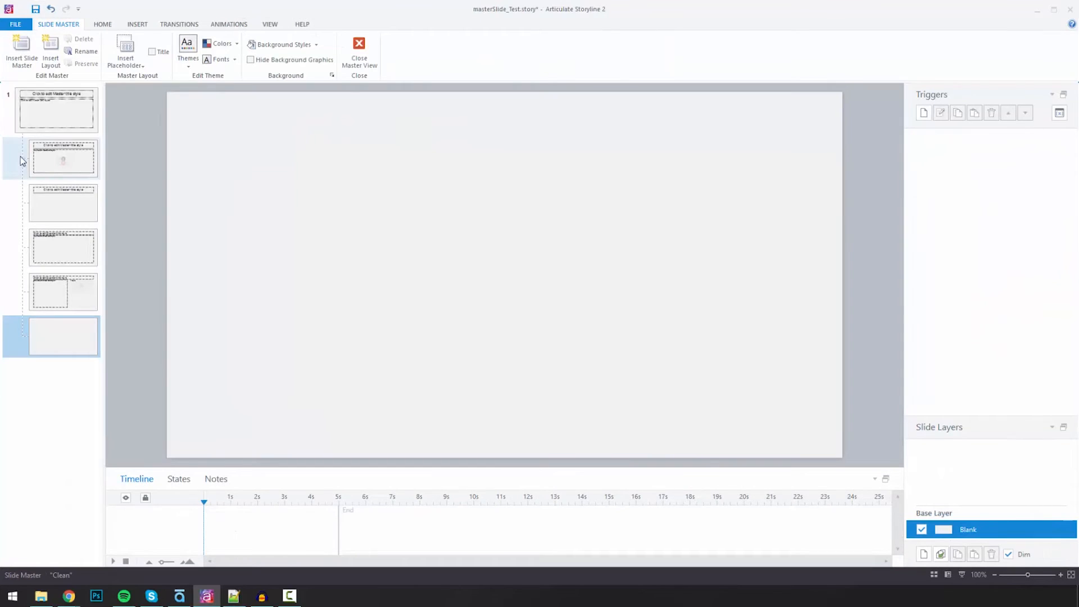
{"action": "left_click", "coordinate": [56, 111]}
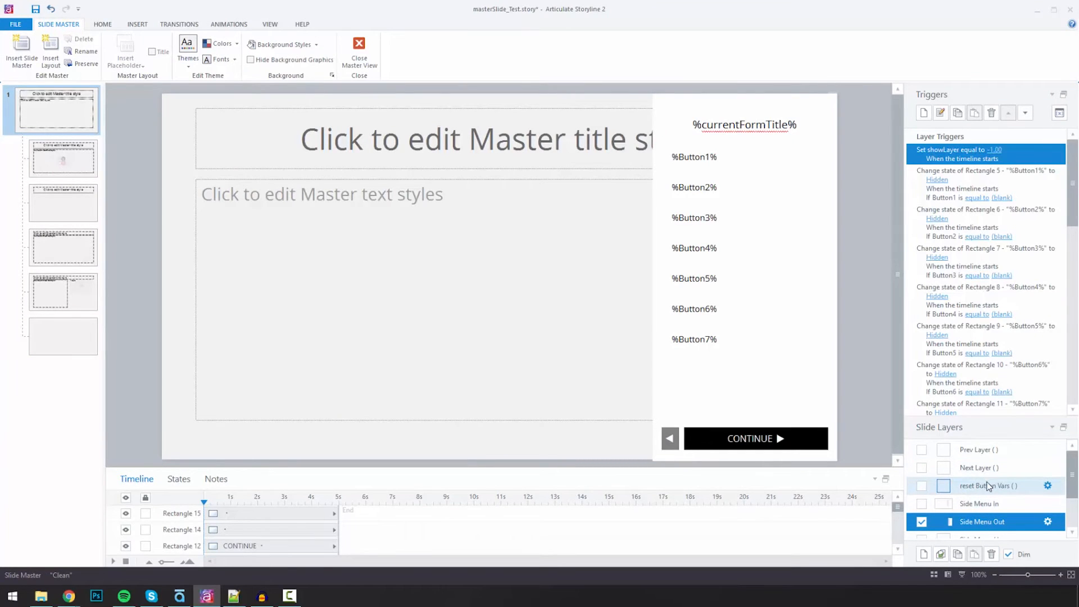
Scroll through the Side Menu Out layer's showLayer triggers in the Triggers panel
{"action": "scroll", "scroll_direction": "down", "scroll_amount": 3}
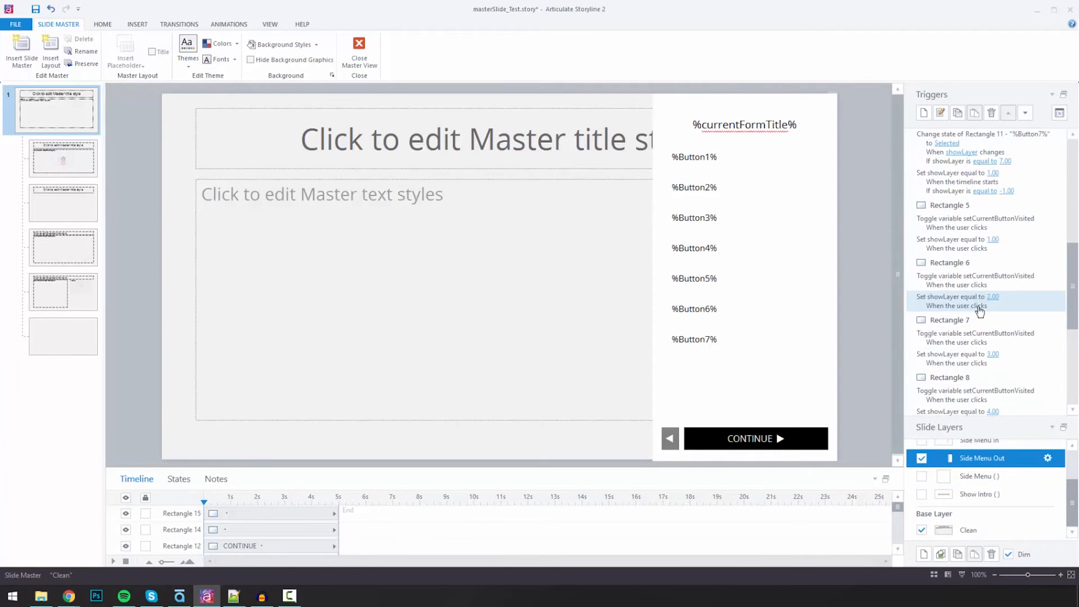
{"action": "scroll", "scroll_direction": "up", "scroll_amount": 3}
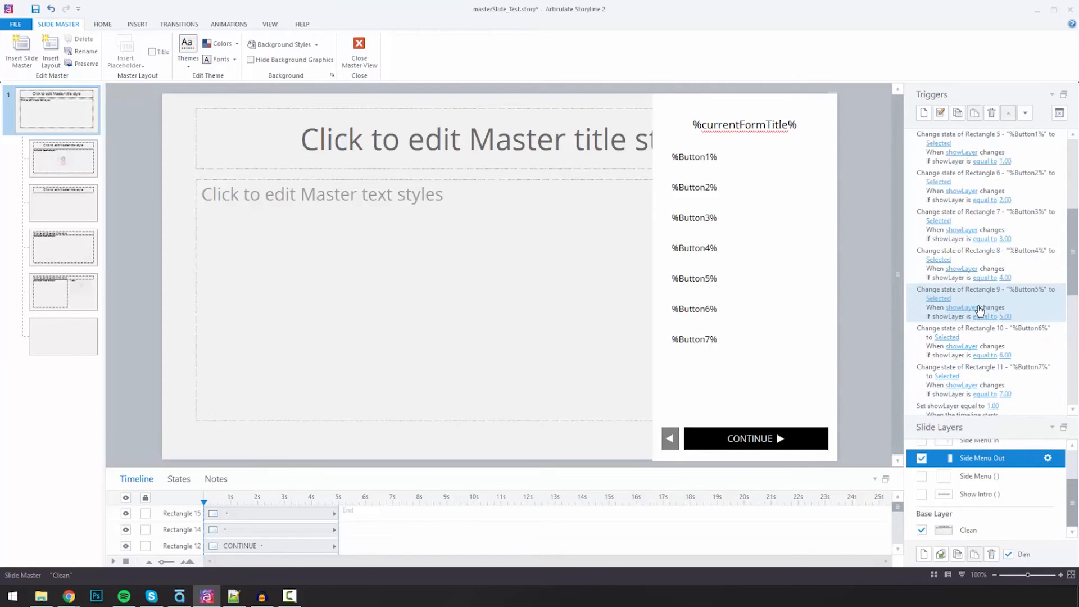
{"action": "scroll", "scroll_direction": "down", "scroll_amount": 3}
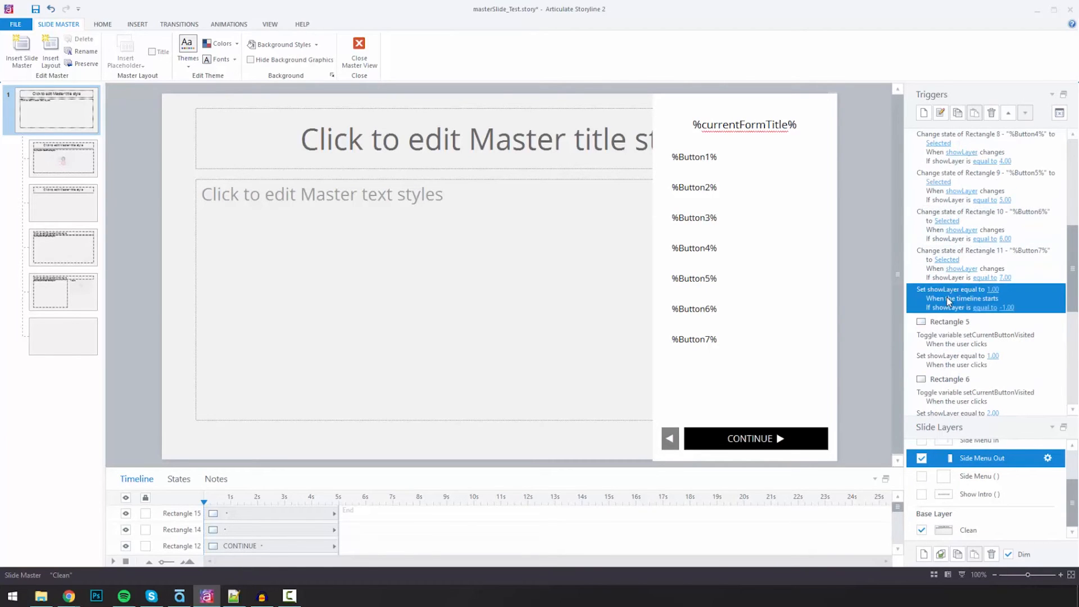
{"action": "mouse_move", "coordinate": [910, 53]}
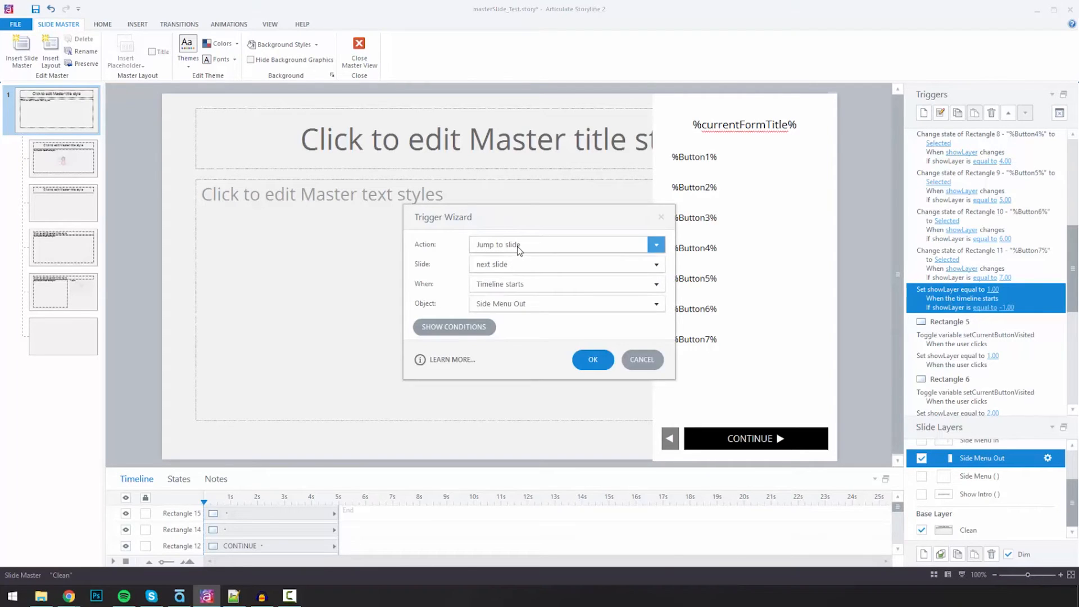
Set the trigger to change Rectangle 5's state when variable setCurrentButtonVisited changes
{"action": "left_click", "coordinate": [654, 243]}
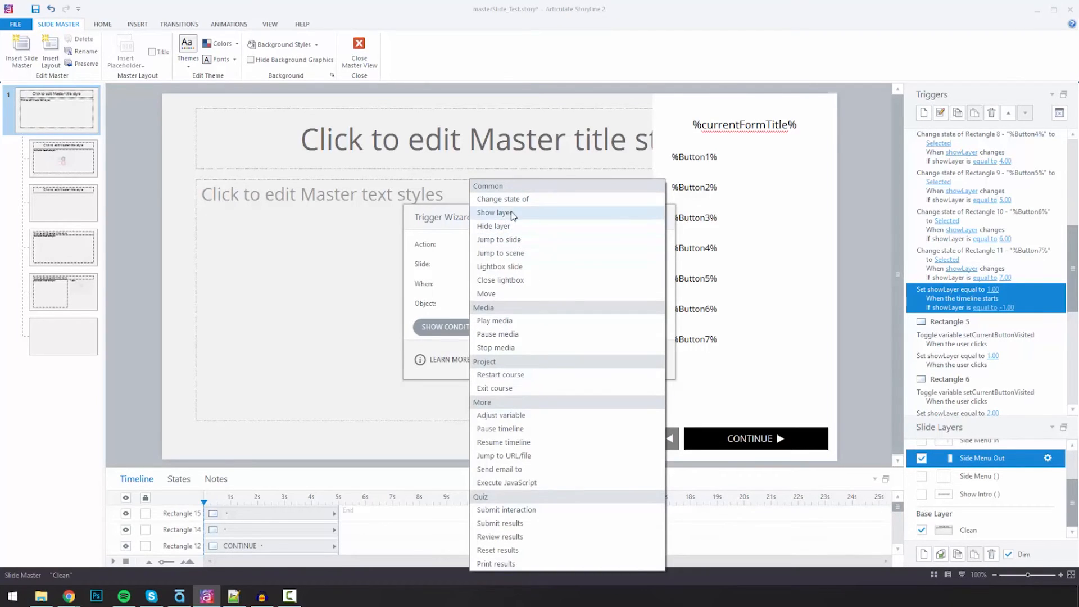
{"action": "left_click", "coordinate": [502, 199]}
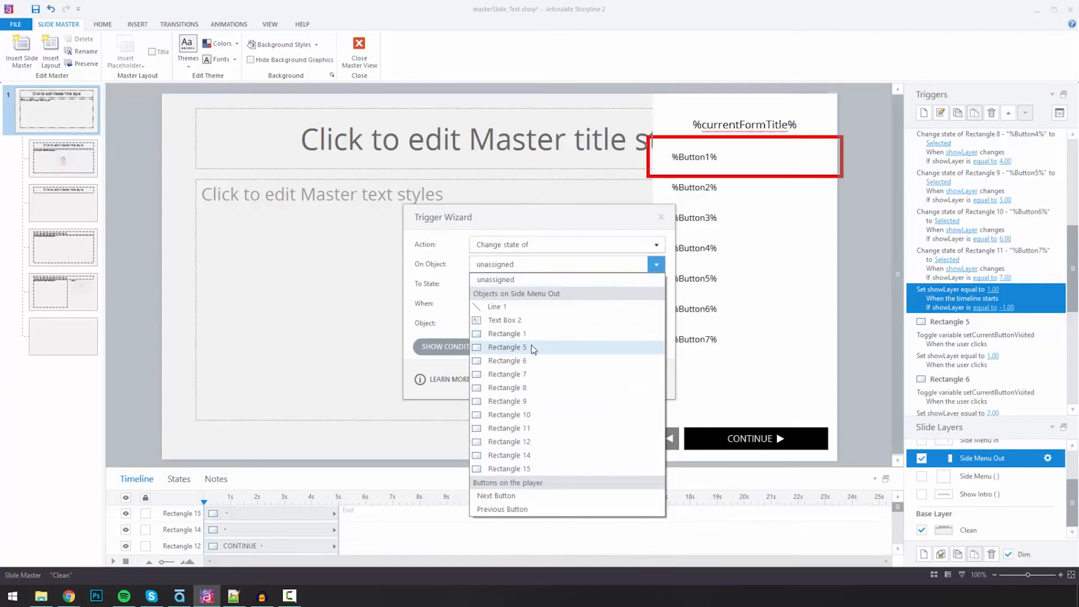
{"action": "left_click", "coordinate": [505, 347]}
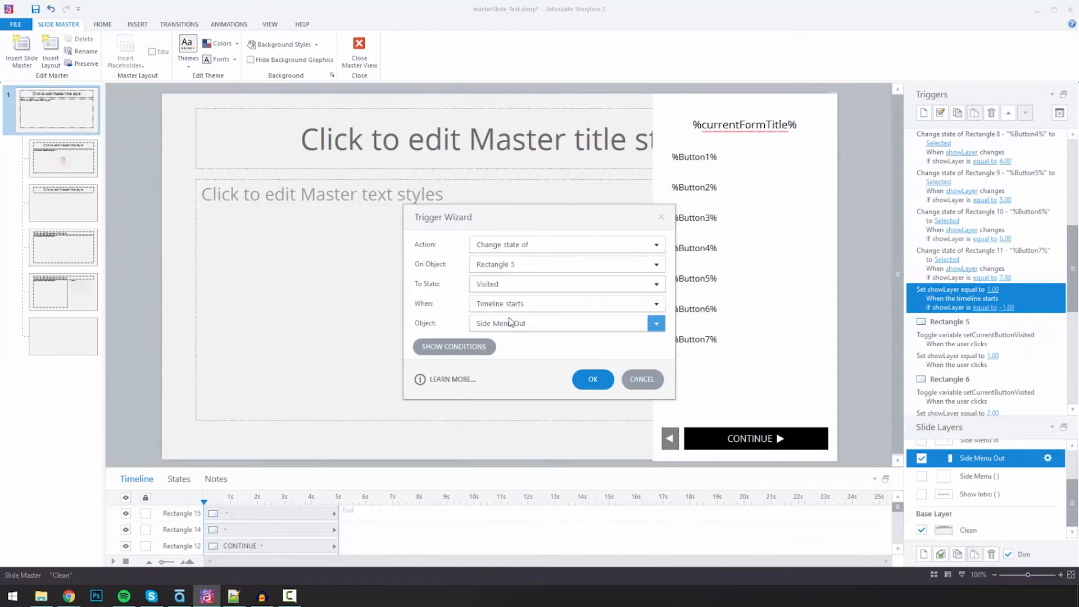
{"action": "left_click", "coordinate": [655, 303]}
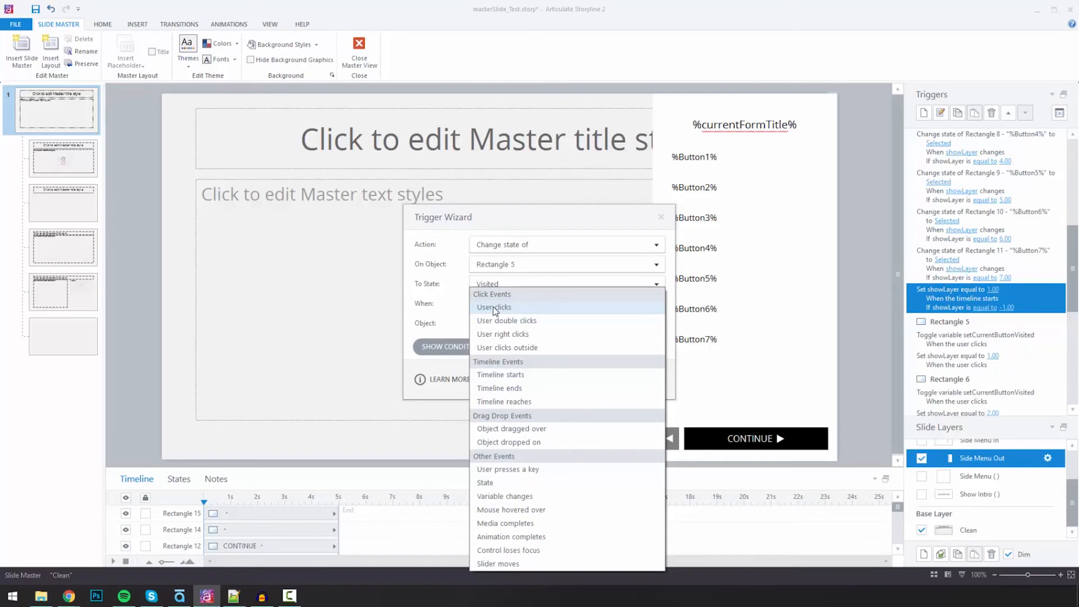
{"action": "mouse_move", "coordinate": [516, 442]}
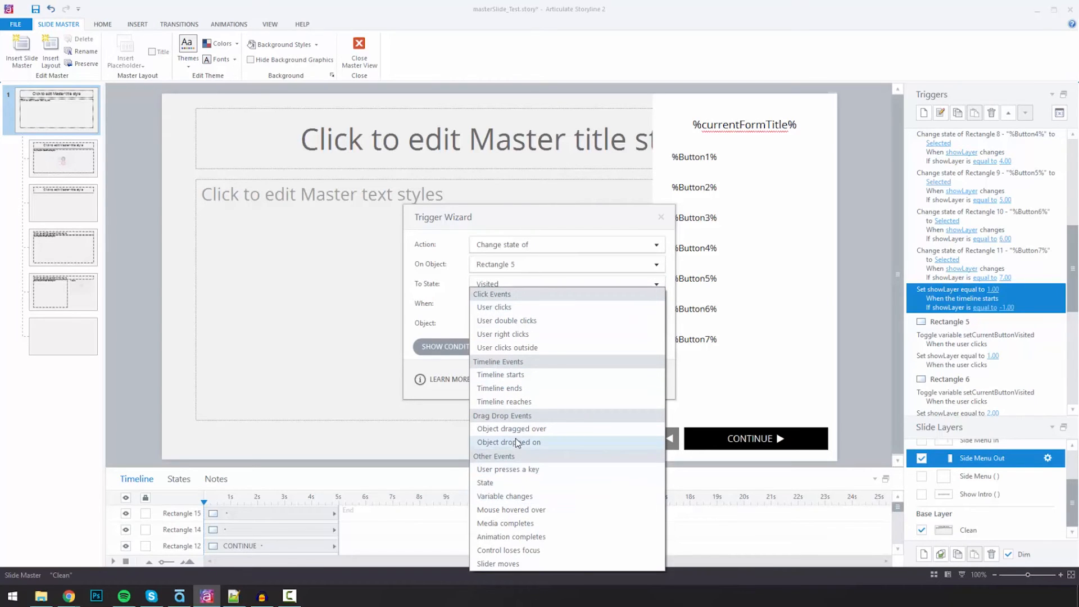
{"action": "mouse_move", "coordinate": [504, 496]}
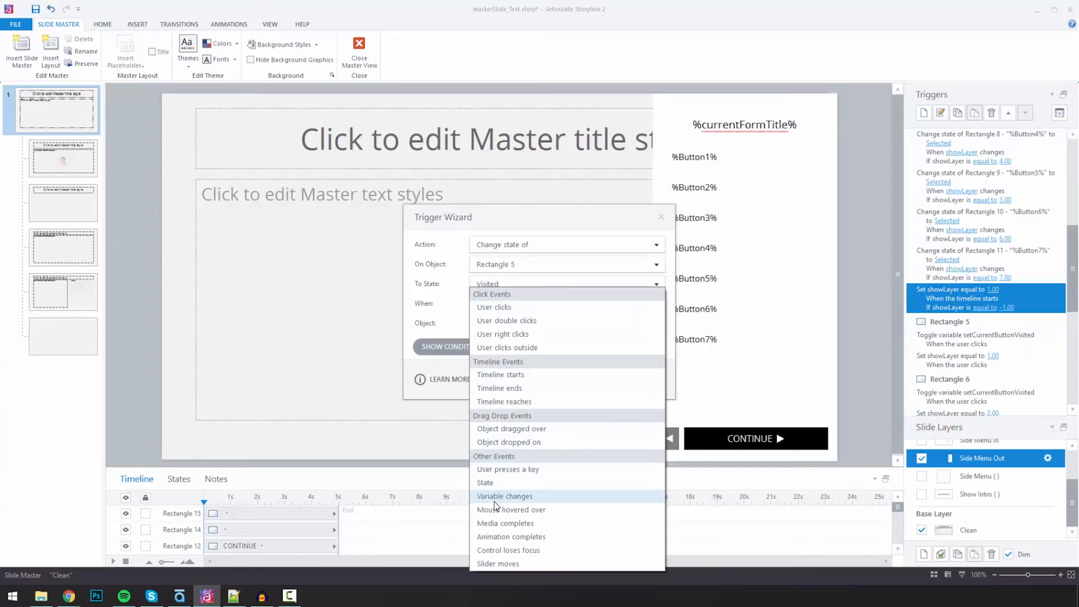
{"action": "left_click", "coordinate": [505, 496]}
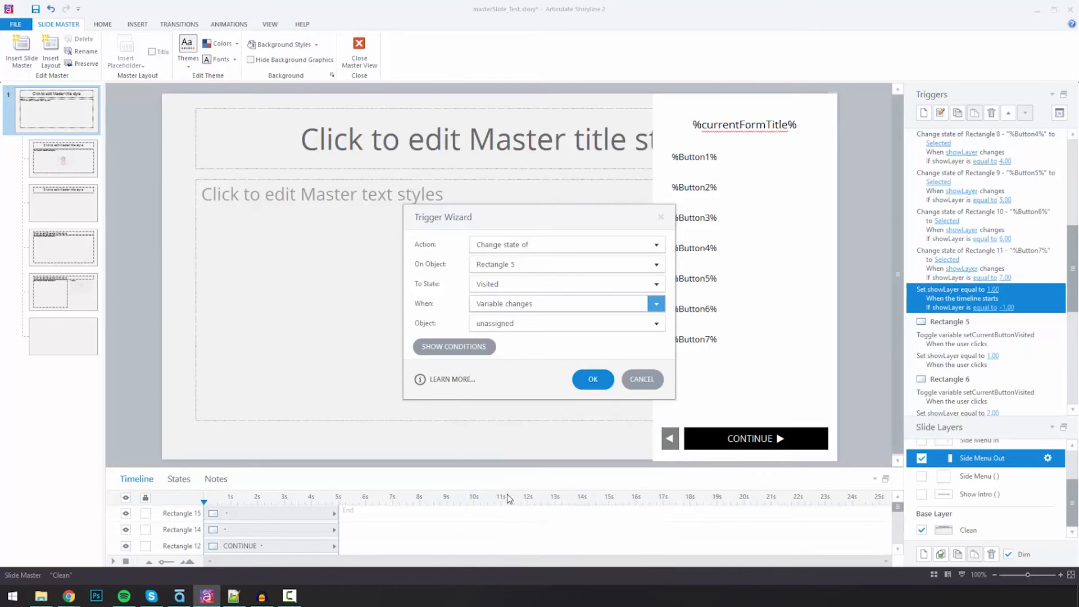
{"action": "left_click", "coordinate": [654, 322]}
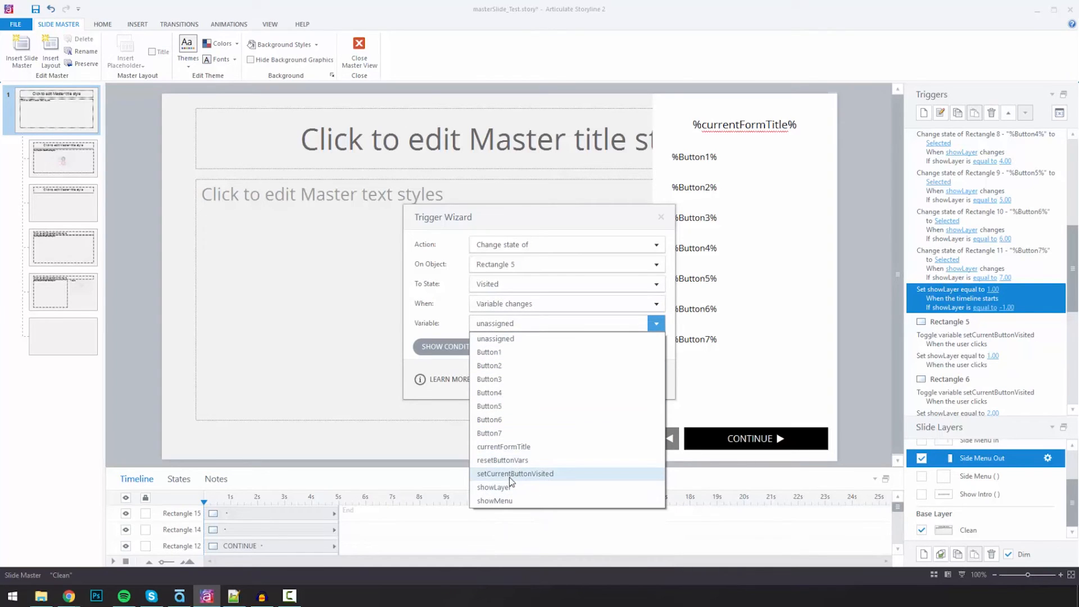
{"action": "left_click", "coordinate": [515, 473]}
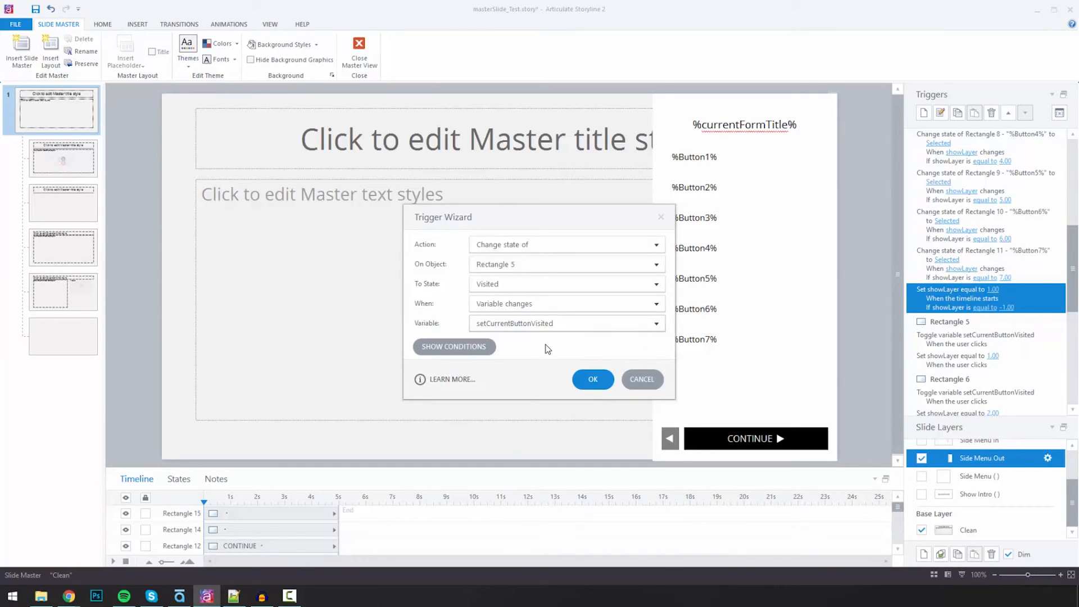
{"action": "mouse_move", "coordinate": [574, 377]}
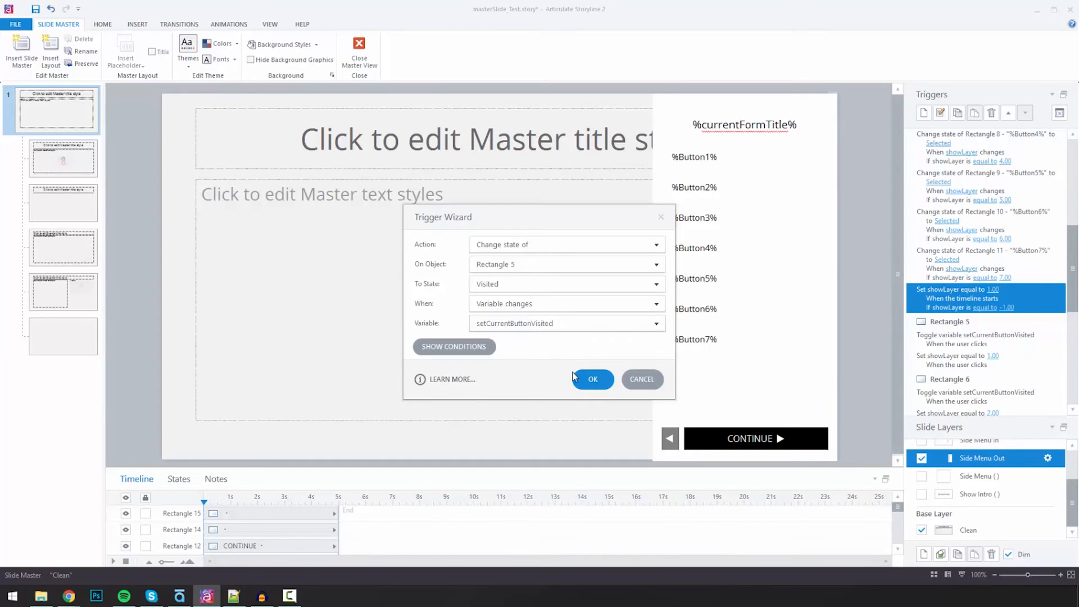
{"action": "mouse_move", "coordinate": [592, 379]}
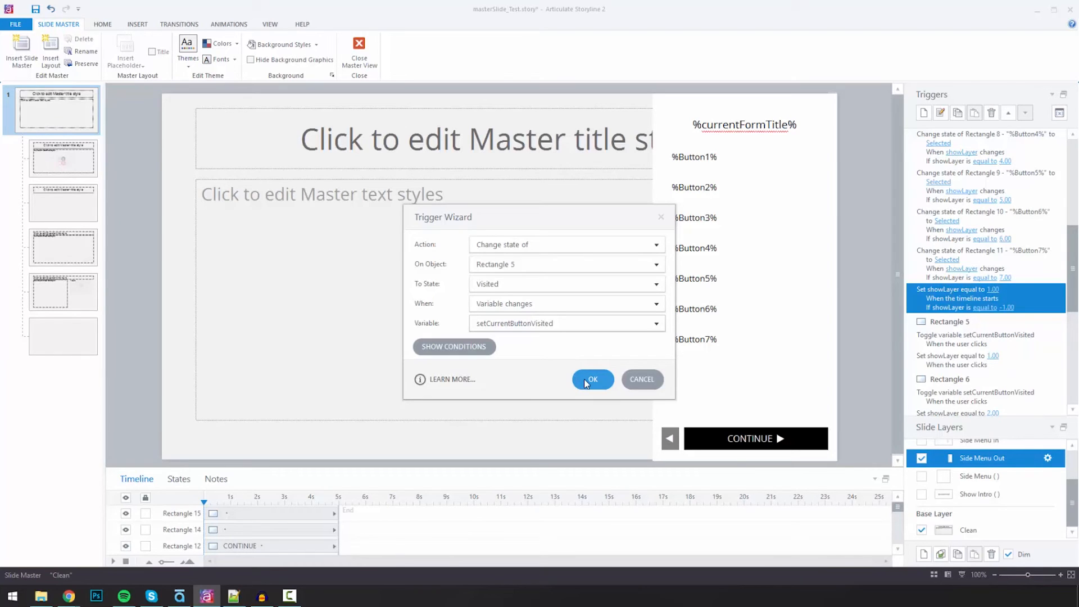
Add a condition requiring showLayer equal to 1
{"action": "left_click", "coordinate": [453, 346]}
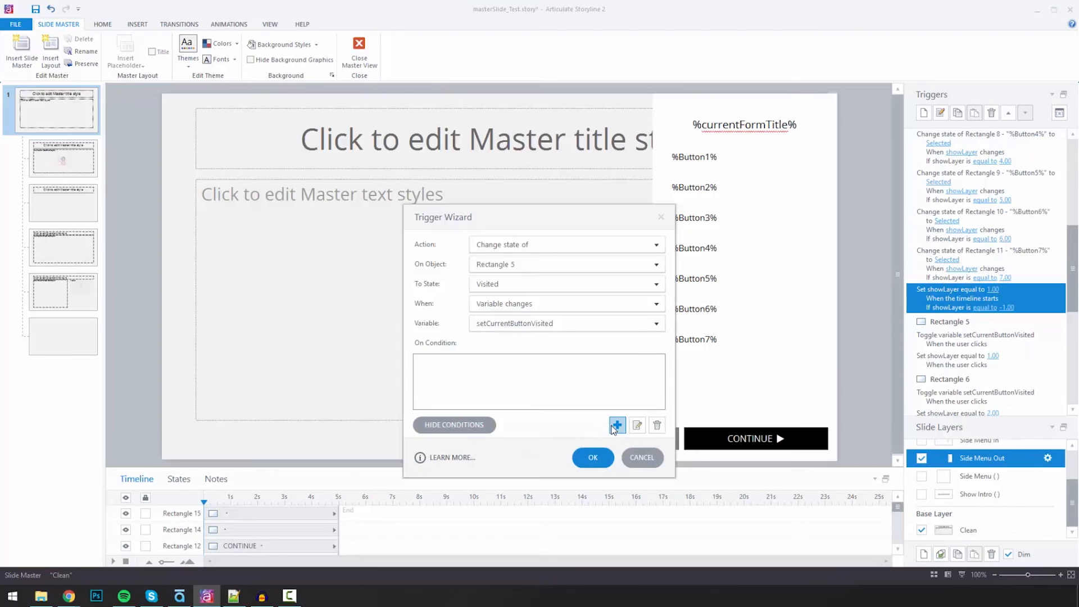
{"action": "left_click", "coordinate": [617, 424]}
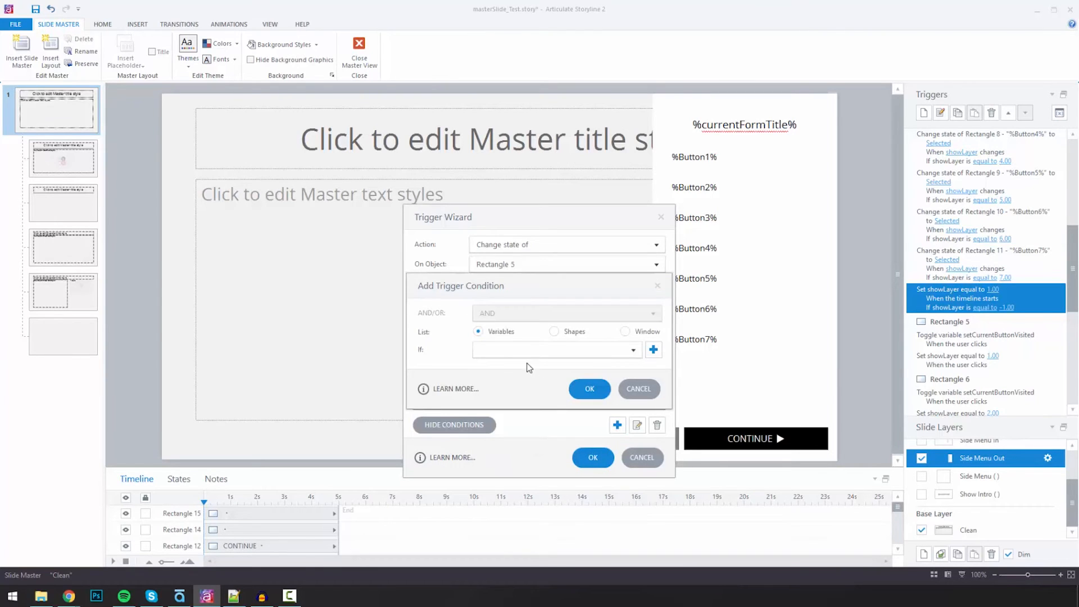
{"action": "left_click", "coordinate": [630, 350]}
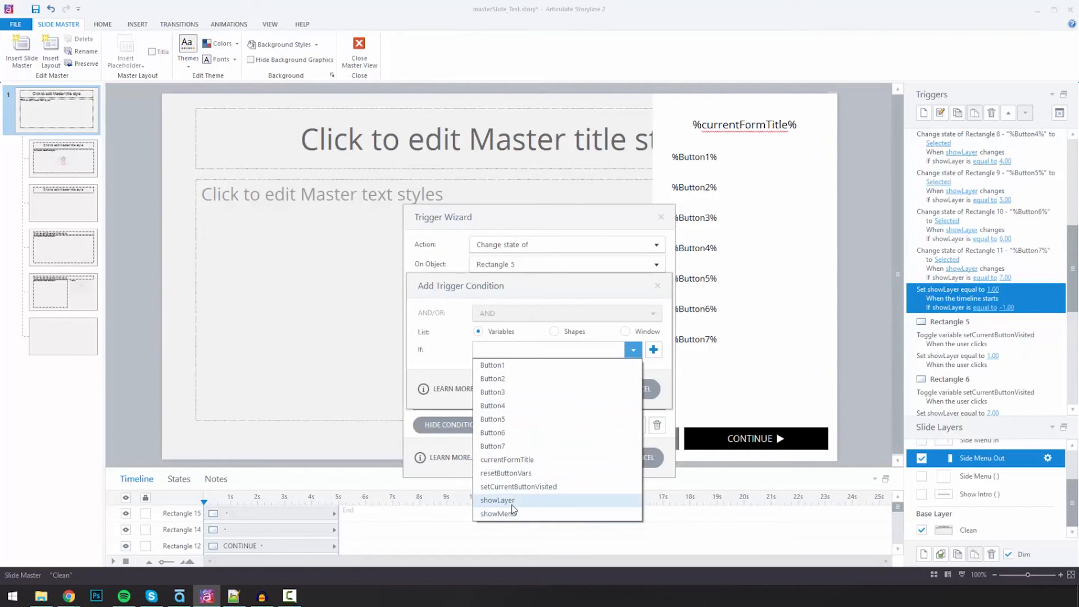
{"action": "left_click", "coordinate": [496, 501]}
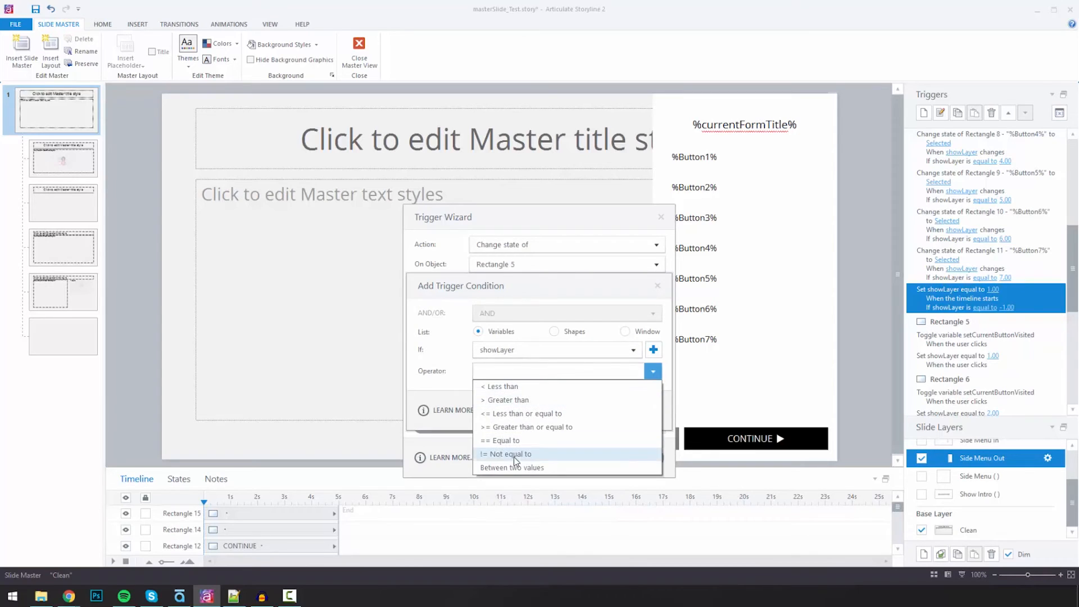
{"action": "left_click", "coordinate": [505, 439]}
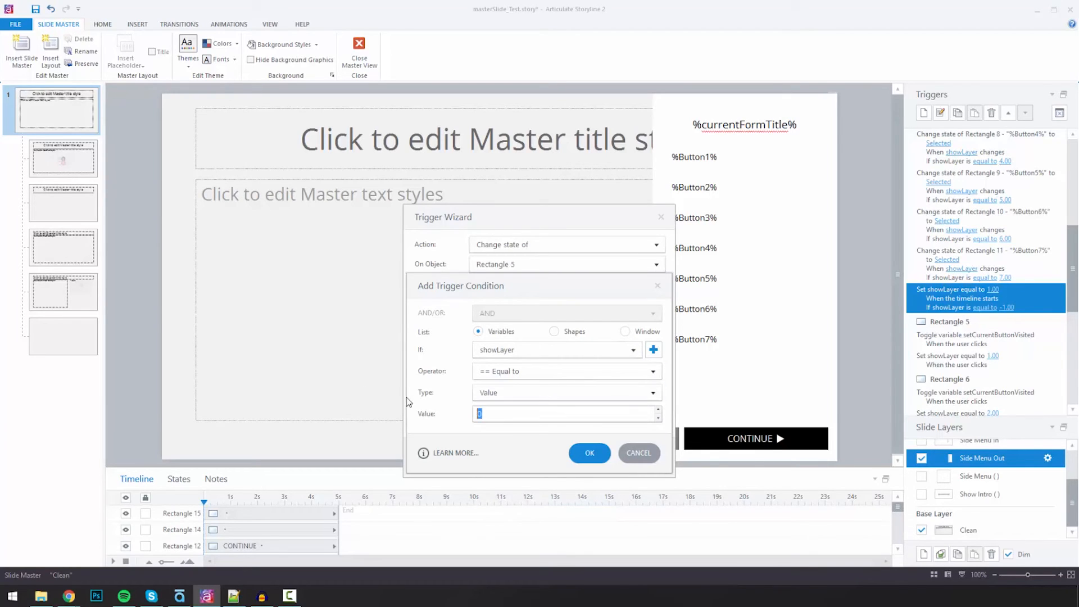
{"action": "left_click", "coordinate": [588, 453]}
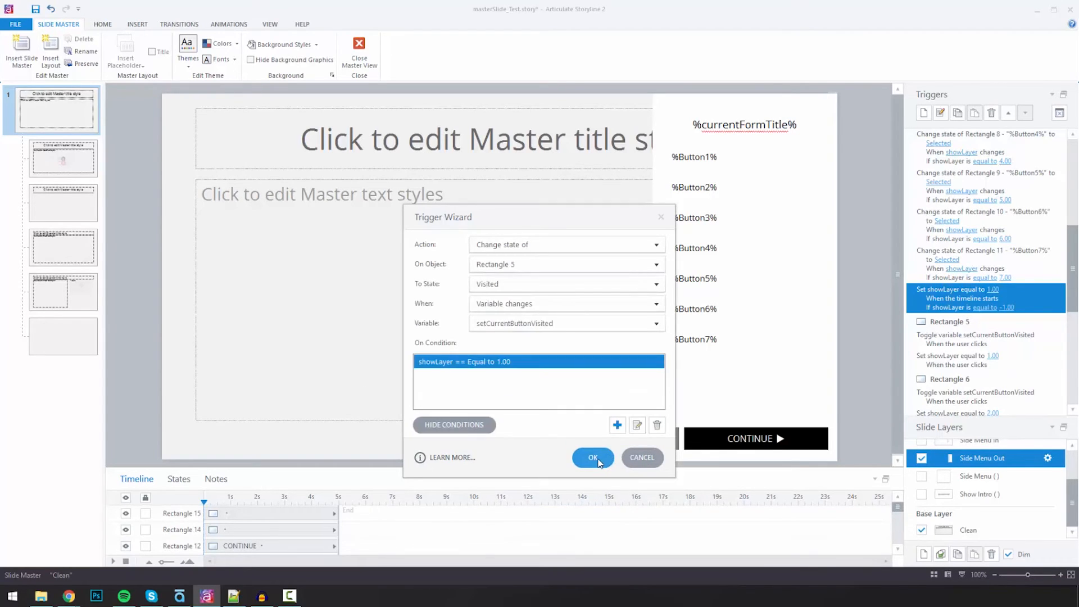
{"action": "mouse_move", "coordinate": [505, 268]}
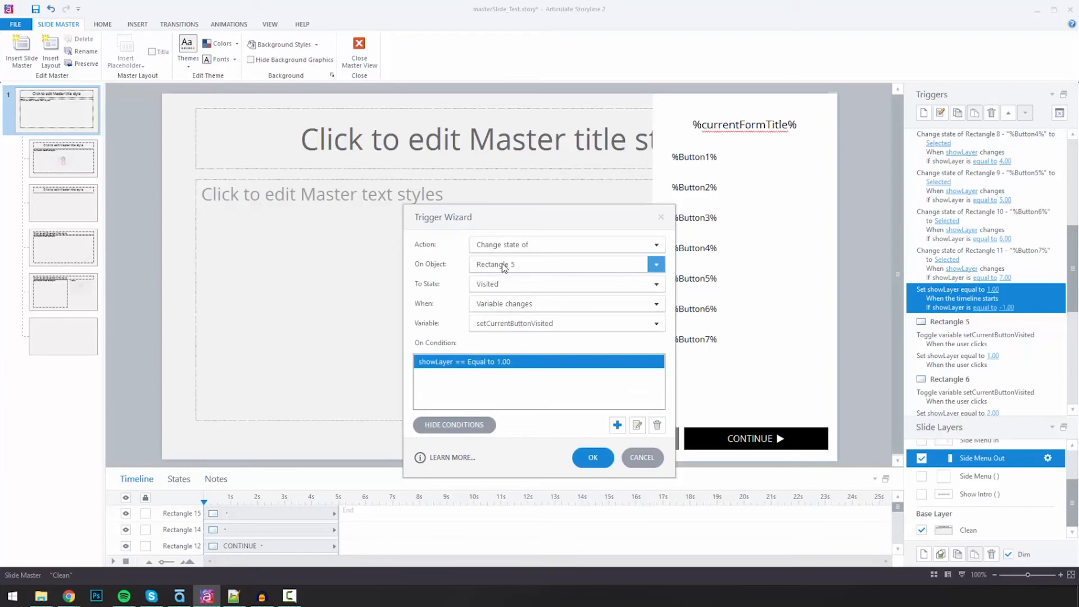
{"action": "mouse_move", "coordinate": [592, 457]}
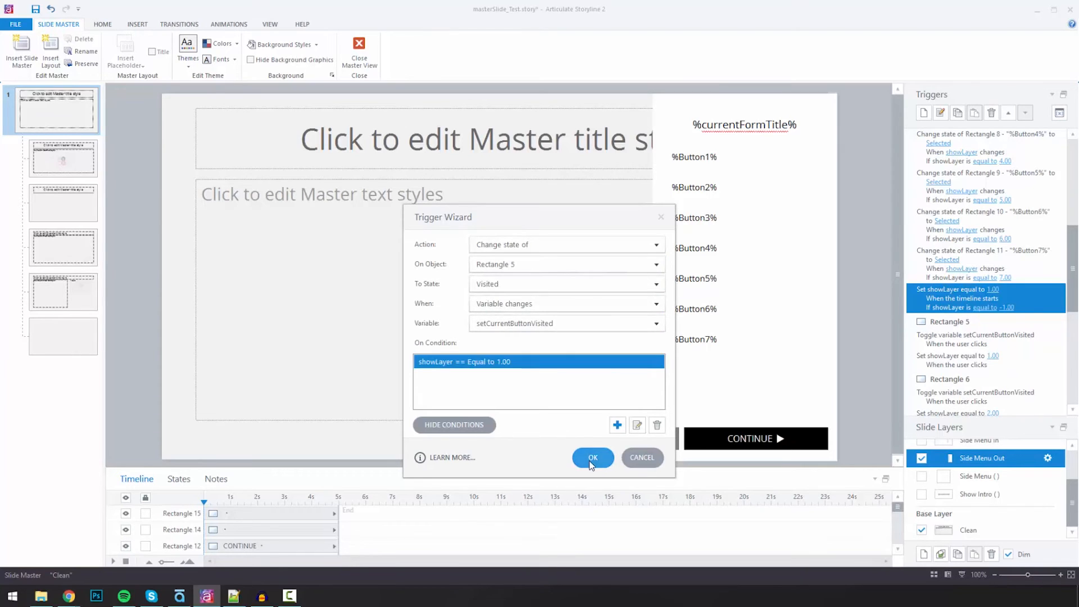
Add the new trigger and review it among the copied visited-state triggers
{"action": "left_click", "coordinate": [592, 457]}
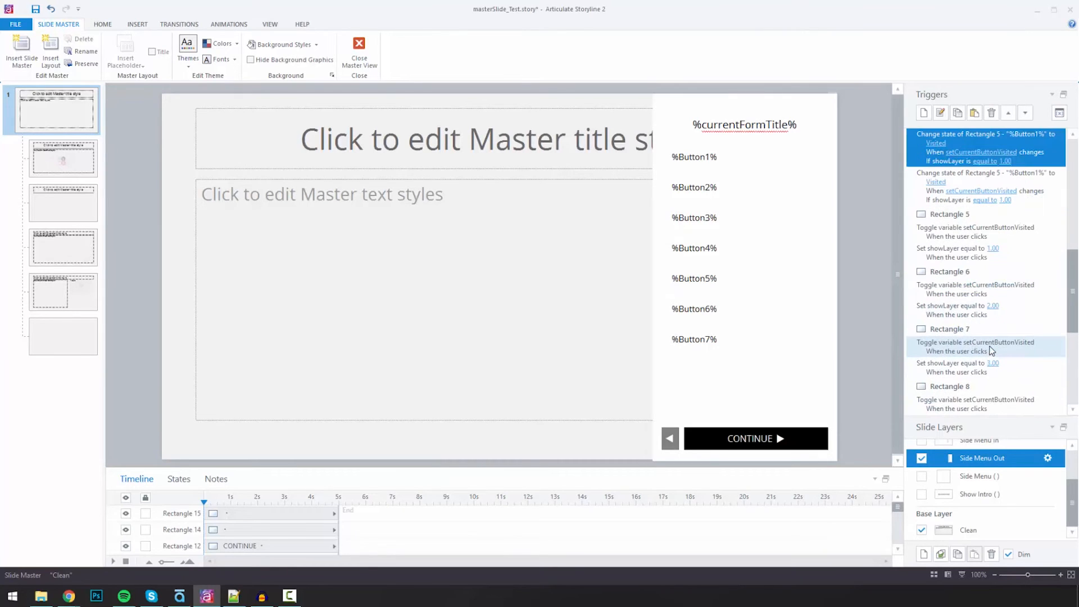
{"action": "scroll", "scroll_direction": "down", "scroll_amount": 3}
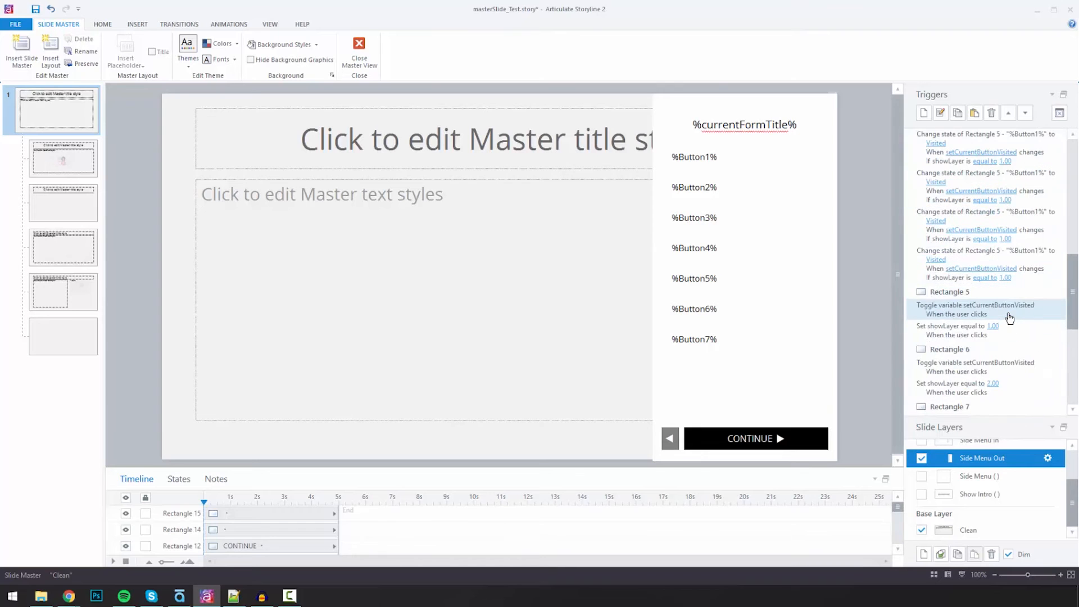
{"action": "scroll", "scroll_direction": "up", "scroll_amount": 3}
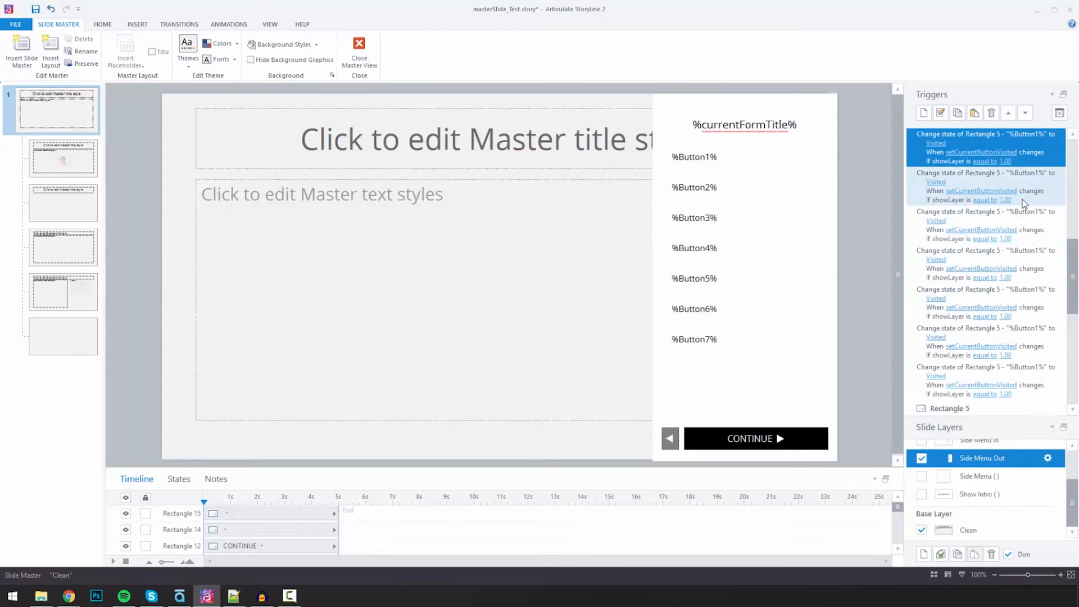
{"action": "double_click", "coordinate": [985, 185]}
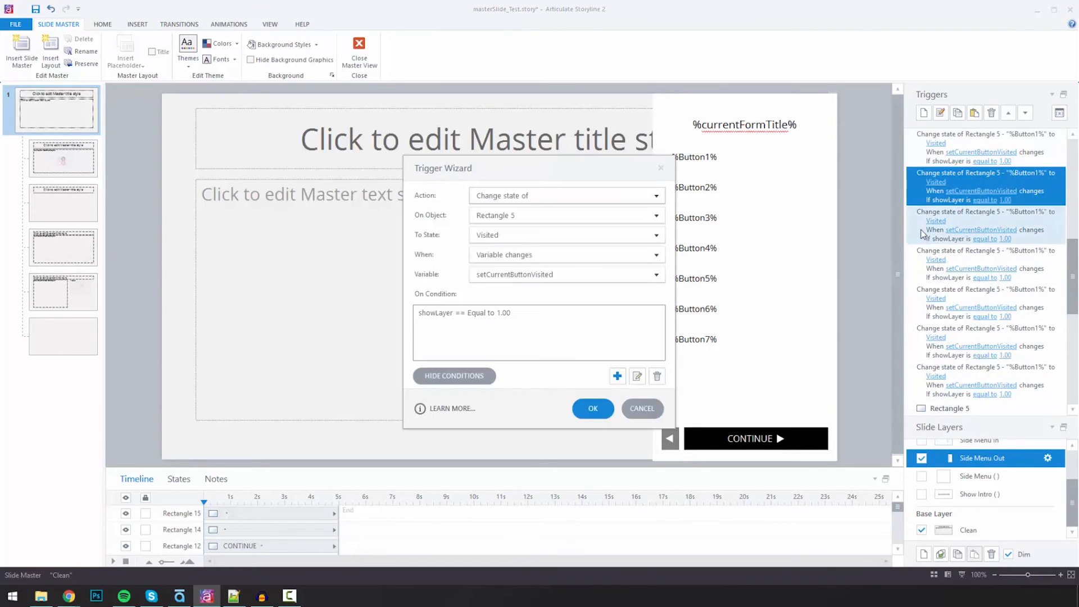
Retarget the second trigger to Rectangle 6 with a revised showLayer value and save it
{"action": "left_click", "coordinate": [654, 215]}
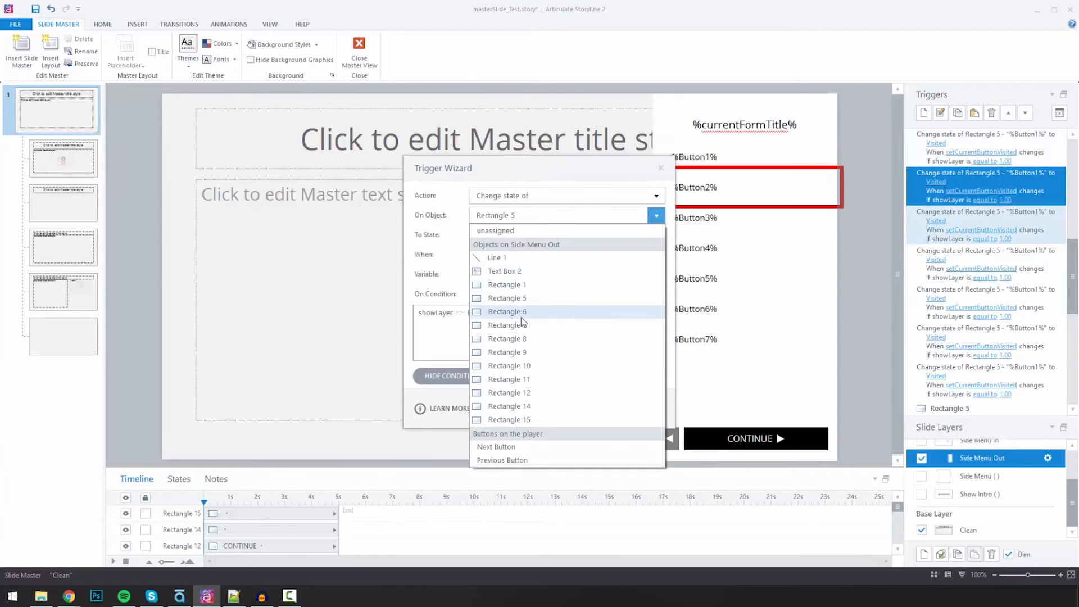
{"action": "left_click", "coordinate": [507, 312]}
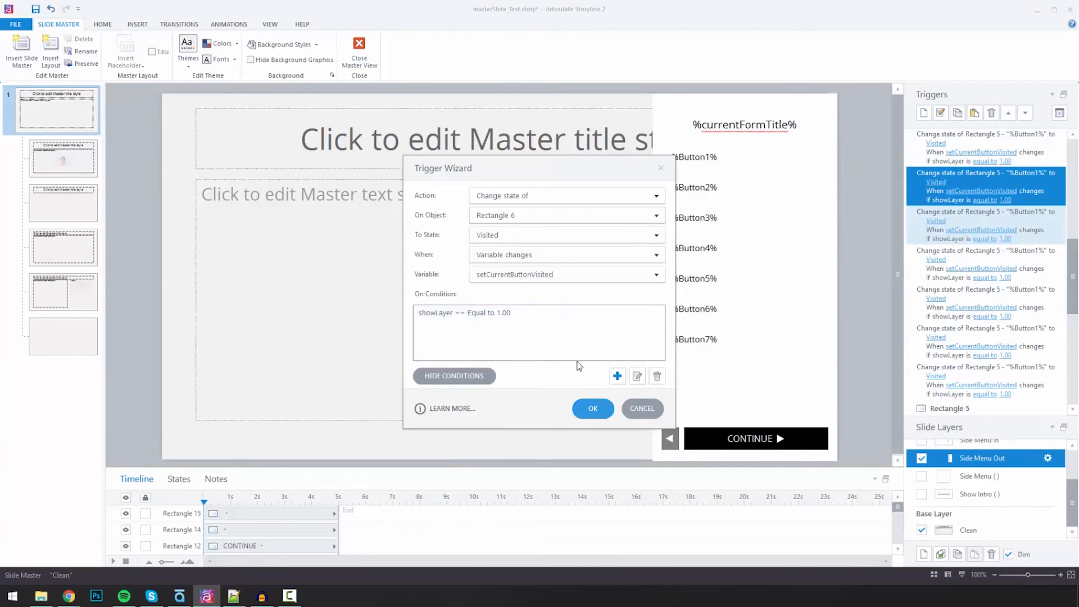
{"action": "left_click", "coordinate": [636, 376]}
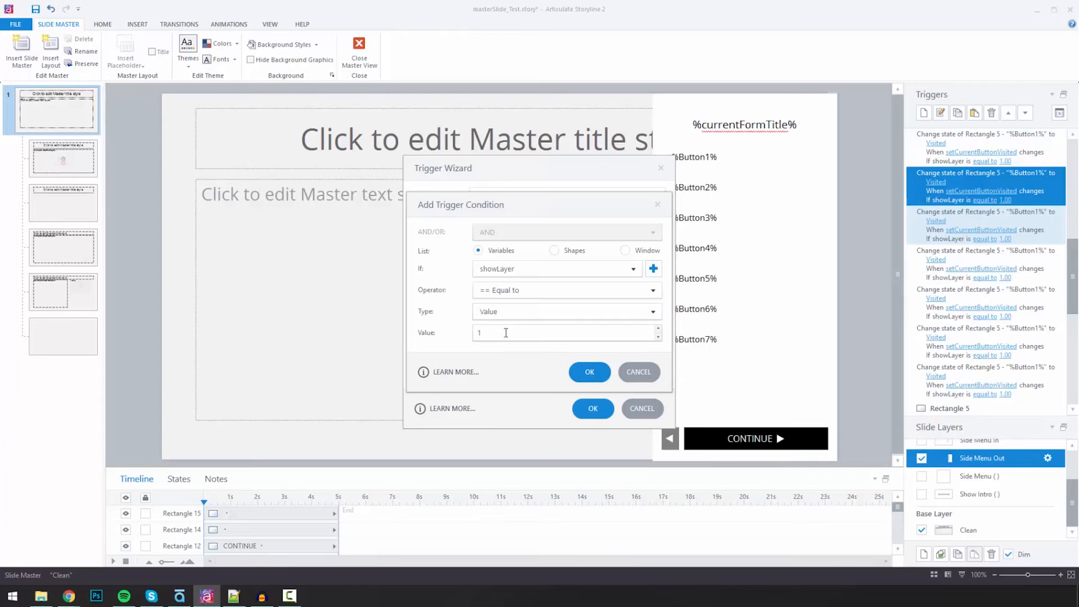
{"action": "left_click", "coordinate": [588, 372]}
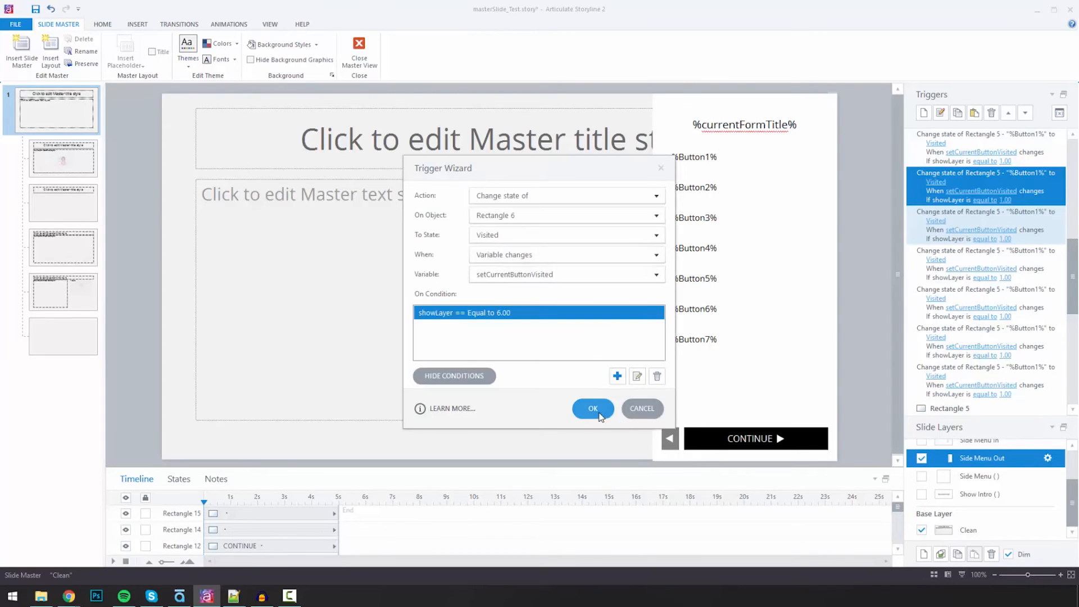
{"action": "left_click", "coordinate": [592, 408]}
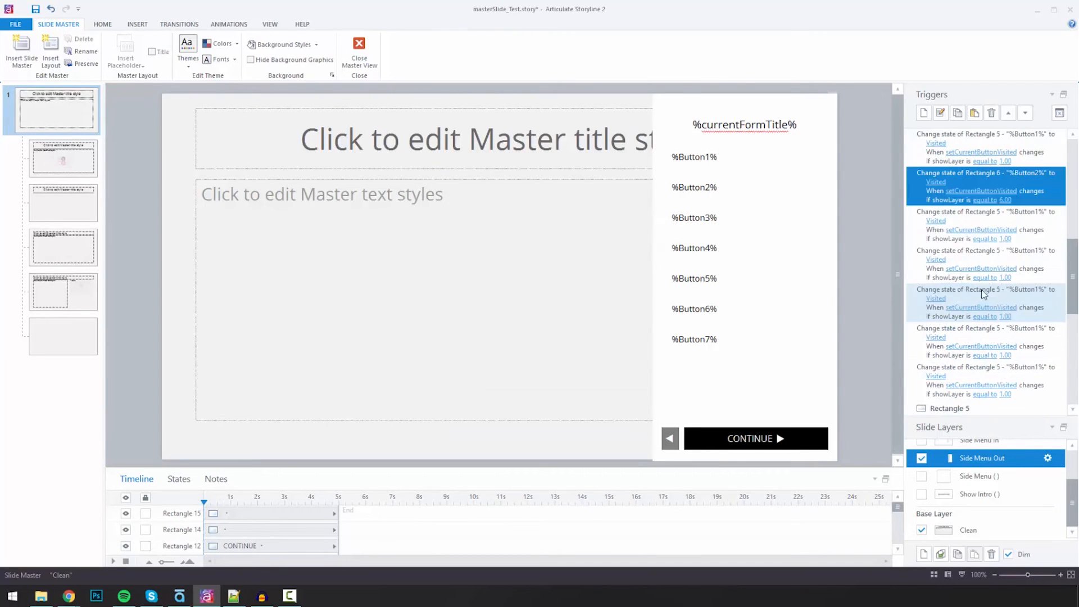
{"action": "left_click", "coordinate": [984, 225]}
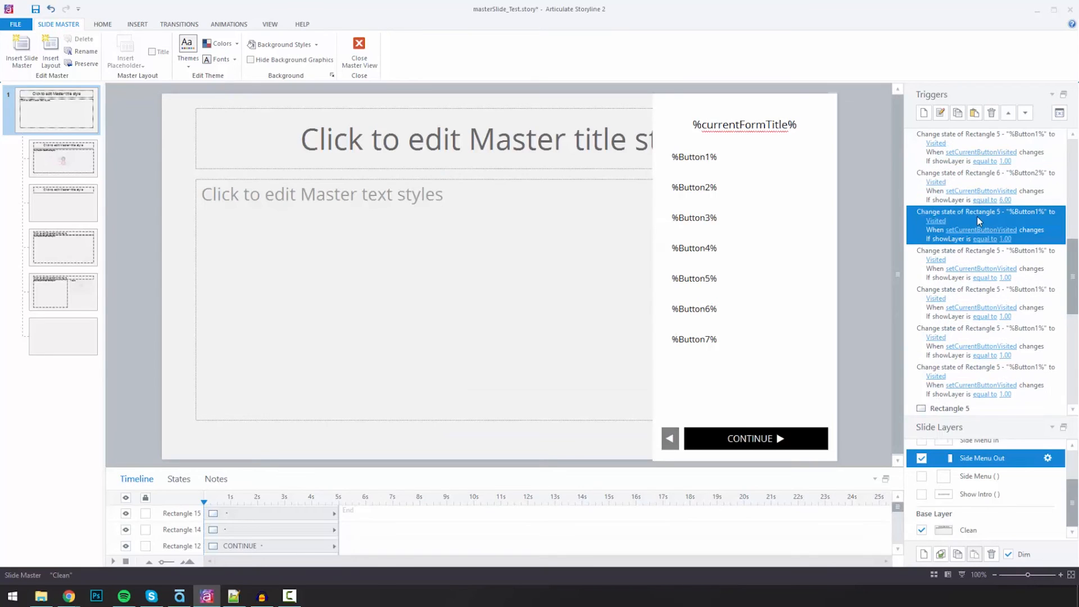
{"action": "double_click", "coordinate": [984, 224]}
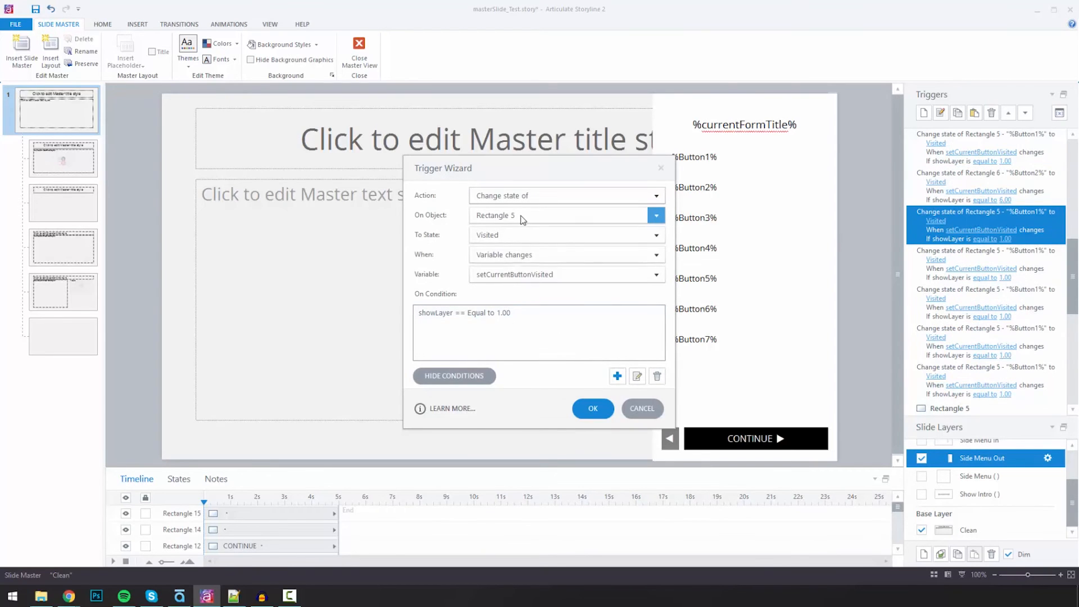
Adjust the third trigger's condition, then retarget the next trigger to Rectangle 10
{"action": "left_click", "coordinate": [655, 214]}
{"action": "type", "text": "3"}
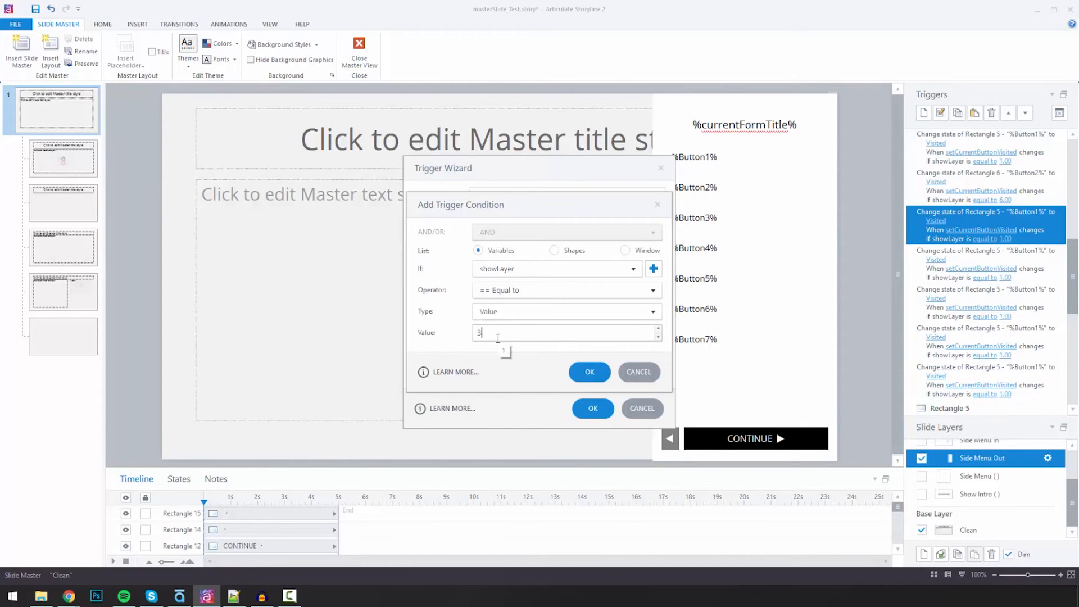
{"action": "left_click", "coordinate": [588, 372]}
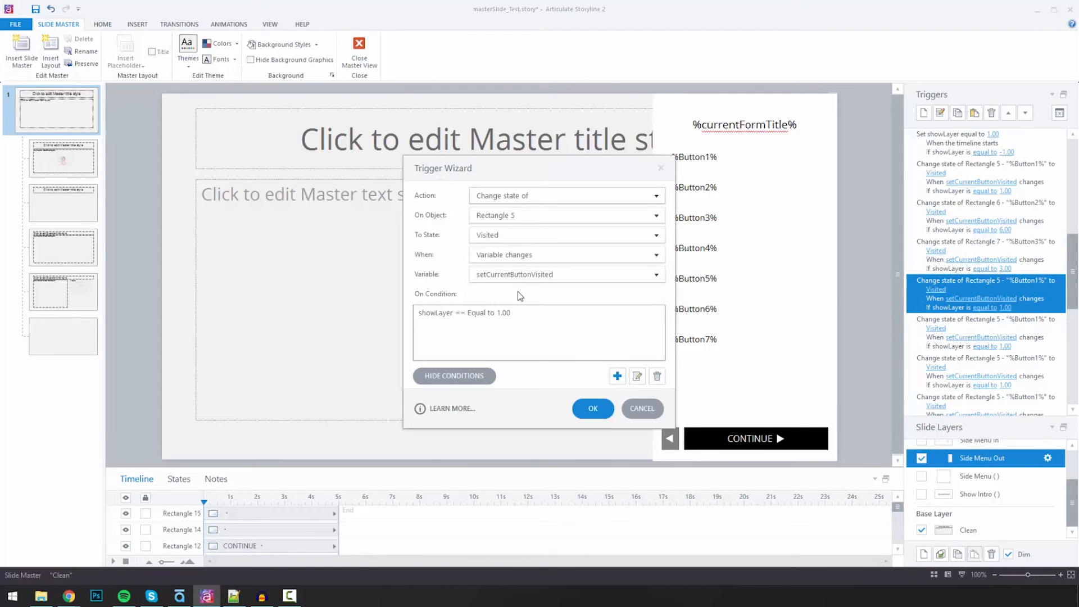
{"action": "left_click", "coordinate": [591, 408]}
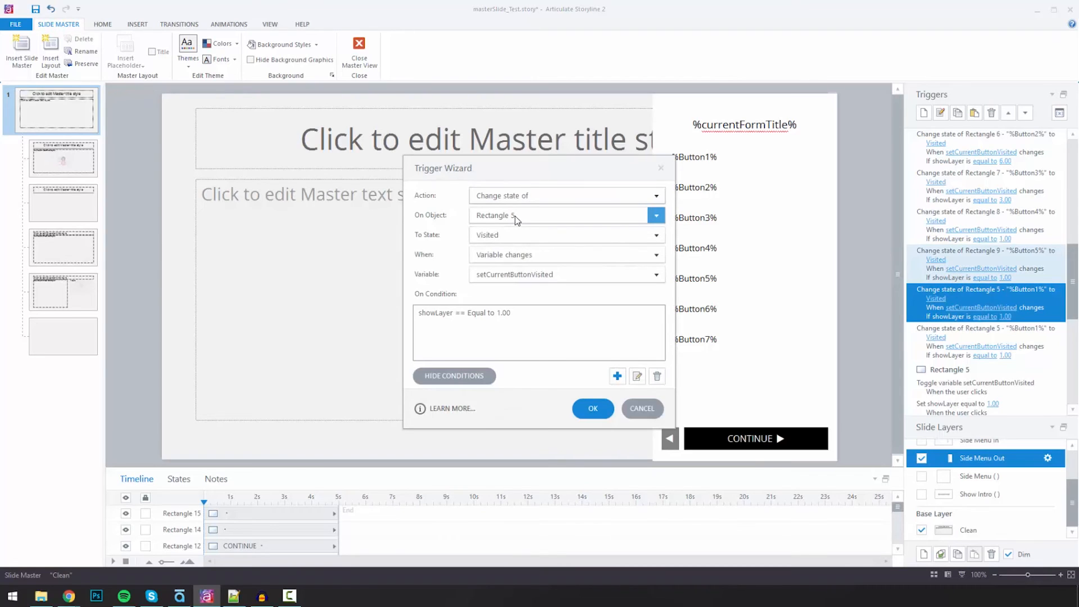
{"action": "left_click", "coordinate": [654, 216]}
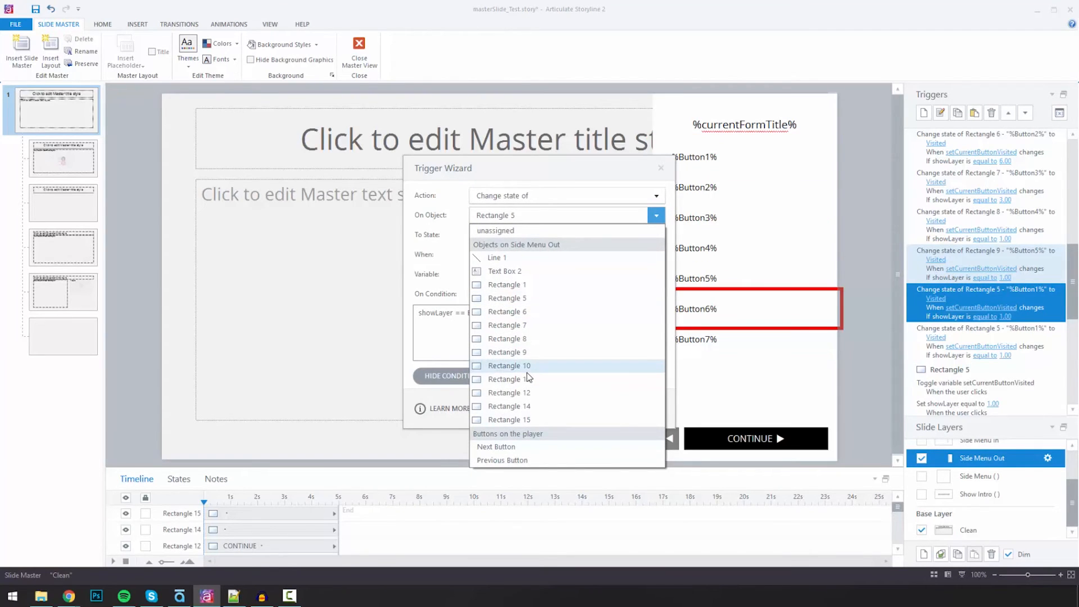
{"action": "left_click", "coordinate": [508, 365]}
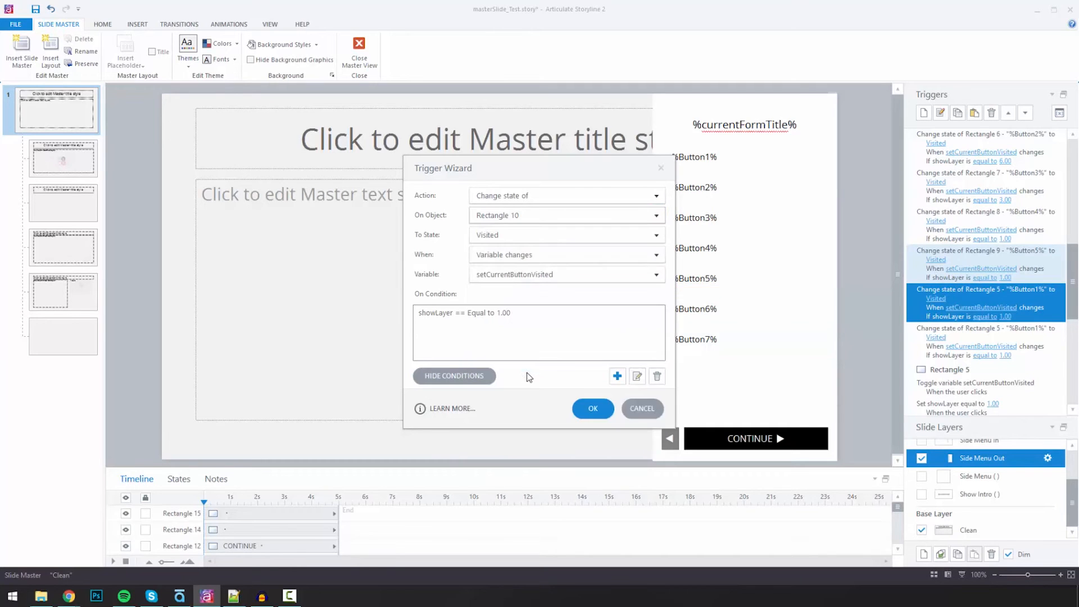
{"action": "left_click", "coordinate": [592, 408]}
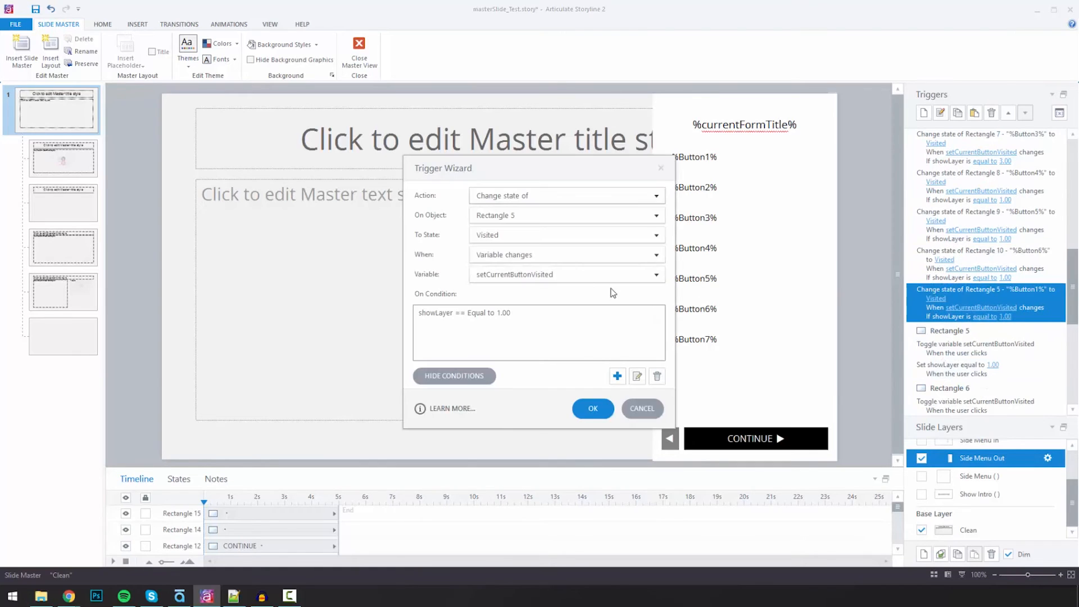
Retarget the last visited-state trigger to Rectangle 11 and save it
{"action": "left_click", "coordinate": [654, 214]}
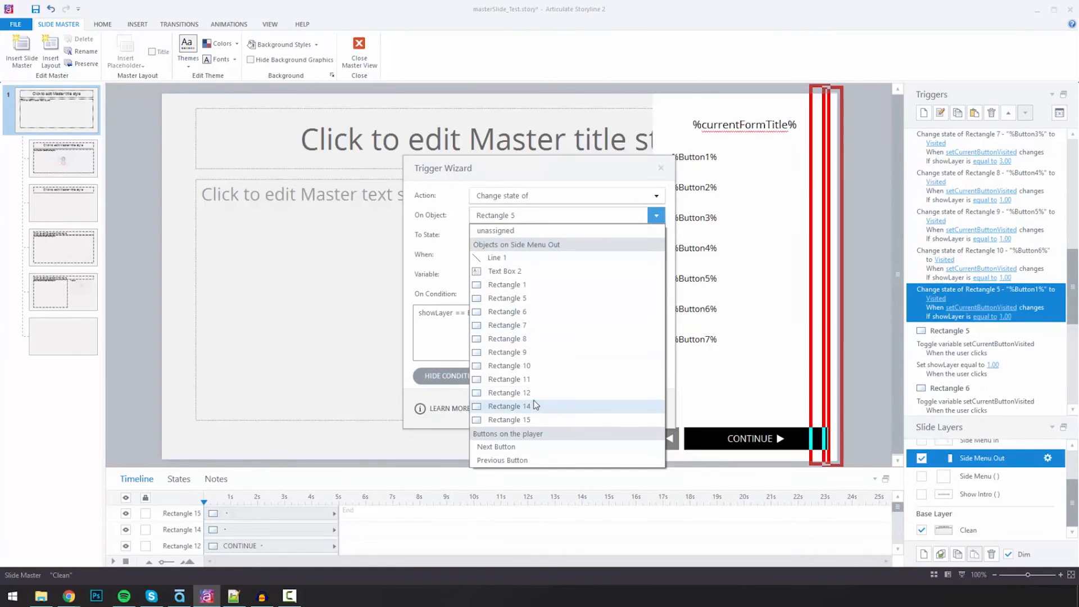
{"action": "left_click", "coordinate": [508, 379]}
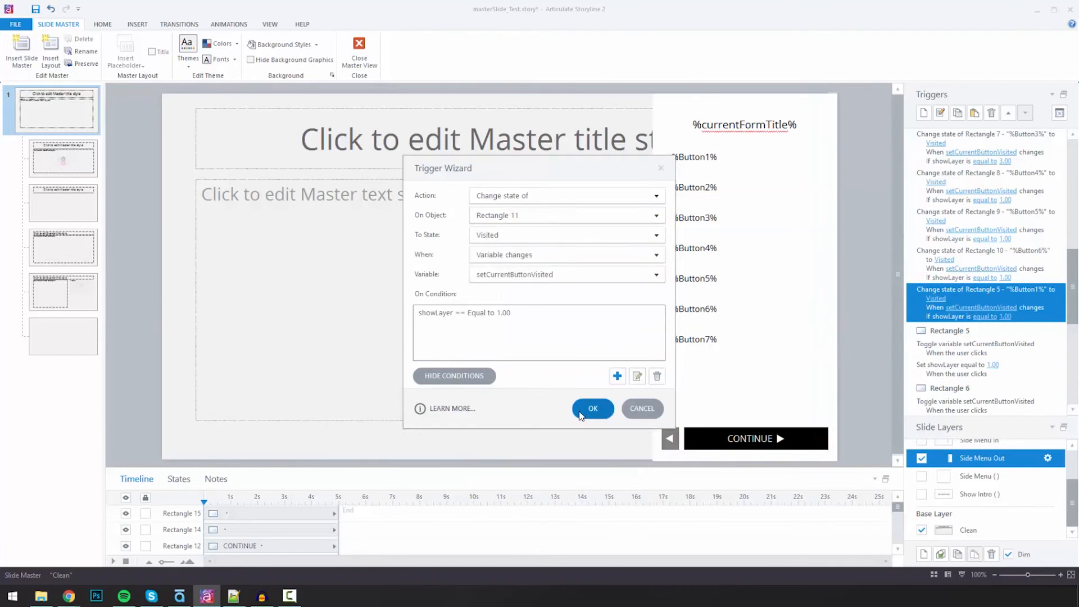
{"action": "left_click", "coordinate": [593, 408]}
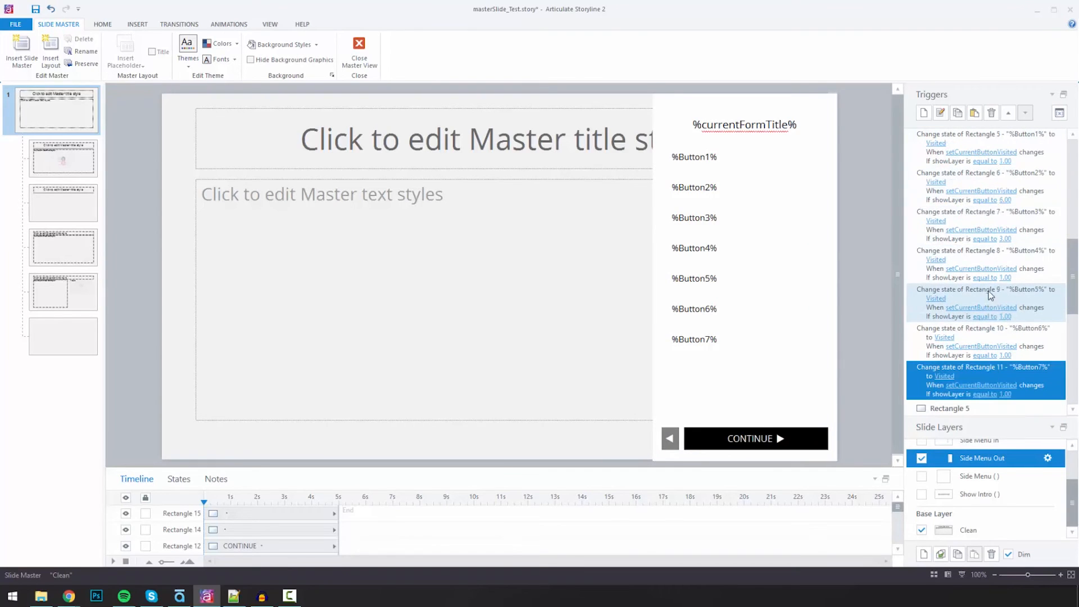
Set the Button2, Button6 and Button7 triggers' showLayer values to 2, 6 and 7
{"action": "scroll", "scroll_direction": "up", "scroll_amount": 3}
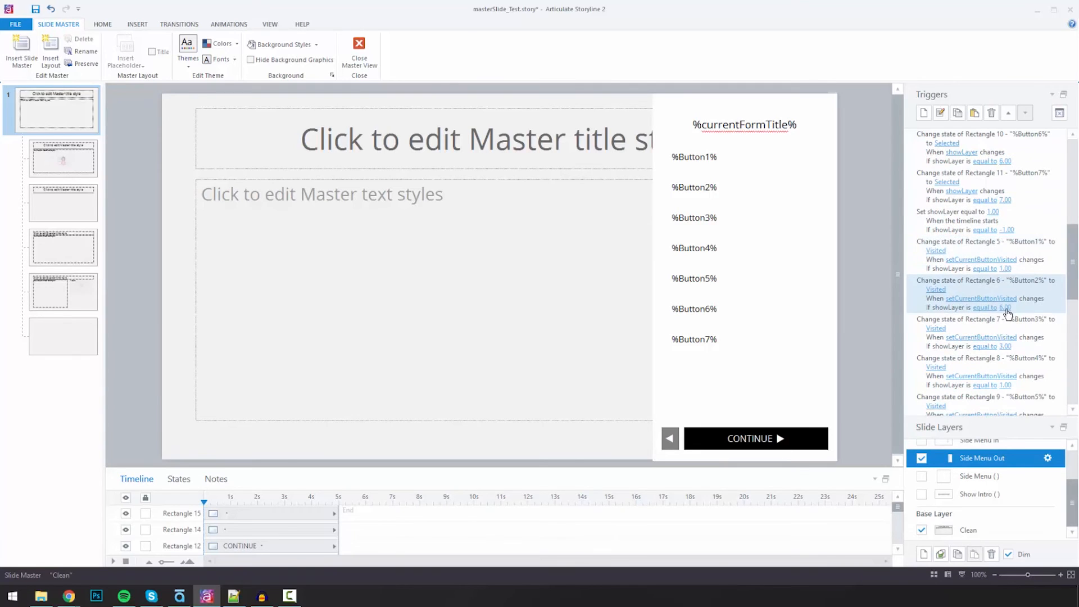
{"action": "left_click", "coordinate": [986, 308]}
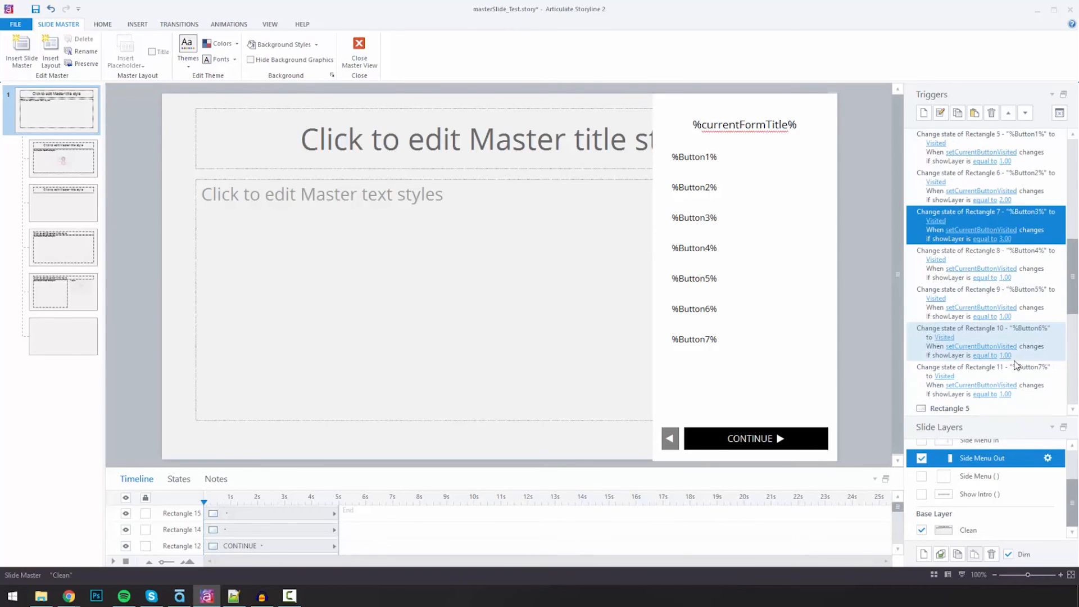
{"action": "left_click", "coordinate": [1005, 278]}
{"action": "type", "text": "6"}
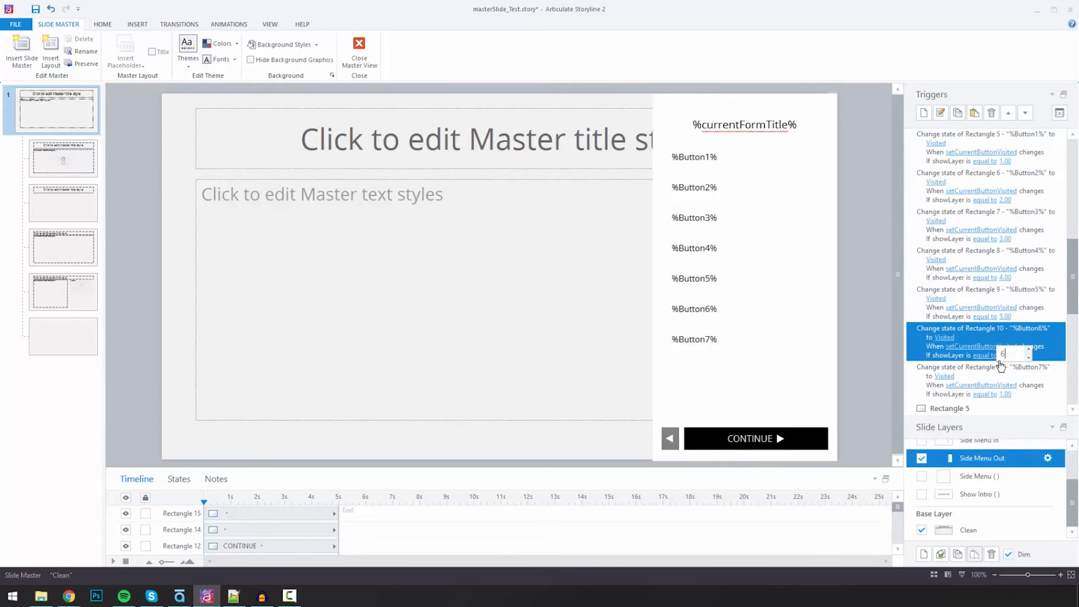
{"action": "scroll", "scroll_direction": "down", "scroll_amount": 3}
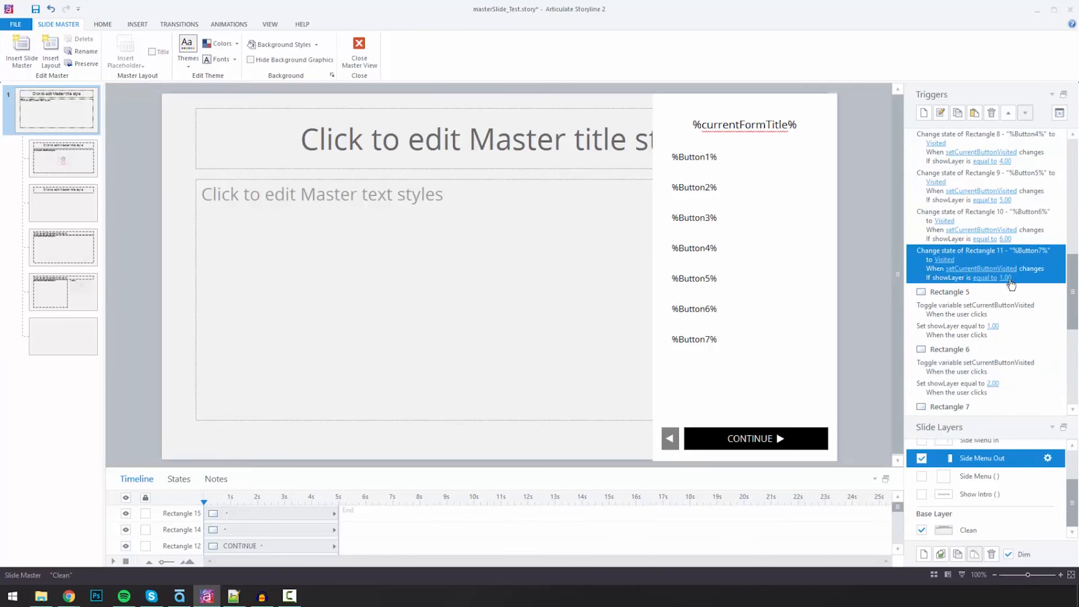
{"action": "left_click", "coordinate": [986, 277]}
{"action": "type", "text": "7"}
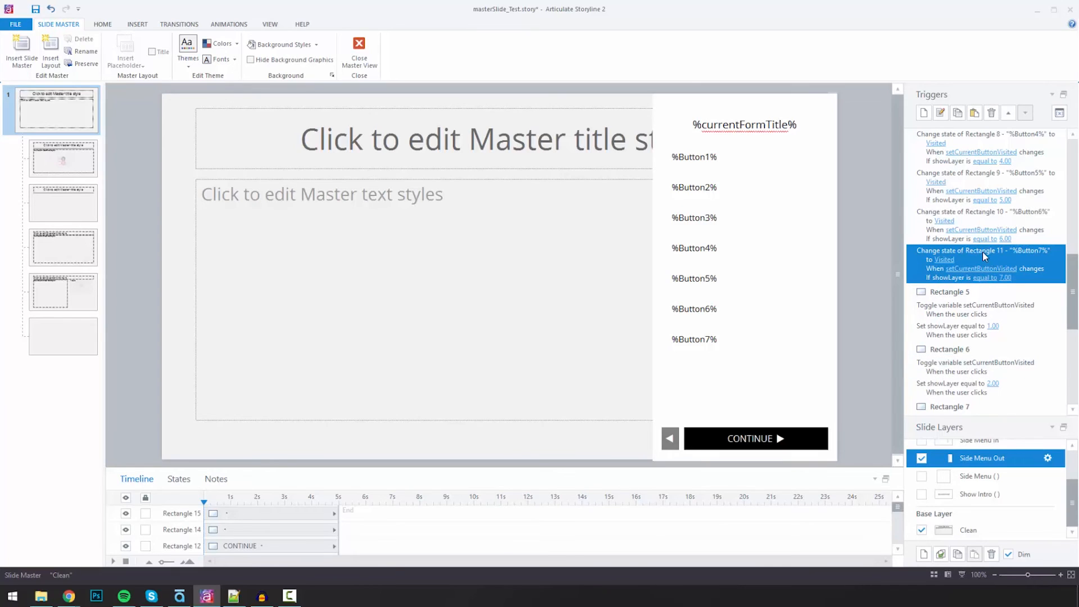
{"action": "mouse_move", "coordinate": [995, 259]}
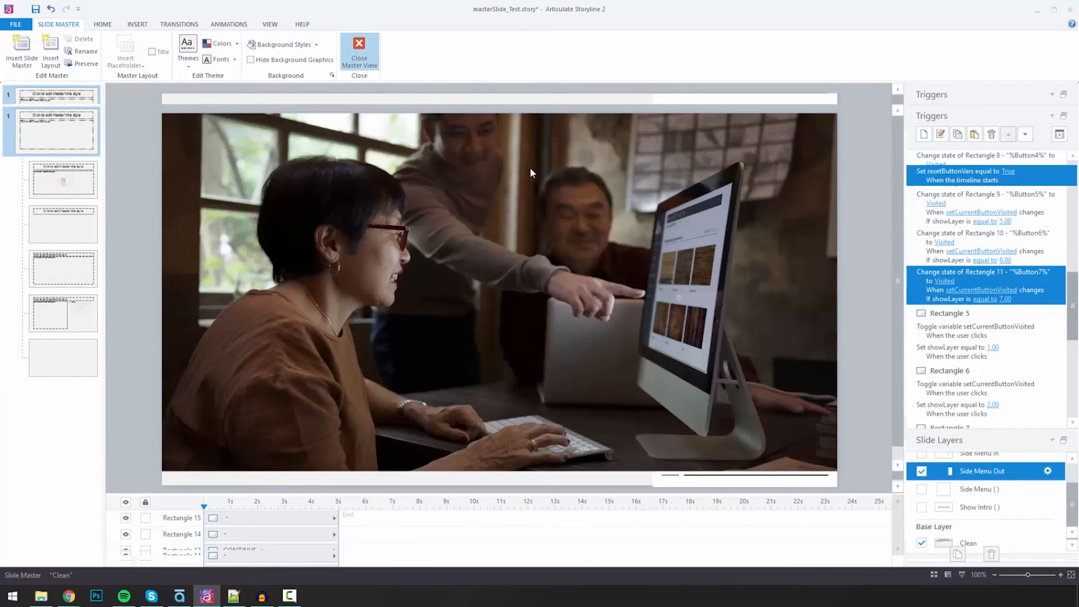
Close Master View and preview the course showing the Home Residency Form
{"action": "left_click", "coordinate": [358, 49]}
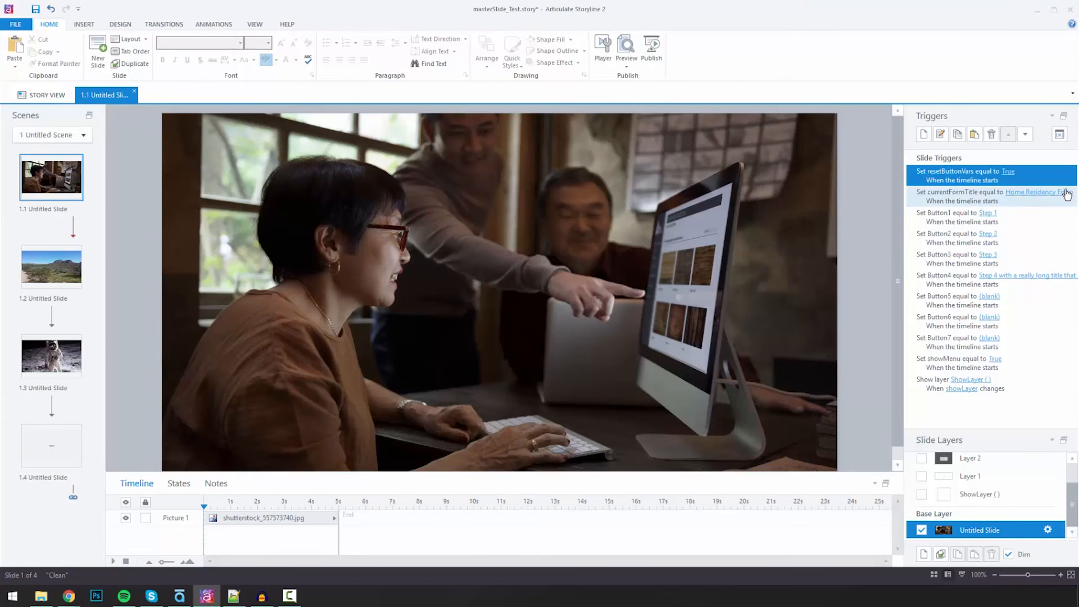
{"action": "mouse_move", "coordinate": [675, 88]}
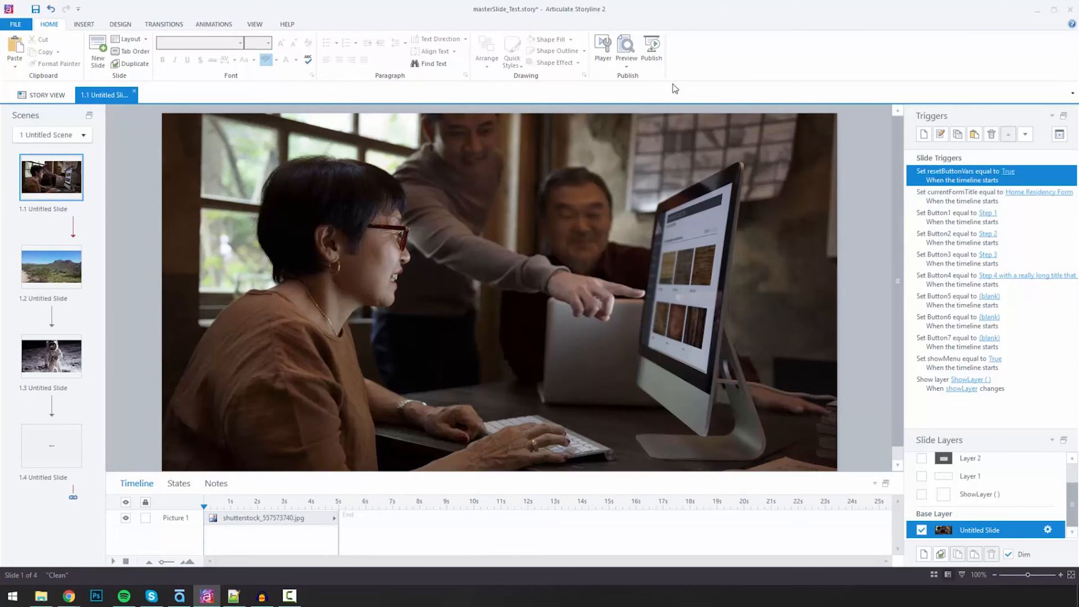
{"action": "left_click", "coordinate": [625, 47]}
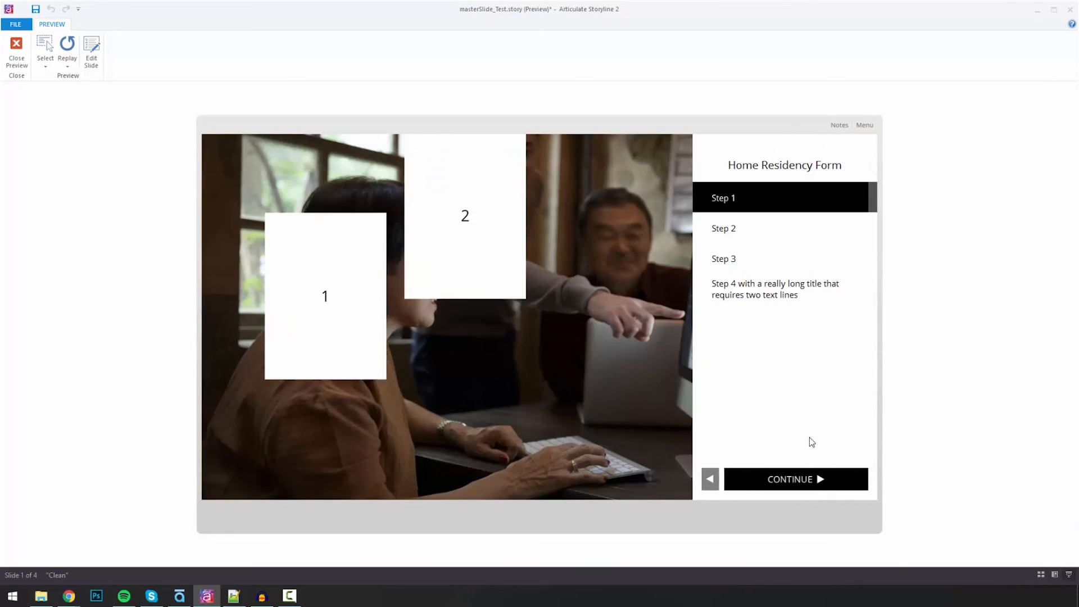
Continue through the form steps and the desert slide to Reaching the Moon
{"action": "left_click", "coordinate": [795, 479]}
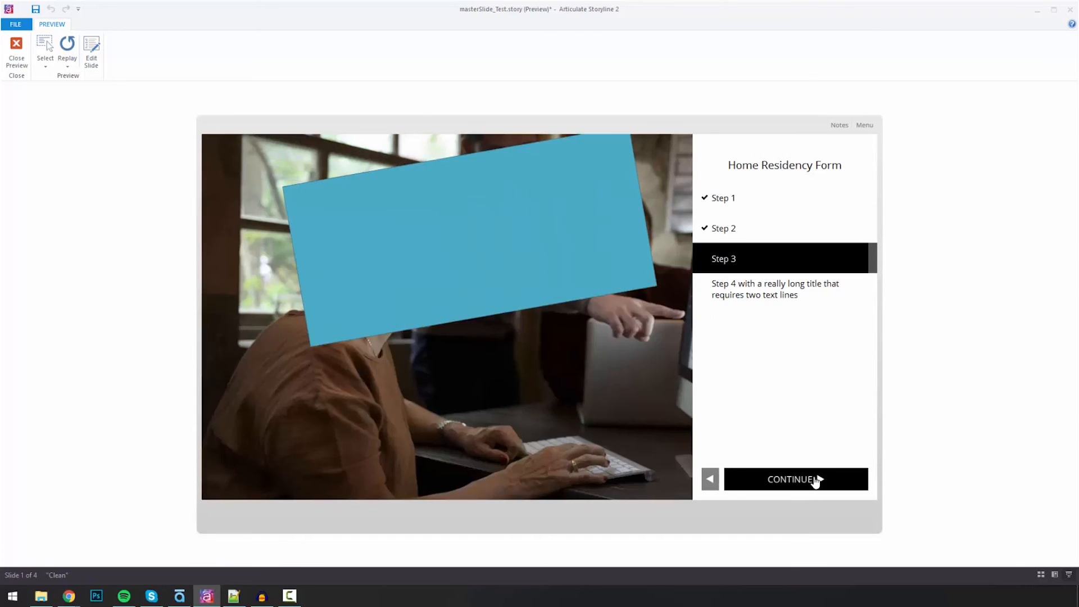
{"action": "left_click", "coordinate": [794, 479]}
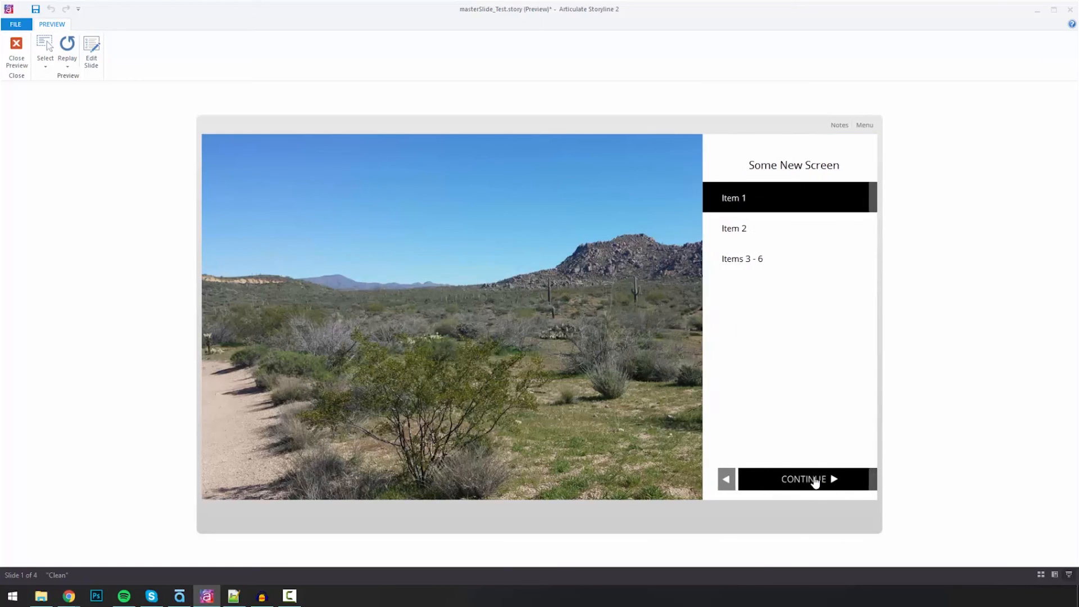
{"action": "left_click", "coordinate": [805, 479]}
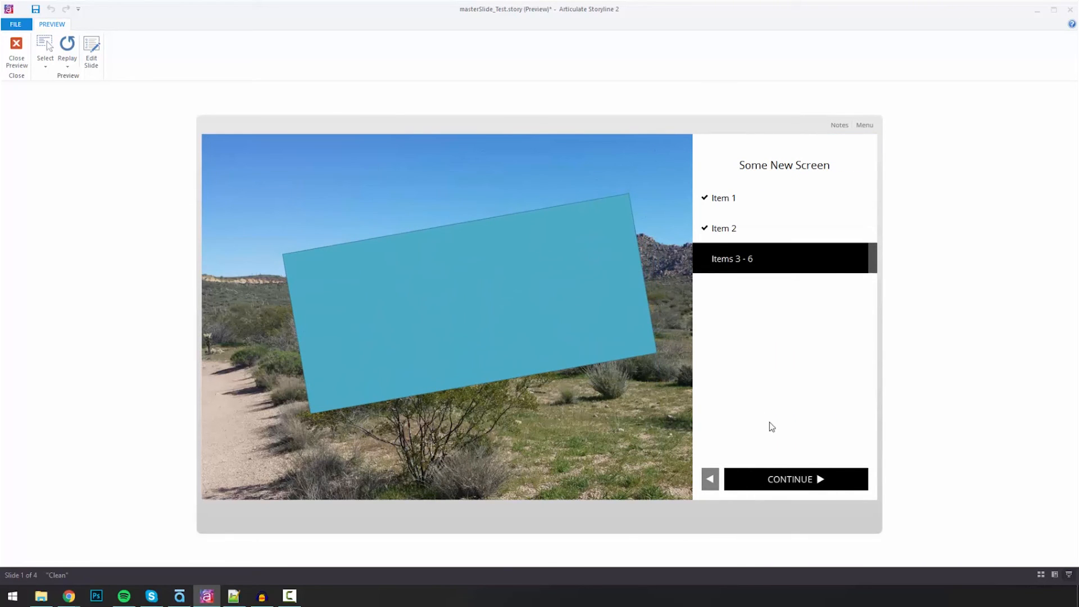
{"action": "mouse_move", "coordinate": [780, 437]}
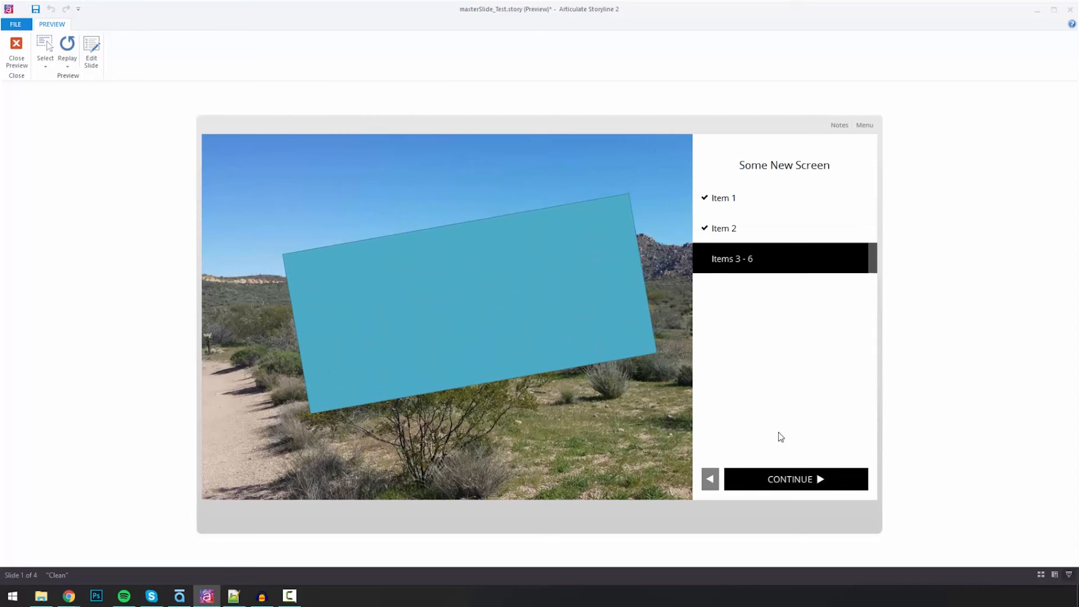
{"action": "mouse_move", "coordinate": [805, 479]}
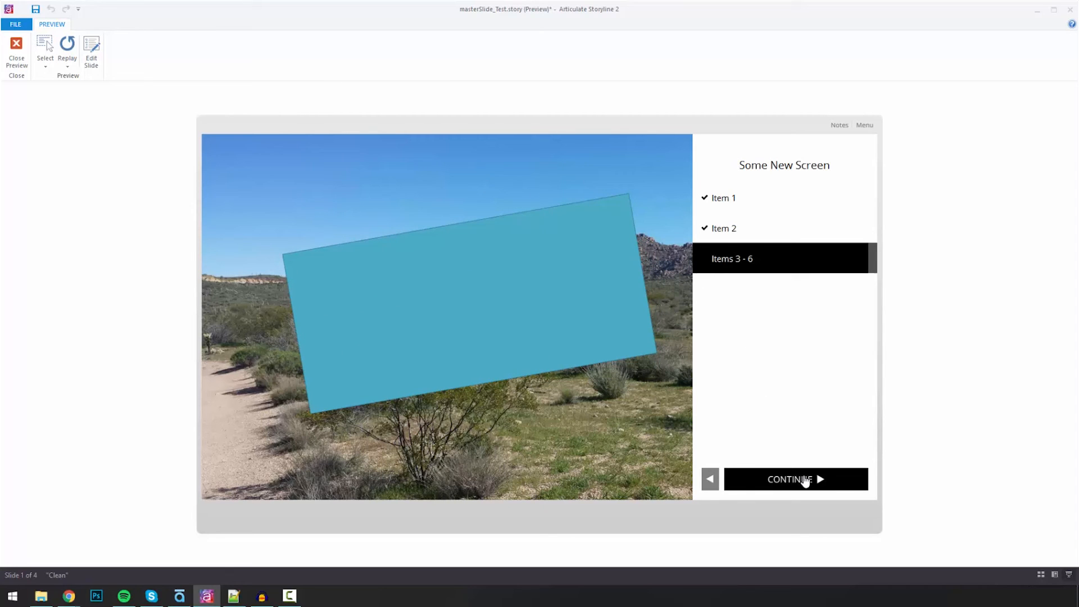
{"action": "left_click", "coordinate": [789, 479]}
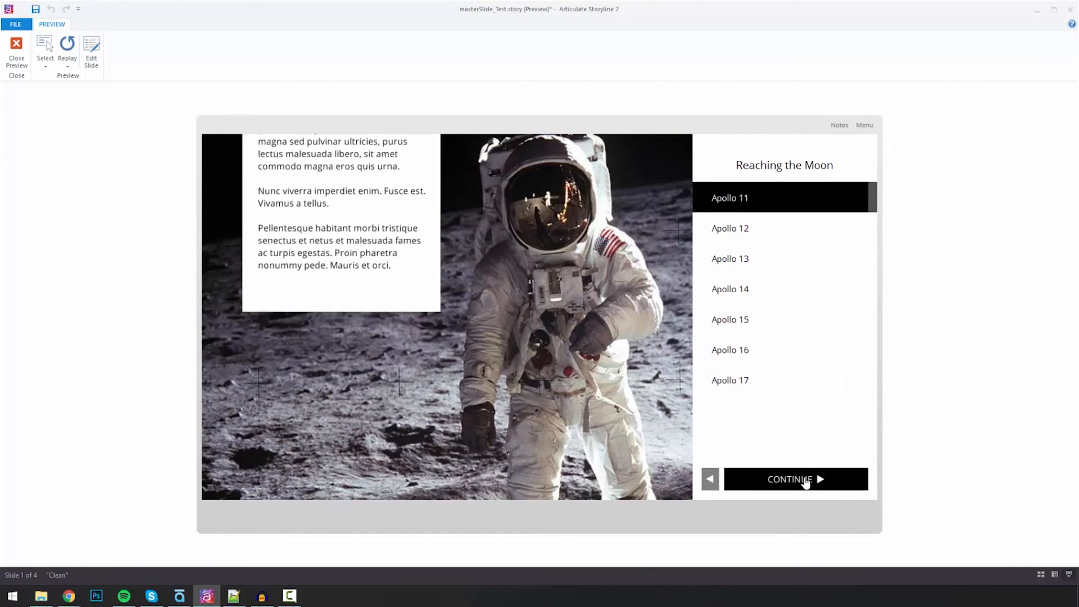
Continue through the Apollo entries to The End, then close the preview
{"action": "left_click", "coordinate": [795, 479]}
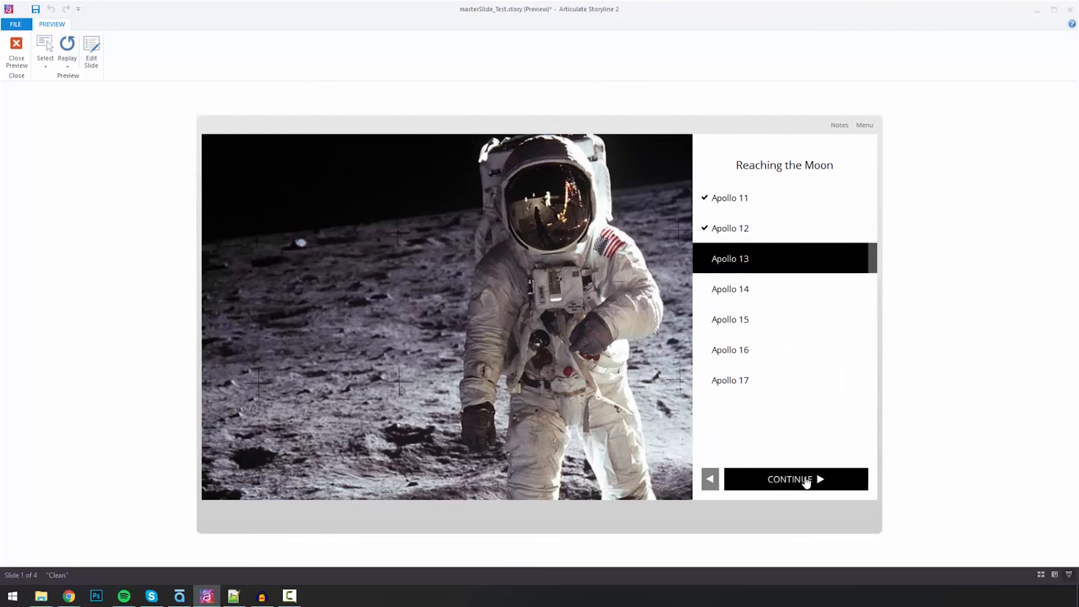
{"action": "left_click", "coordinate": [796, 479]}
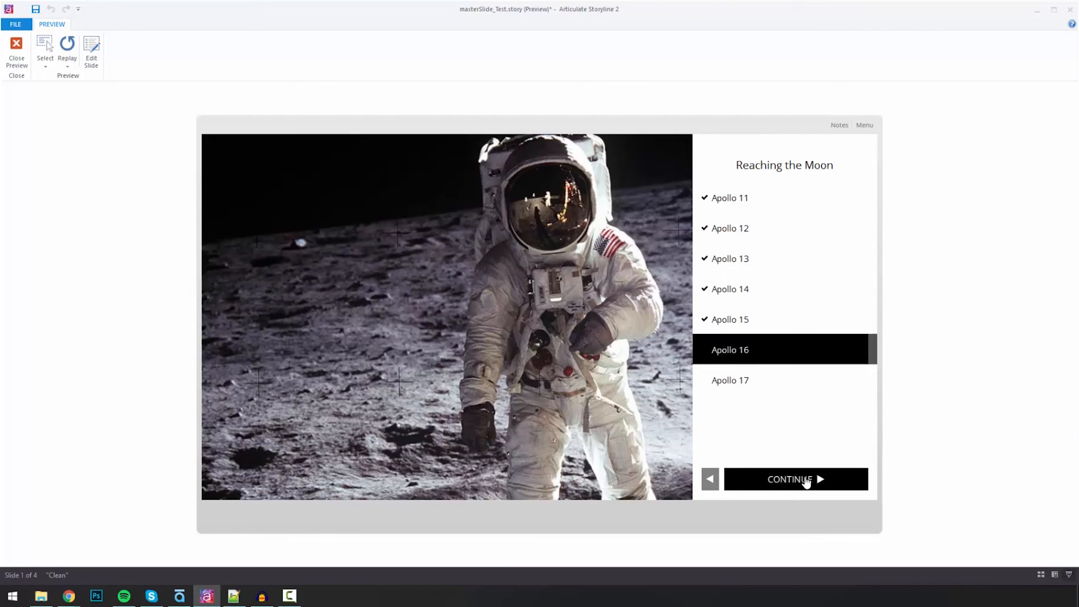
{"action": "left_click", "coordinate": [796, 479]}
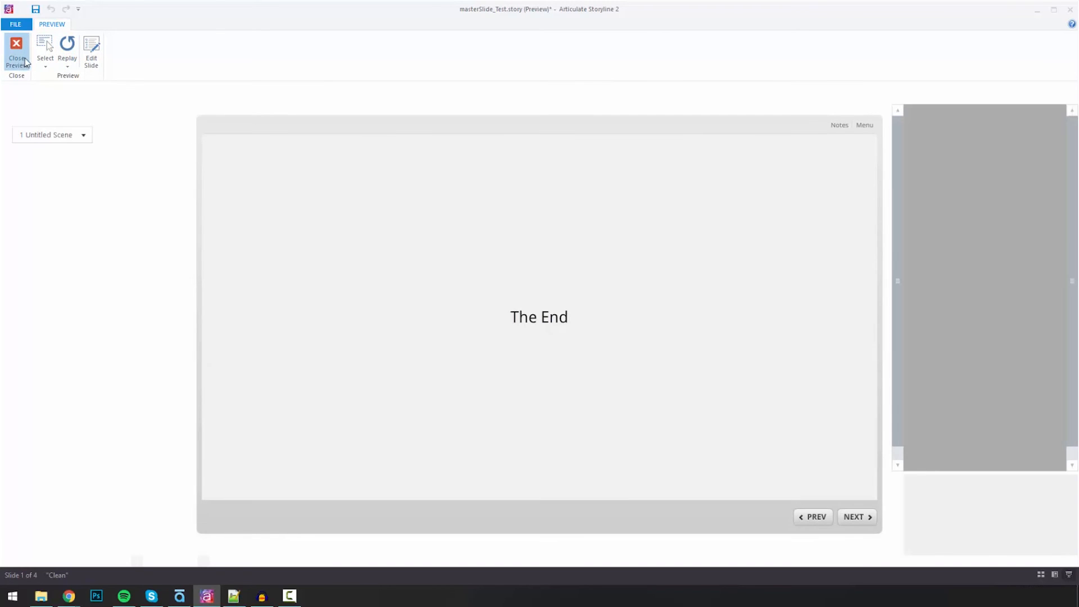
{"action": "left_click", "coordinate": [16, 52]}
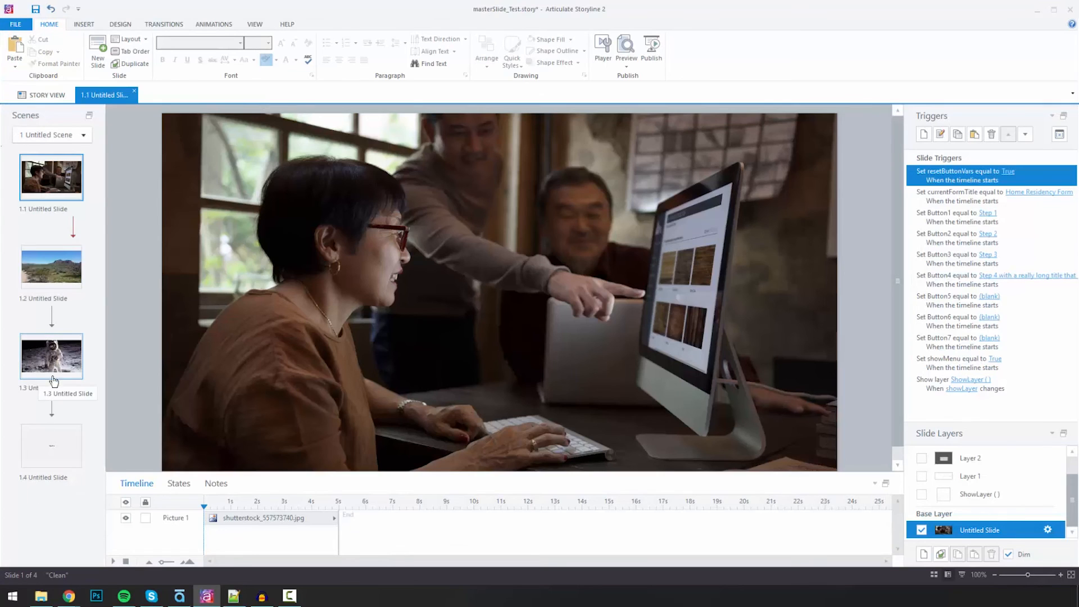
Duplicate the Apollo slide 1.3 into a new slide 1.4 showing the autumn tree photo
{"action": "left_click", "coordinate": [51, 356]}
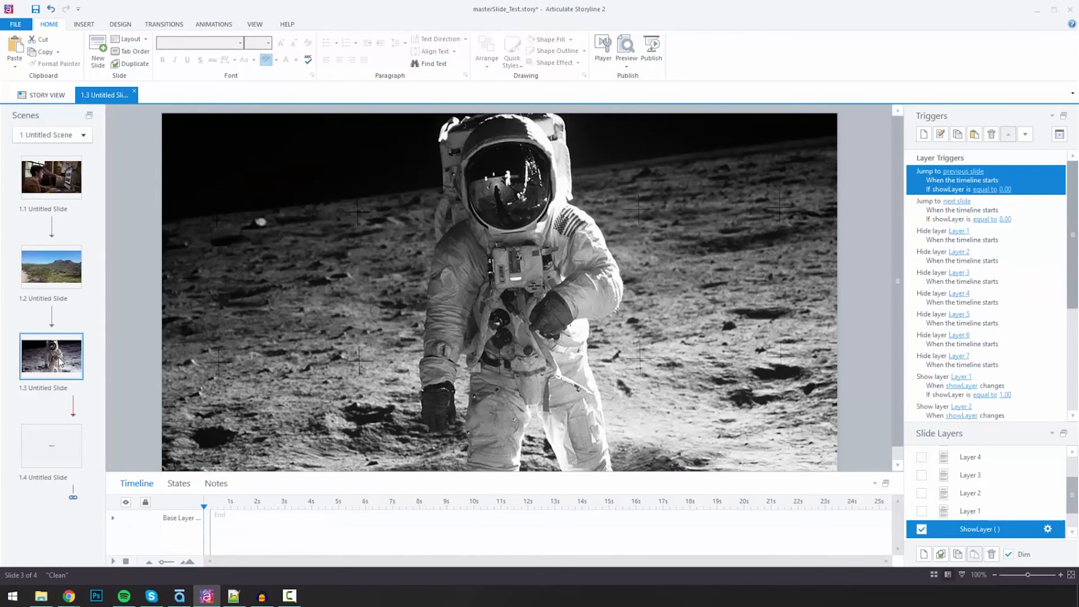
{"action": "left_click", "coordinate": [50, 403]}
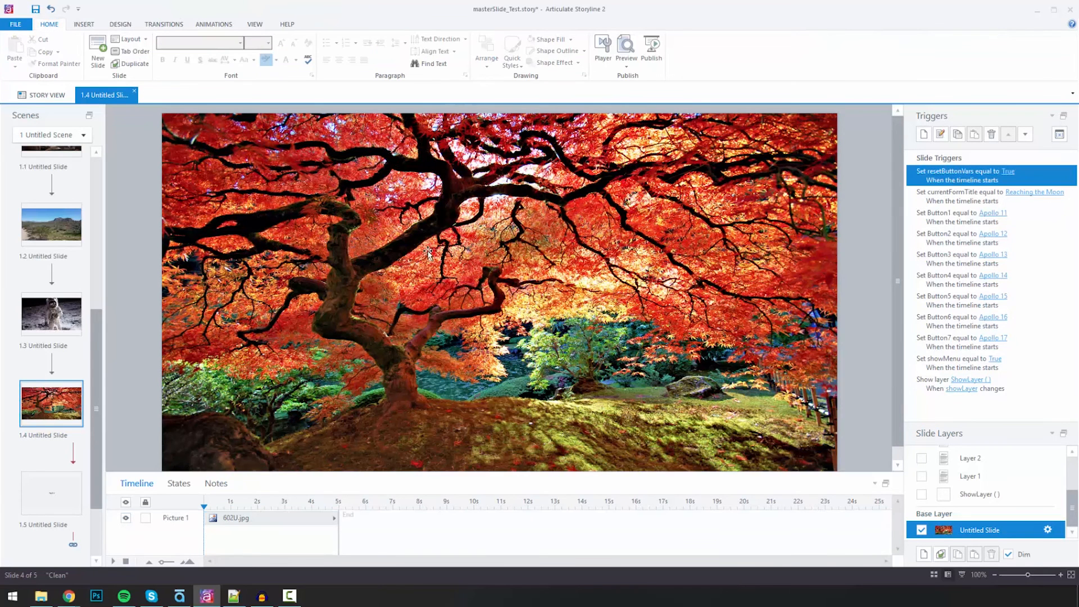
{"action": "mouse_move", "coordinate": [983, 302]}
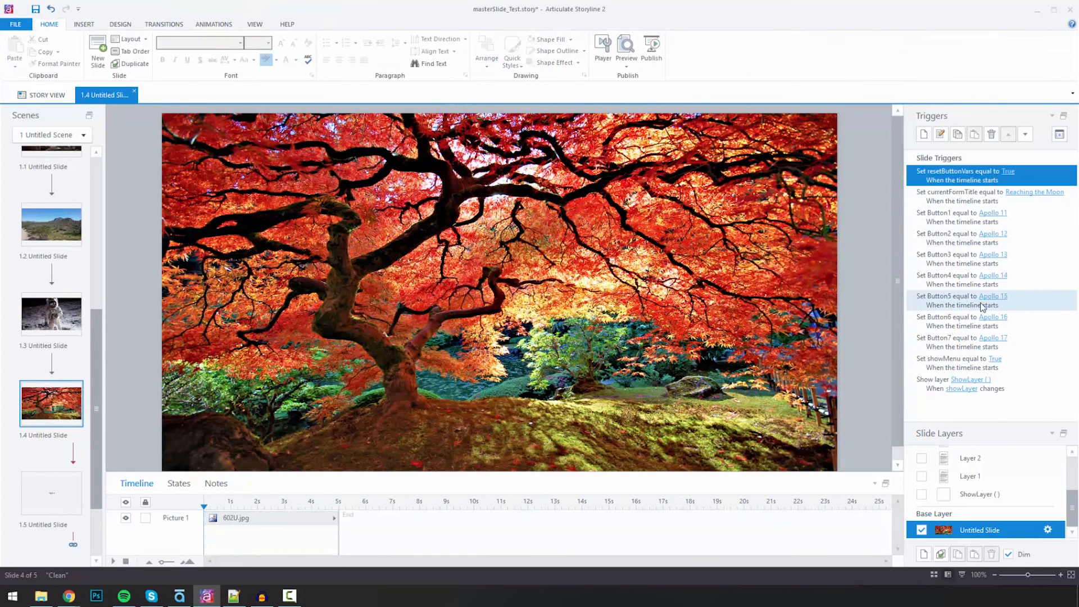
Set the menu entries to Nature and Nature 2 and the form title to This Tree
{"action": "left_click", "coordinate": [996, 336]}
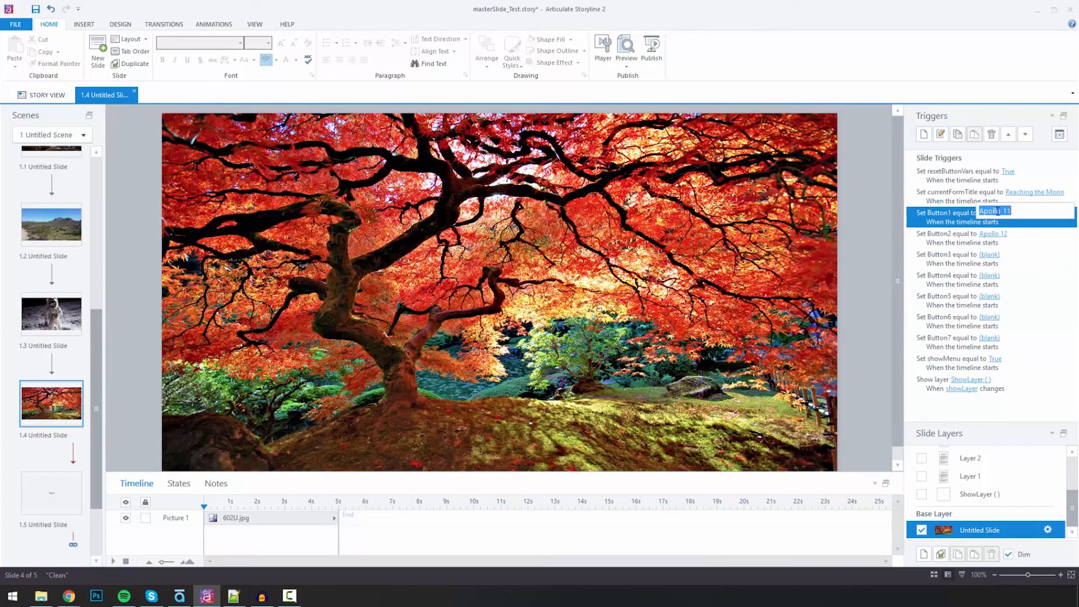
{"action": "type", "text": "Nature"}
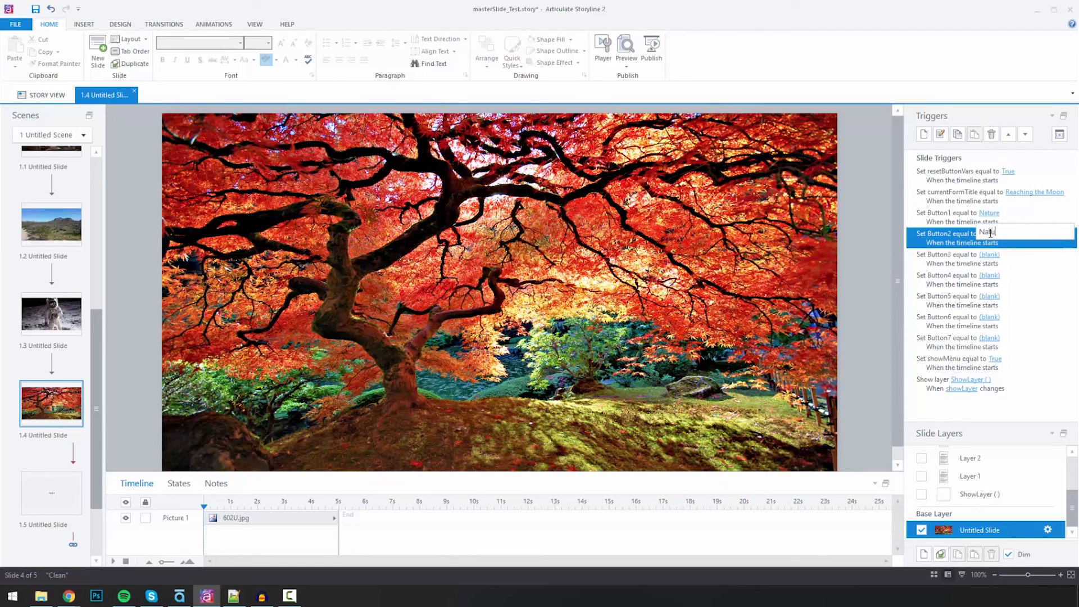
{"action": "type", "text": "Nature 2"}
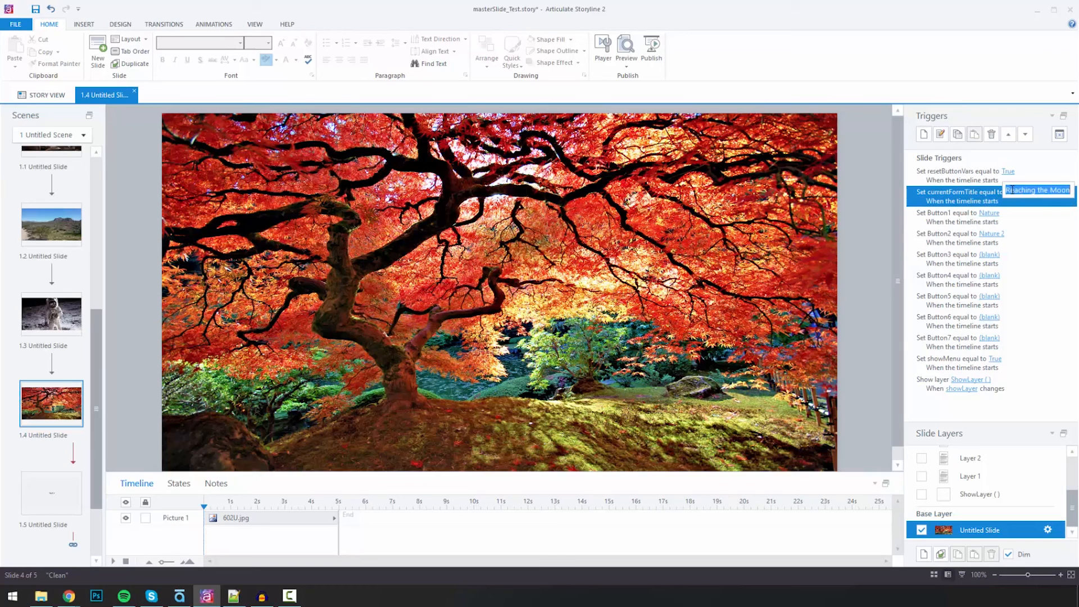
{"action": "type", "text": "This Tree"}
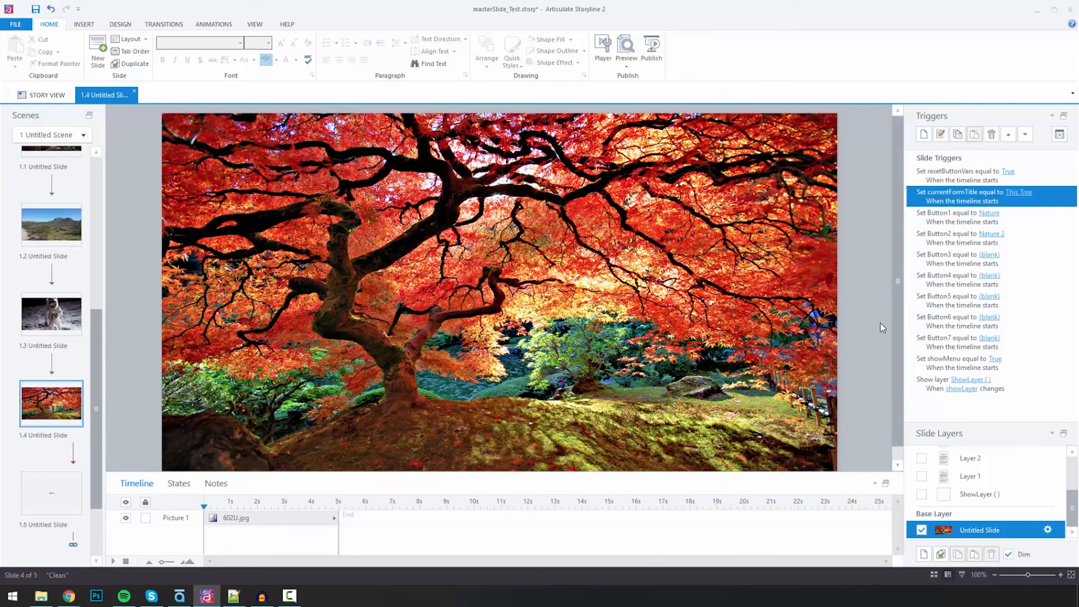
{"action": "mouse_move", "coordinate": [970, 476]}
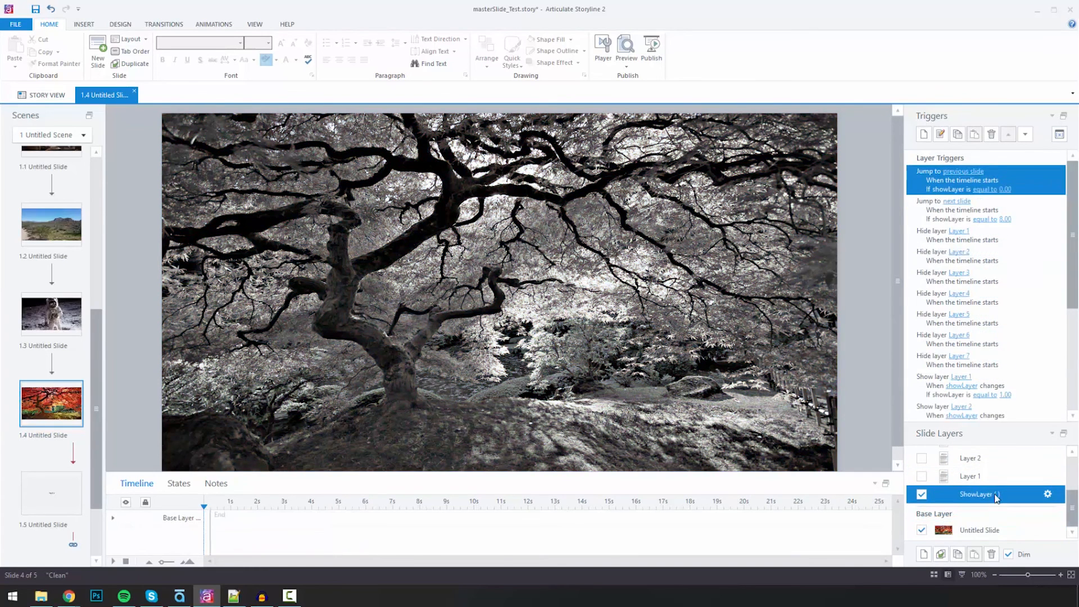
Condition the ShowLayer jump-to-next-slide trigger on showLayer equal to 3.00
{"action": "left_click", "coordinate": [1005, 219]}
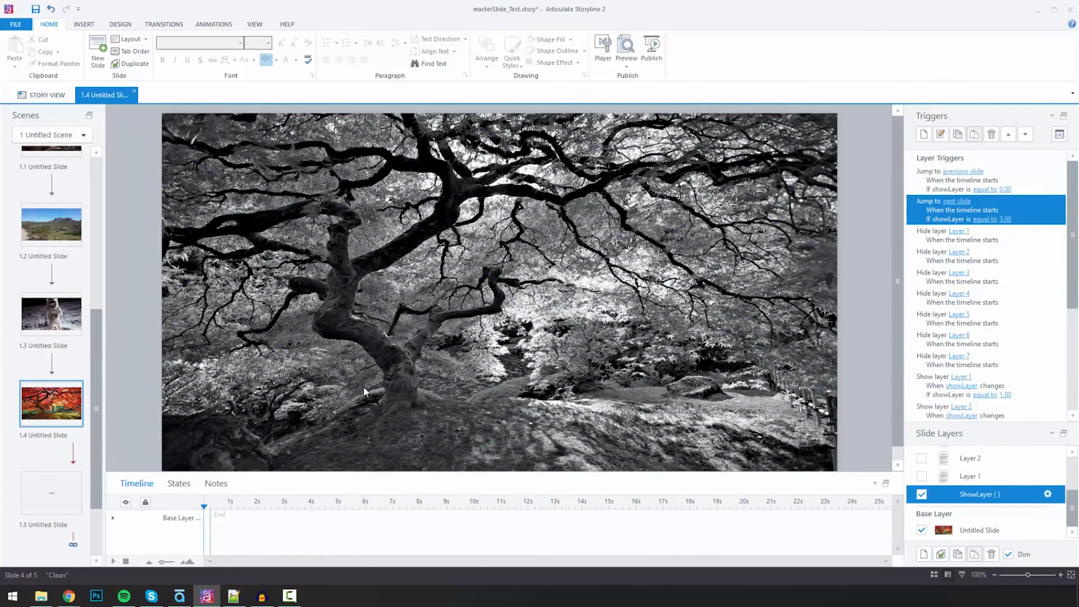
{"action": "mouse_move", "coordinate": [626, 48]}
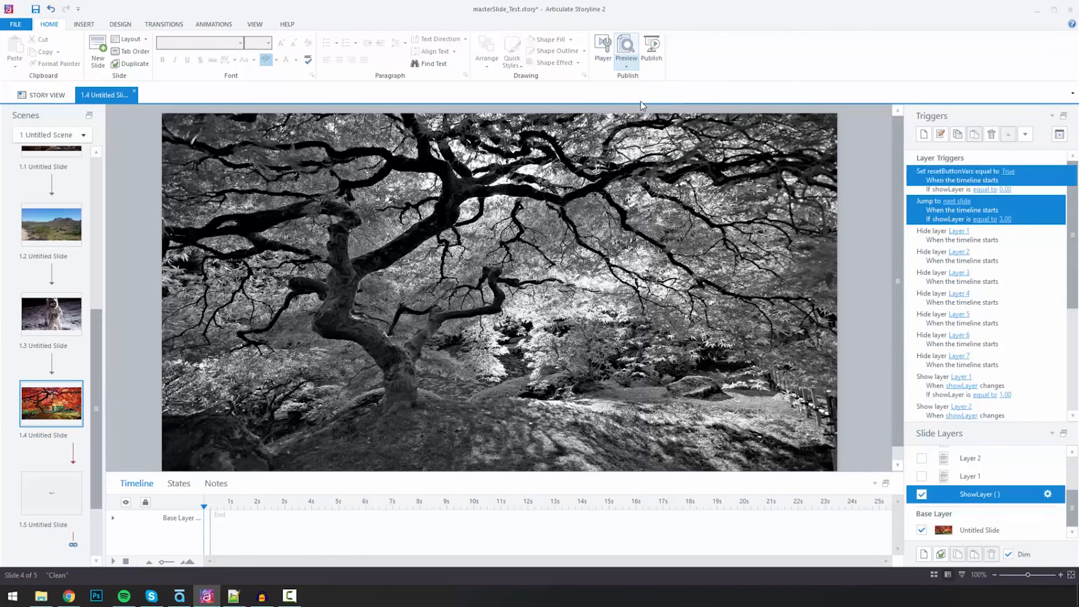
Preview the entire project and continue through the Home Residency and desert slides to Apollo
{"action": "left_click", "coordinate": [625, 48]}
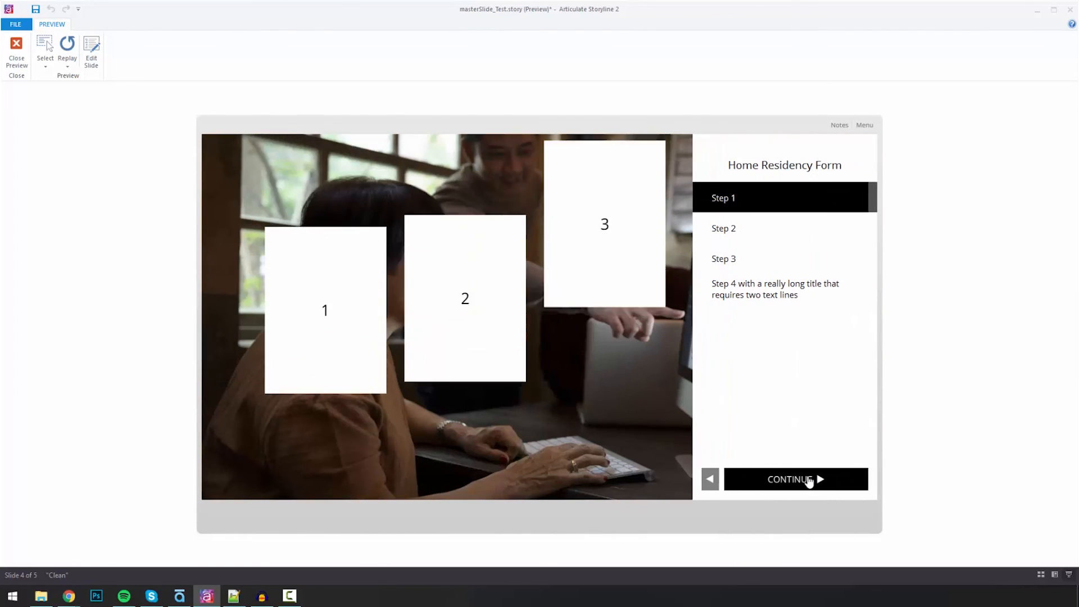
{"action": "left_click", "coordinate": [796, 479]}
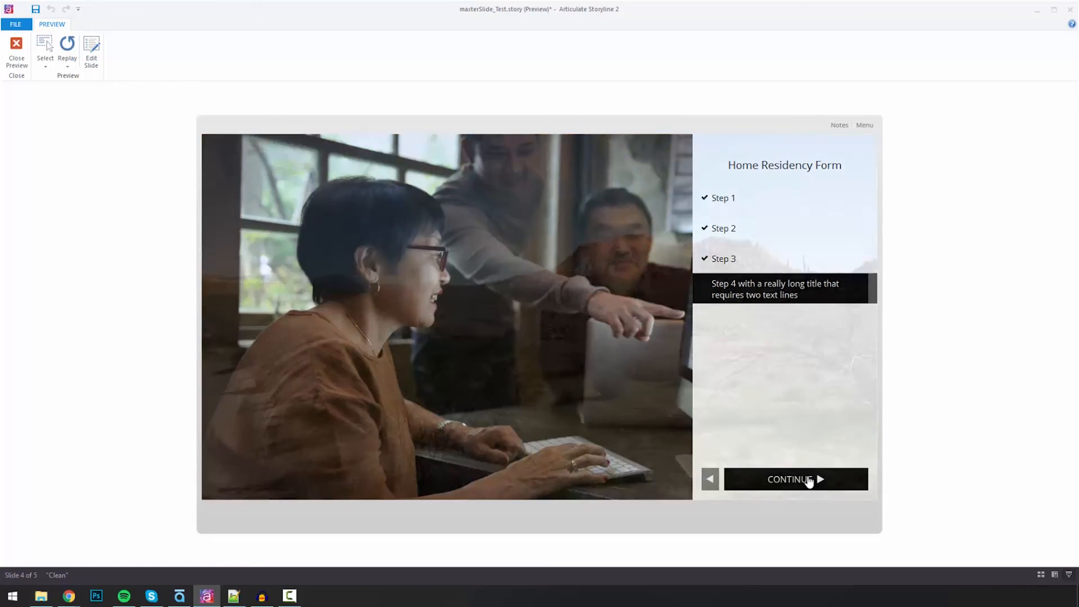
{"action": "left_click", "coordinate": [790, 480]}
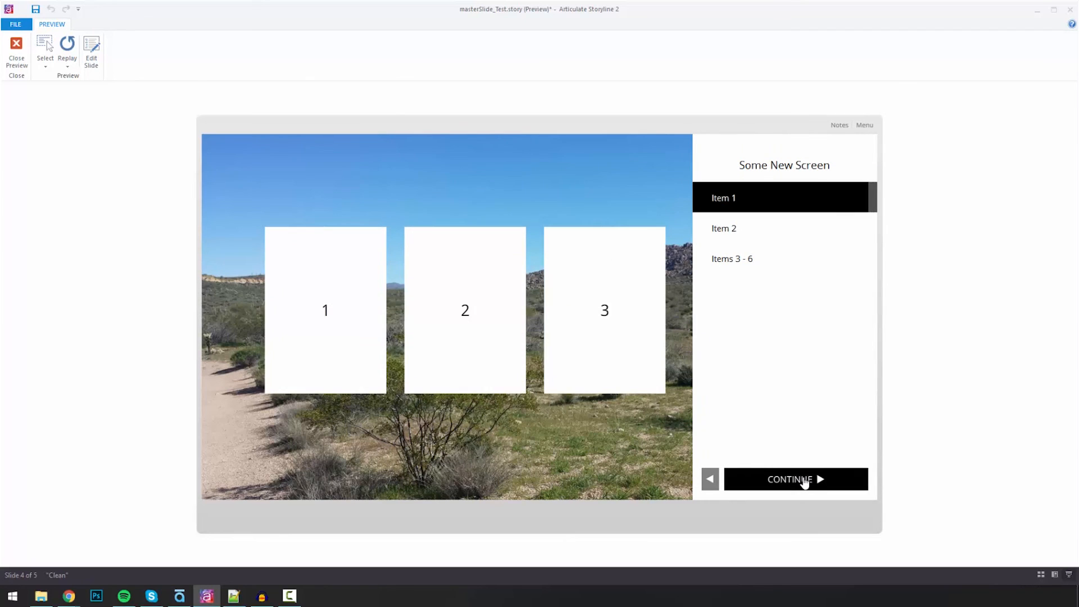
{"action": "left_click", "coordinate": [795, 479]}
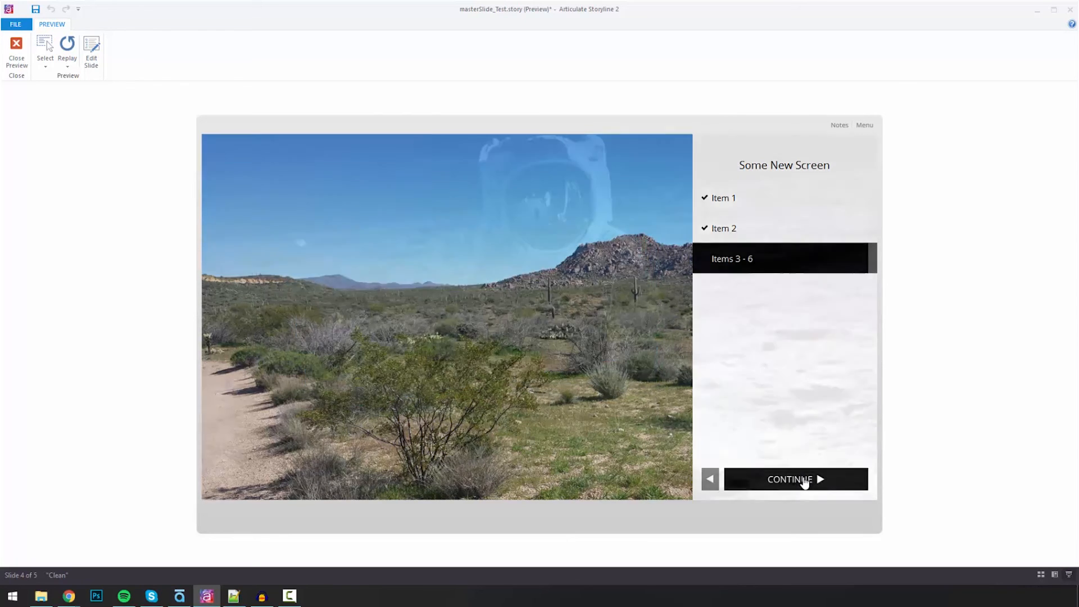
{"action": "left_click", "coordinate": [794, 479]}
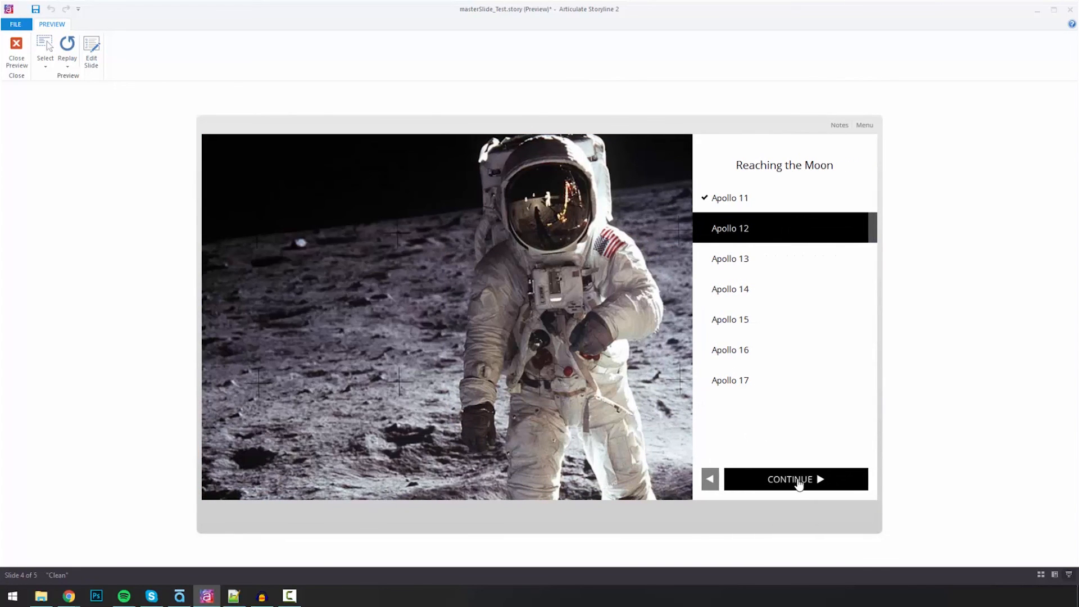
Continue through the Apollo entries and the Nature entries on the tree slide to The End
{"action": "left_click", "coordinate": [795, 479]}
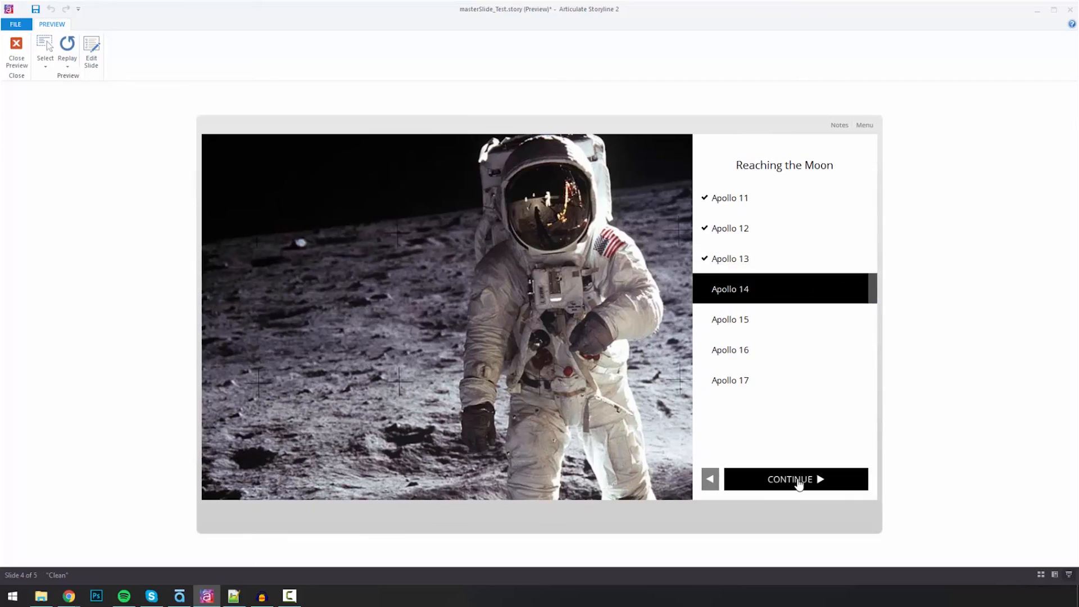
{"action": "left_click", "coordinate": [796, 479]}
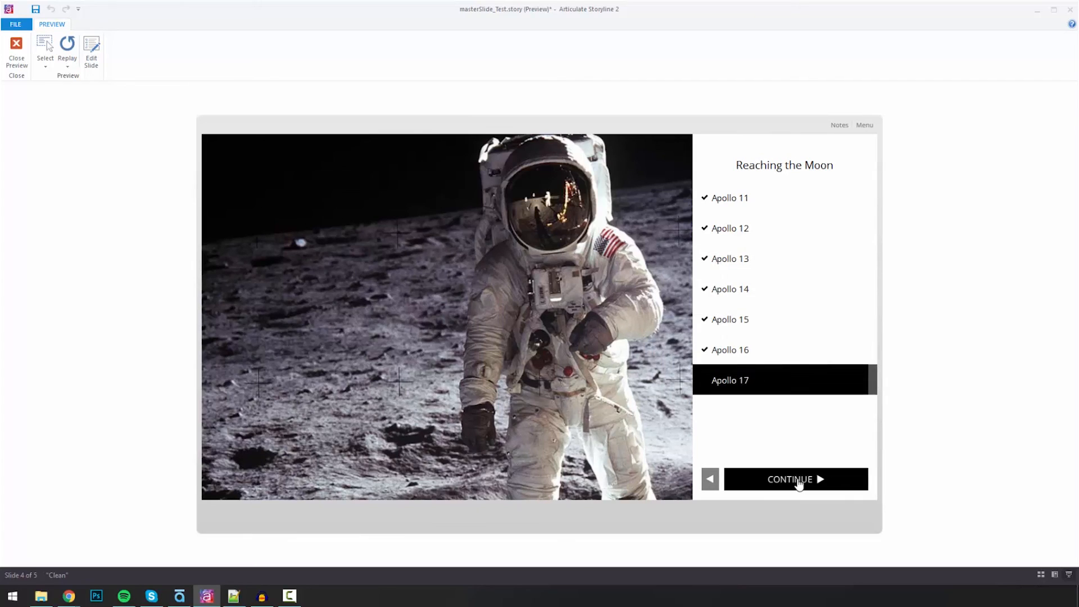
{"action": "left_click", "coordinate": [796, 479]}
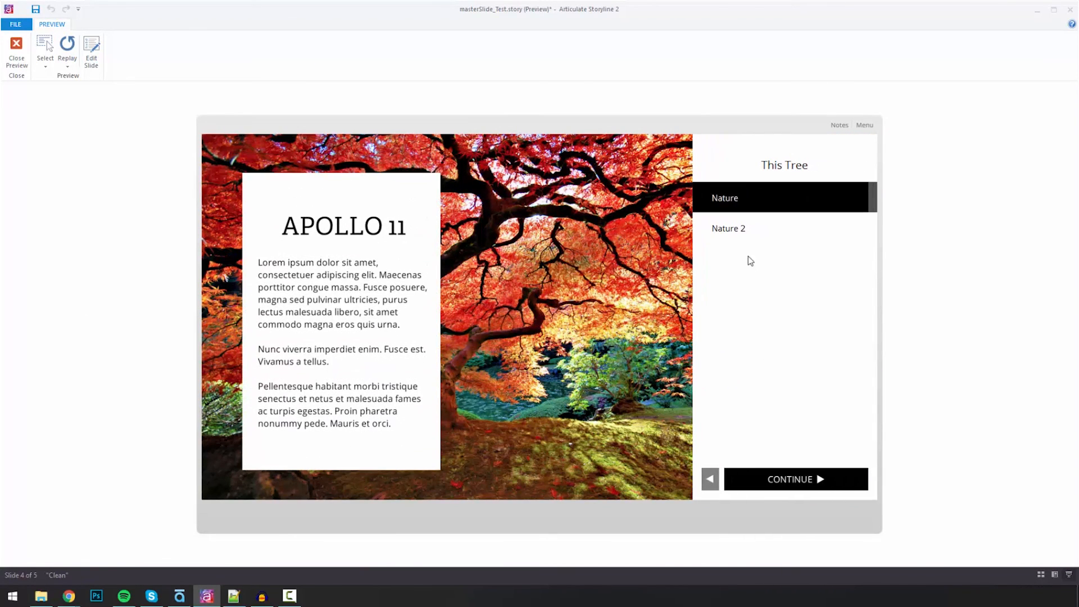
{"action": "left_click", "coordinate": [727, 228]}
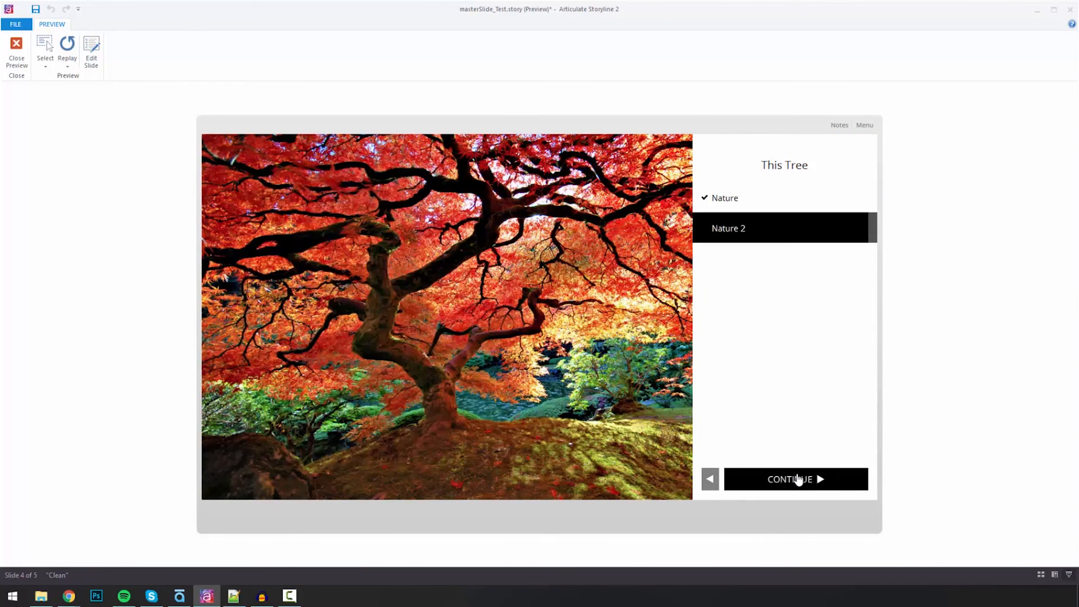
{"action": "left_click", "coordinate": [795, 479]}
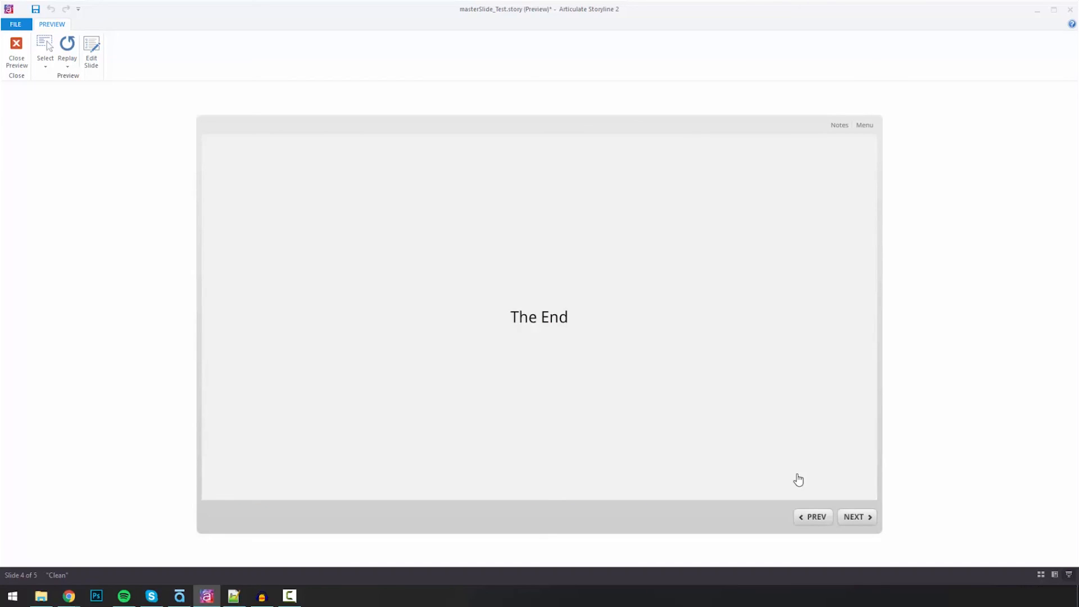